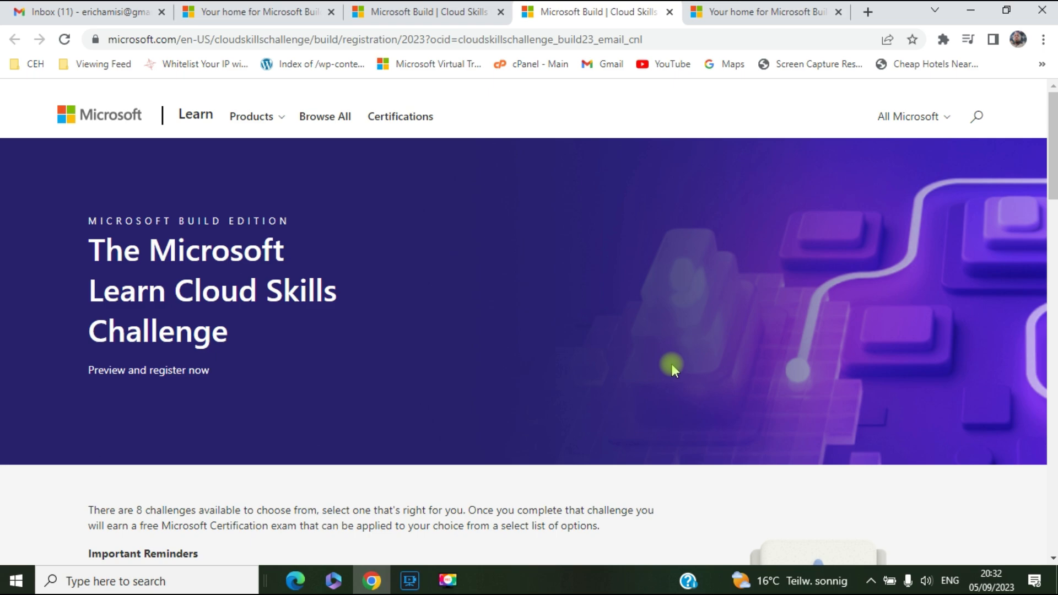
pyautogui.moveTo(508, 264)
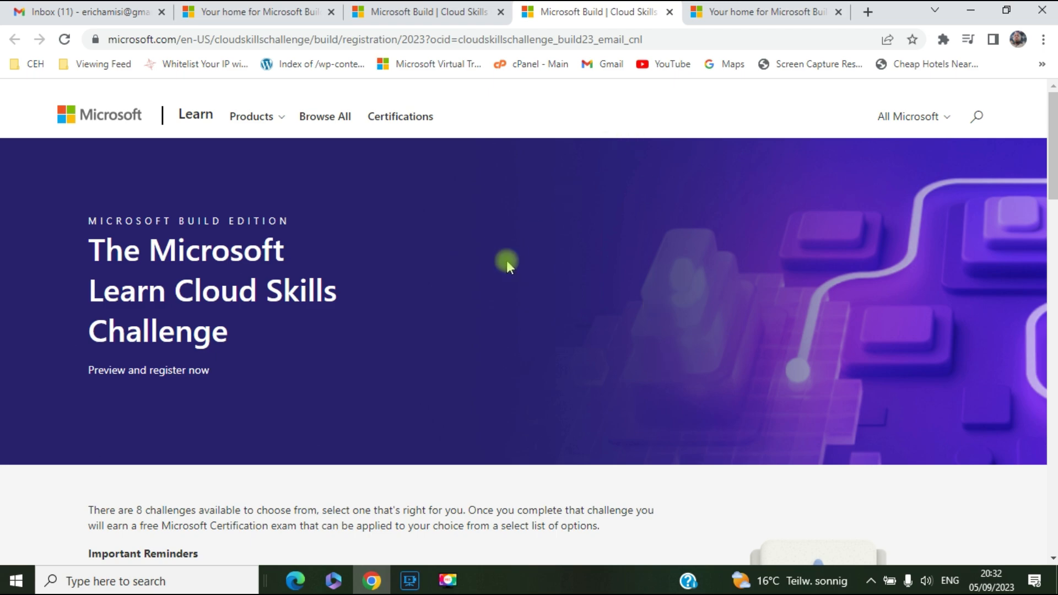
# - Scroll to the reminders, follow the 'official rules' link and skim the Terms and conditions
pyautogui.scroll(-3)
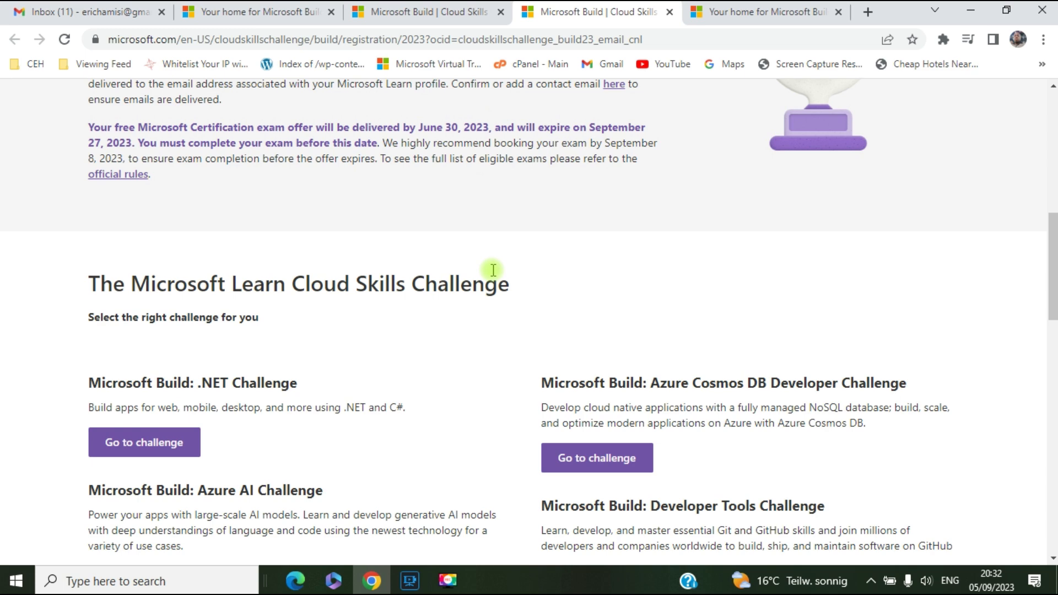
pyautogui.scroll(-3)
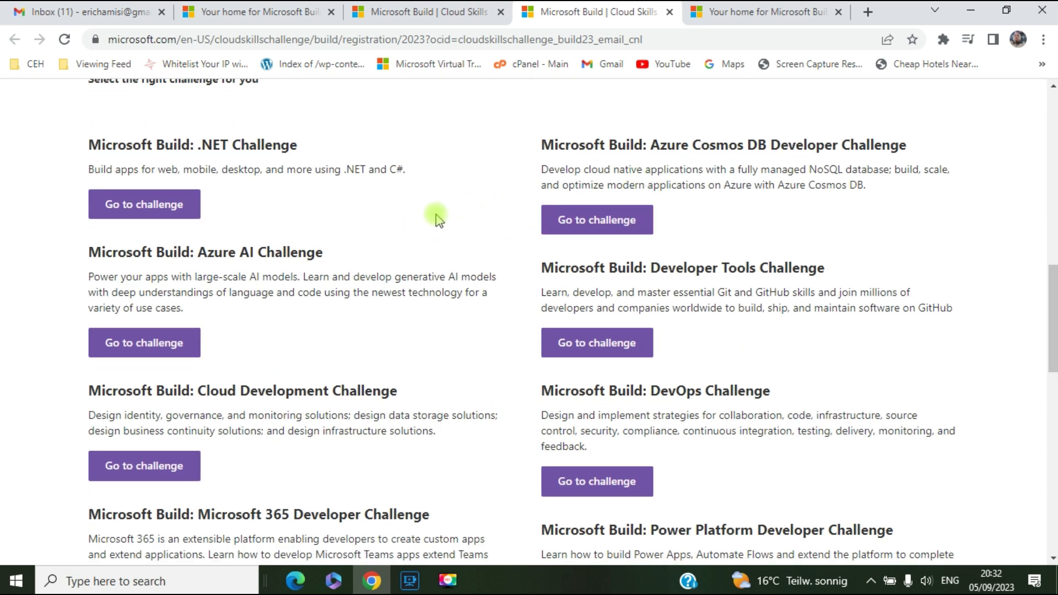
pyautogui.scroll(-3)
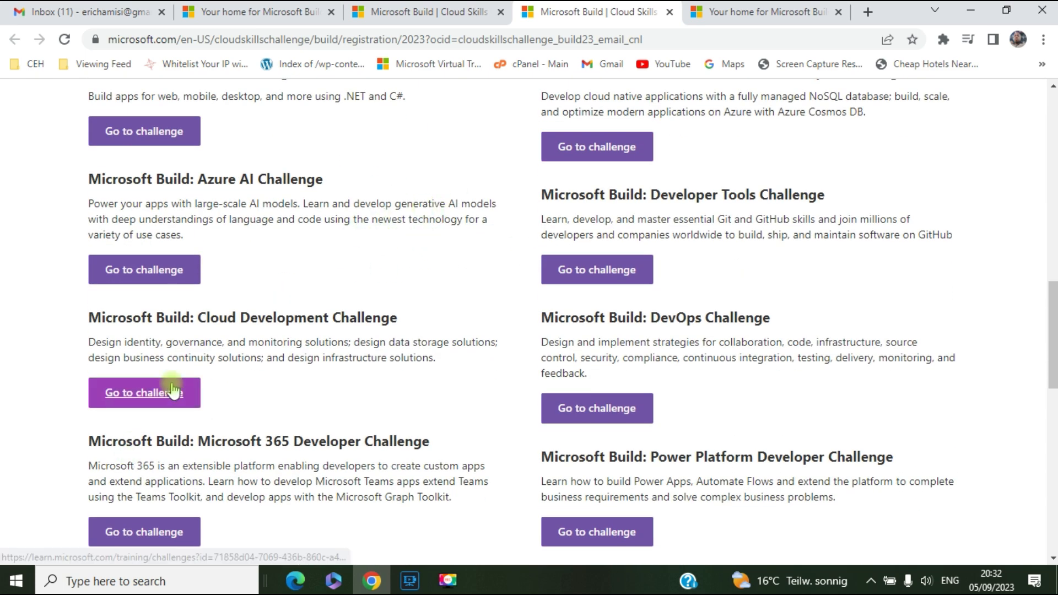
pyautogui.scroll(-3)
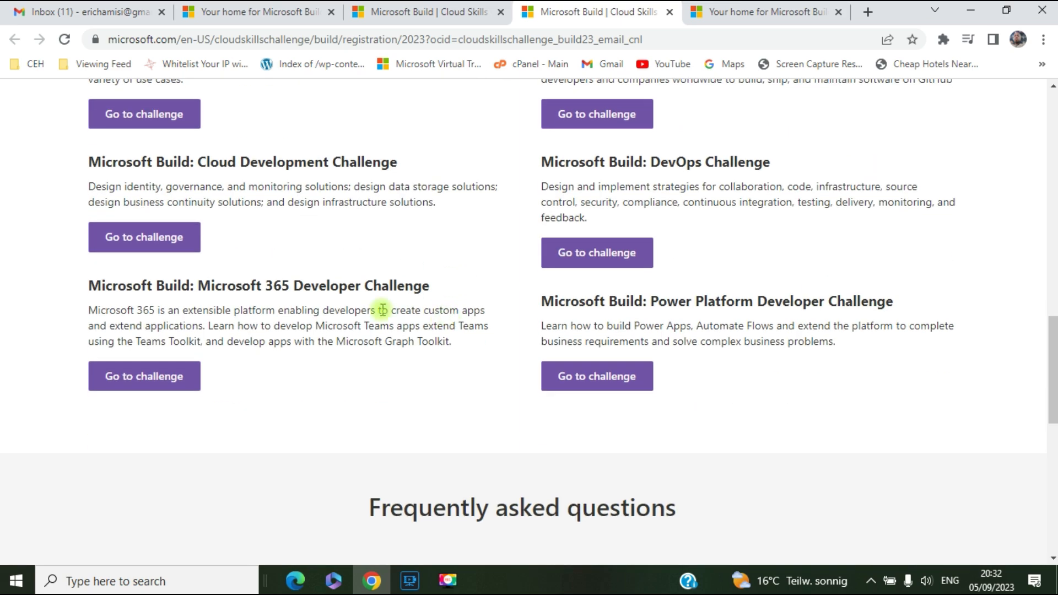
pyautogui.scroll(3)
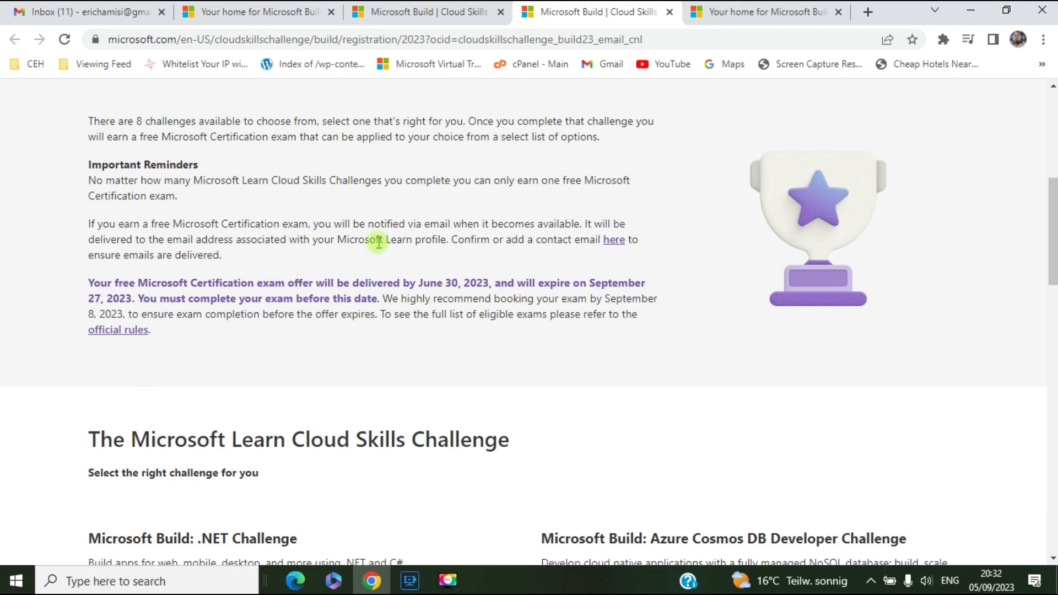
pyautogui.scroll(-3)
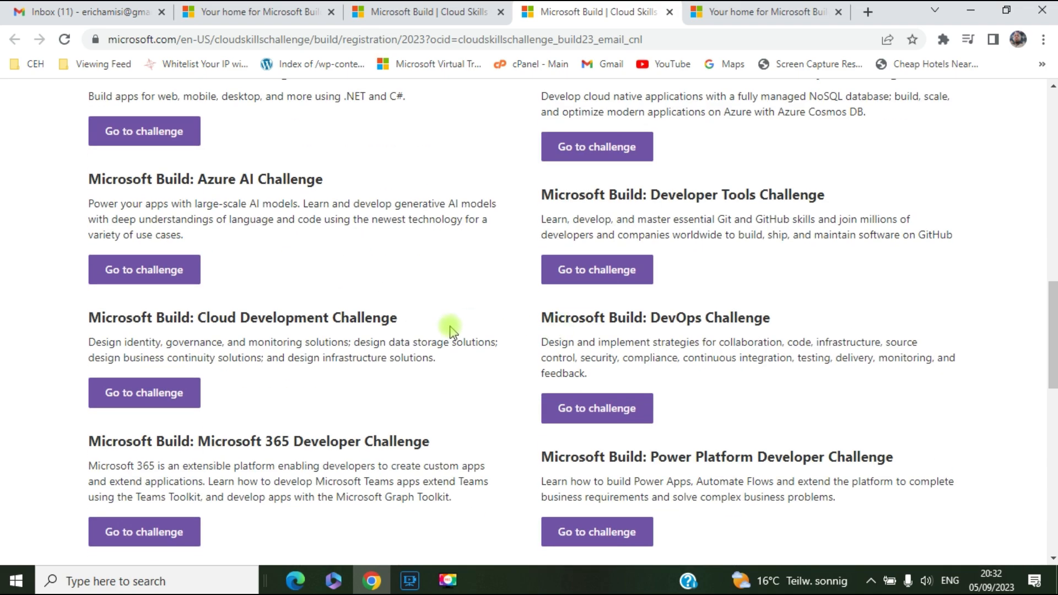
pyautogui.scroll(-3)
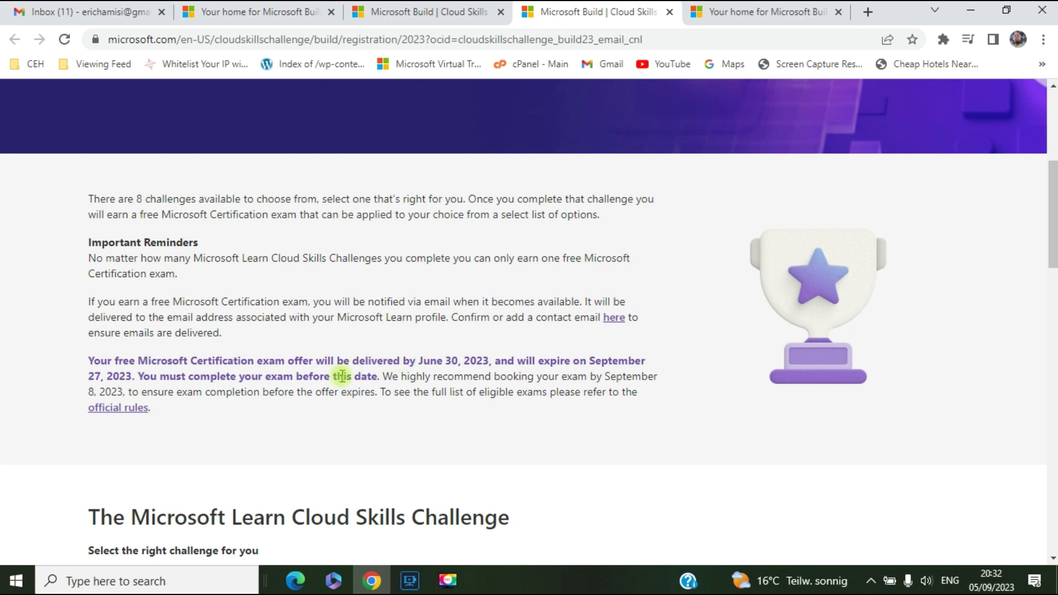
pyautogui.click(117, 407)
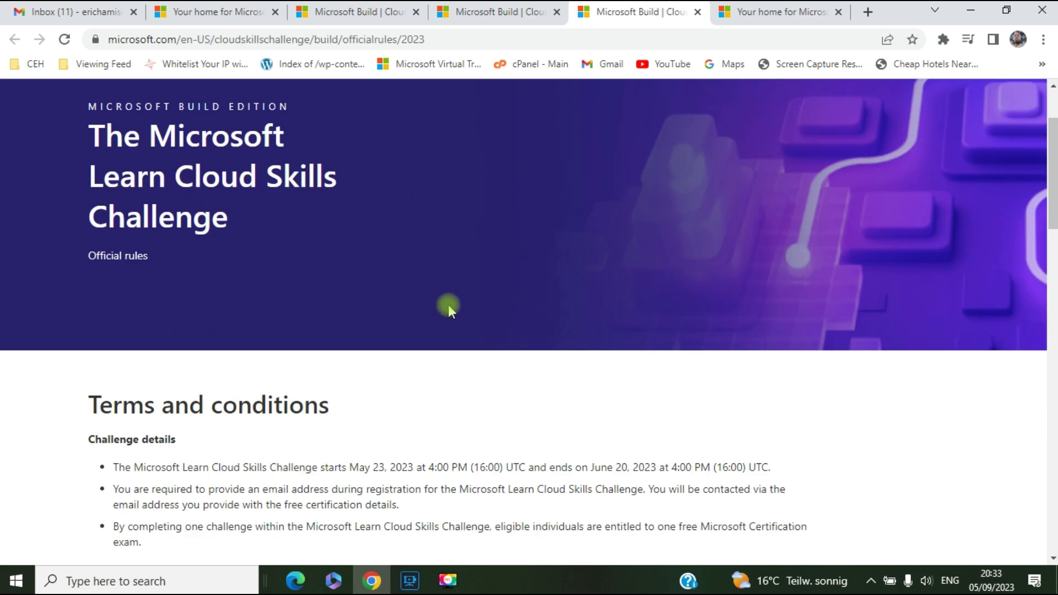
pyautogui.scroll(-3)
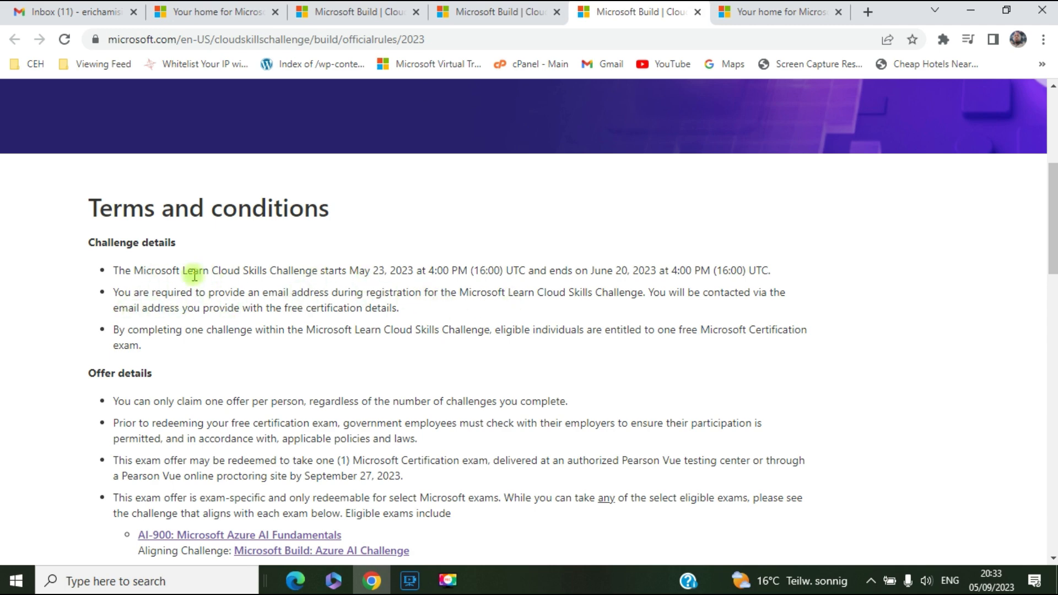
pyautogui.moveTo(273, 313)
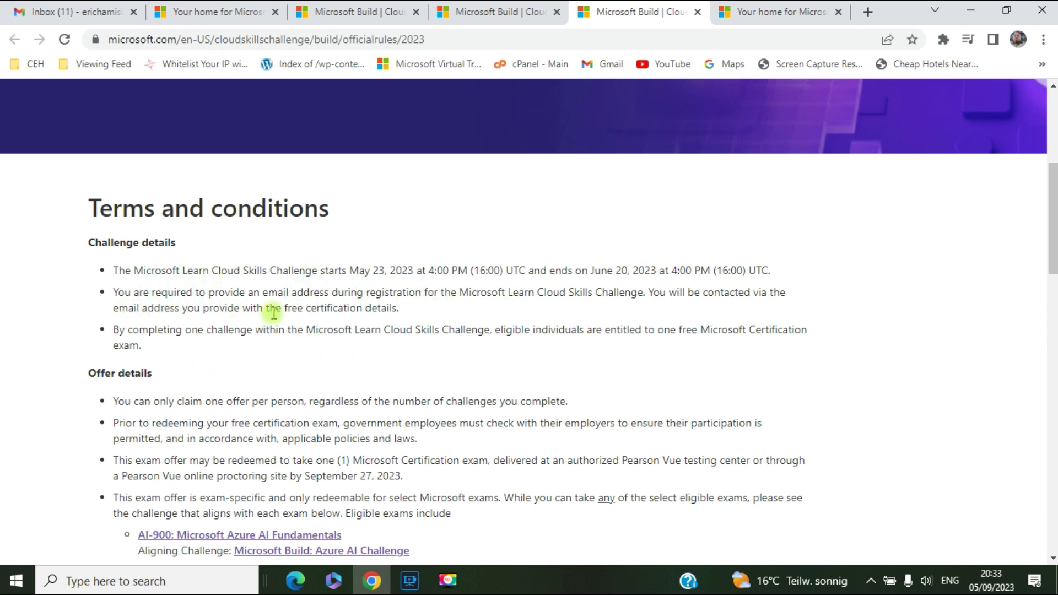
pyautogui.moveTo(266, 376)
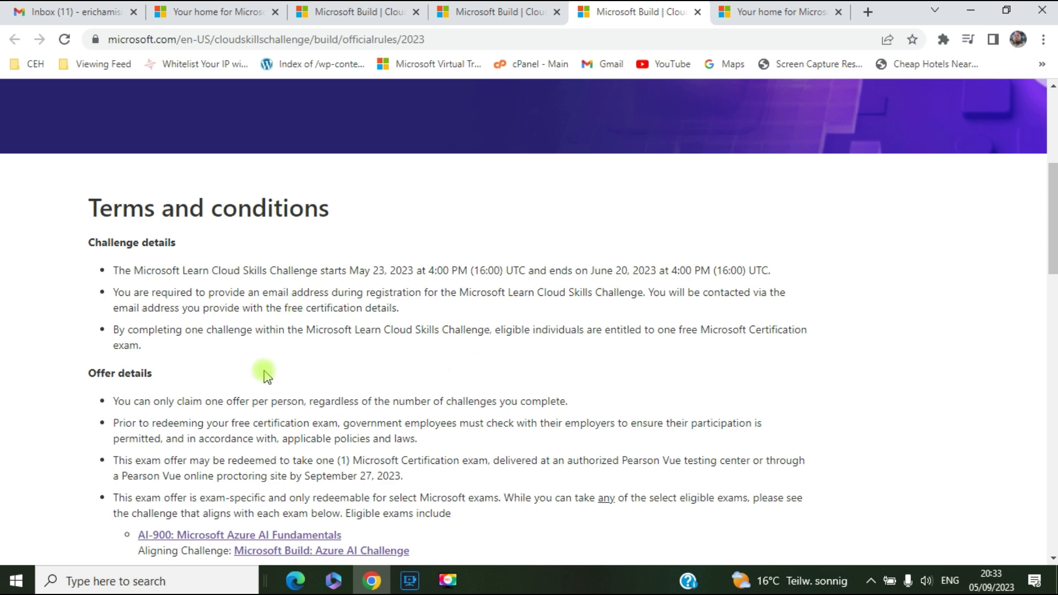
pyautogui.moveTo(370, 301)
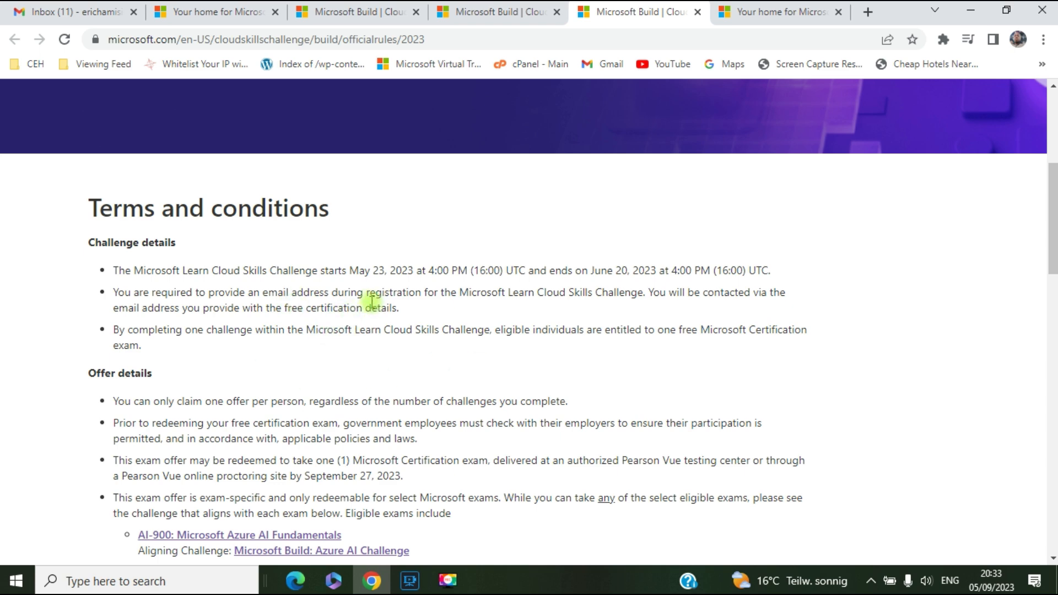
pyautogui.moveTo(435, 326)
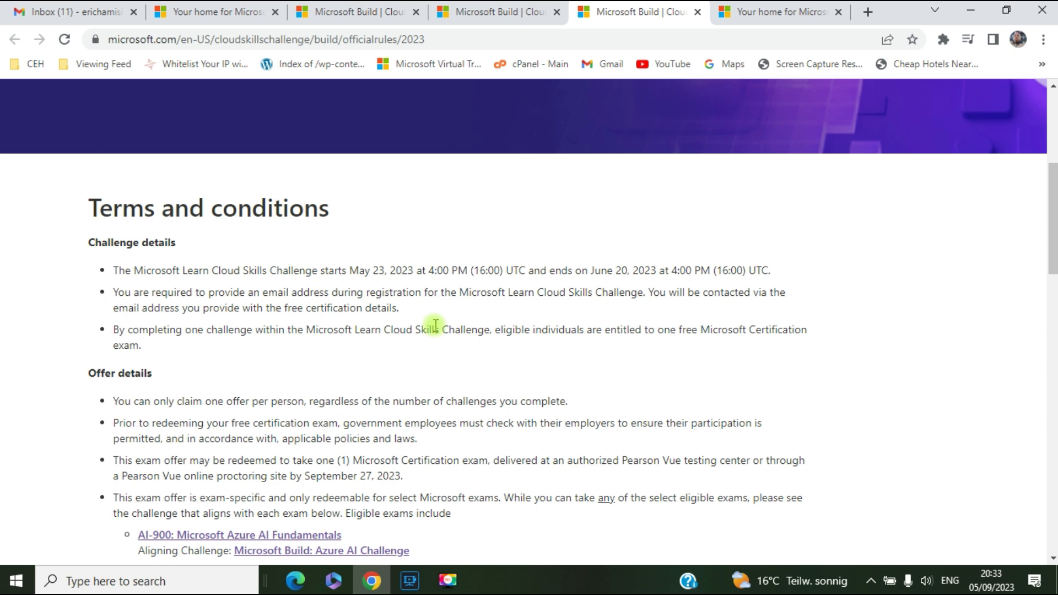
pyautogui.moveTo(479, 292)
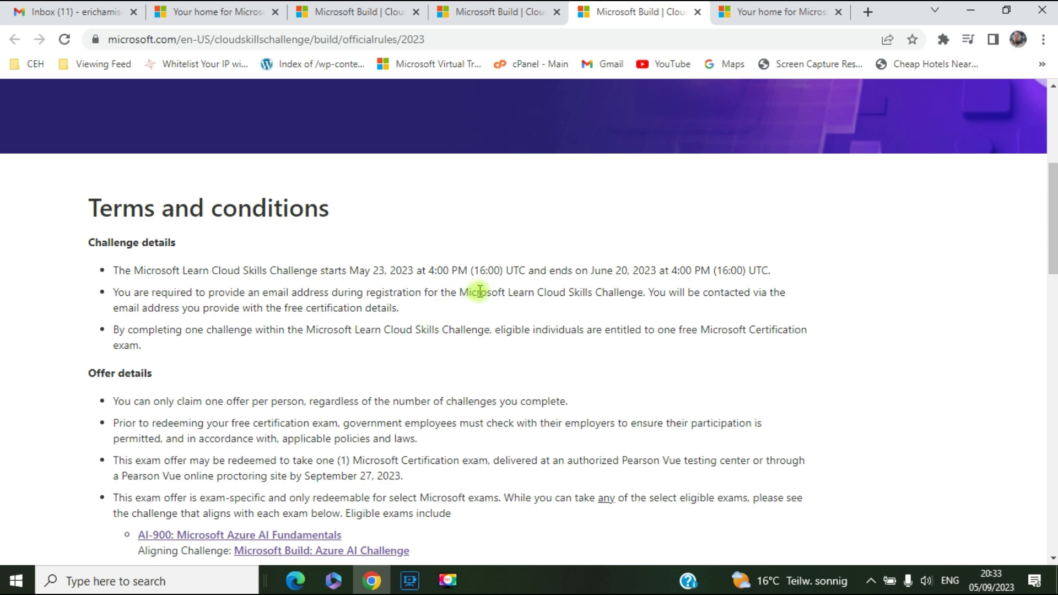
pyautogui.moveTo(836, 292)
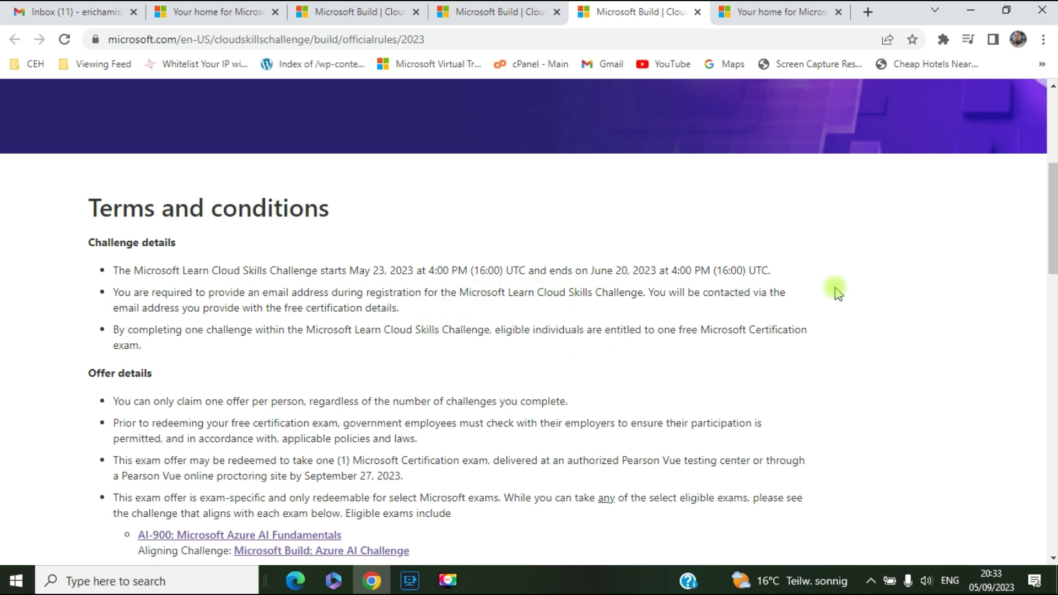
pyautogui.moveTo(158, 309)
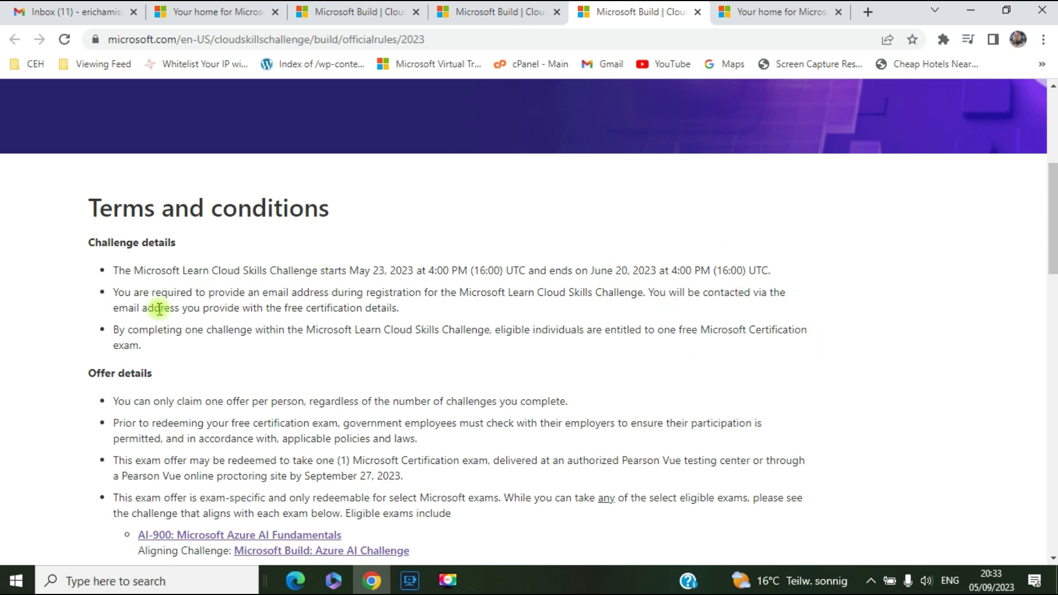
pyautogui.moveTo(295, 314)
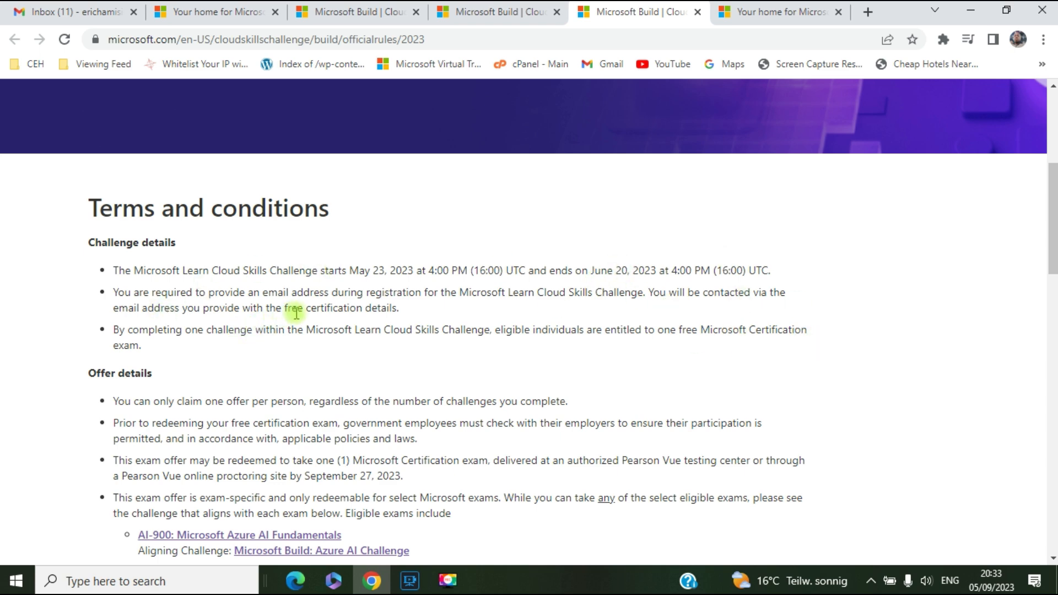
pyautogui.moveTo(546, 310)
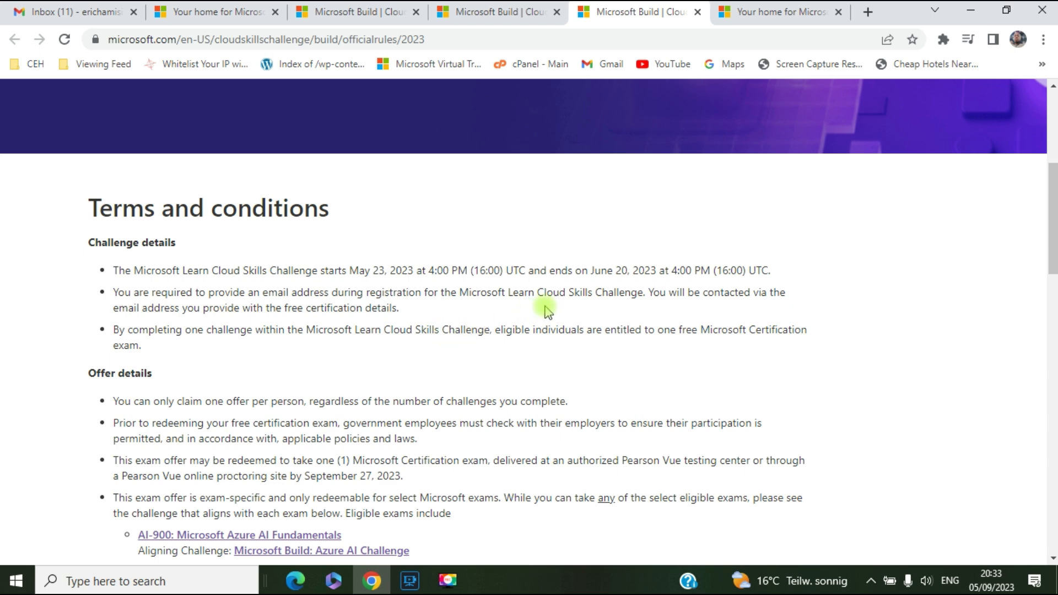
pyautogui.moveTo(670, 320)
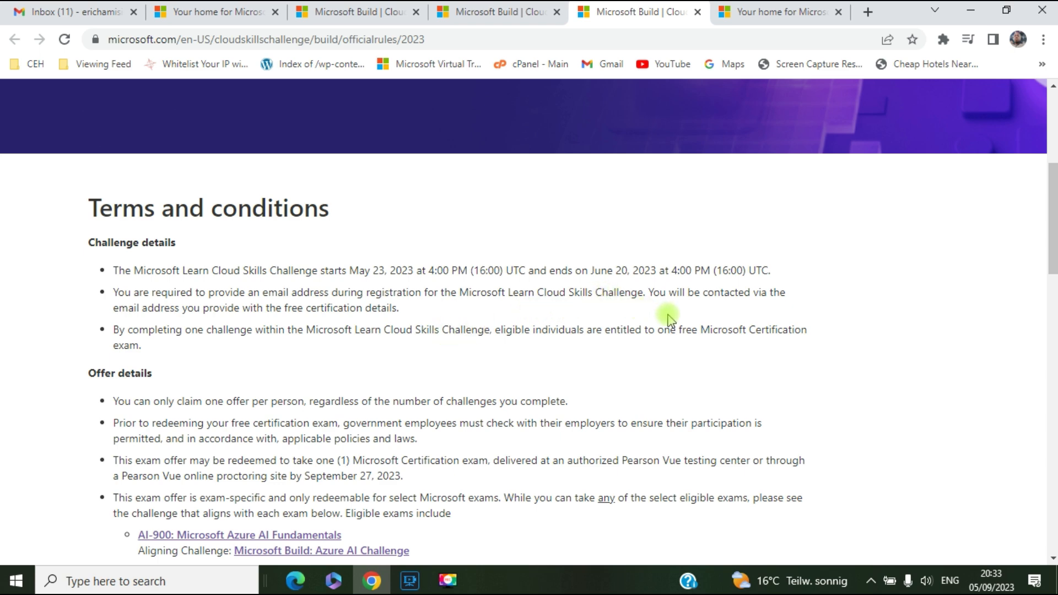
pyautogui.moveTo(664, 321)
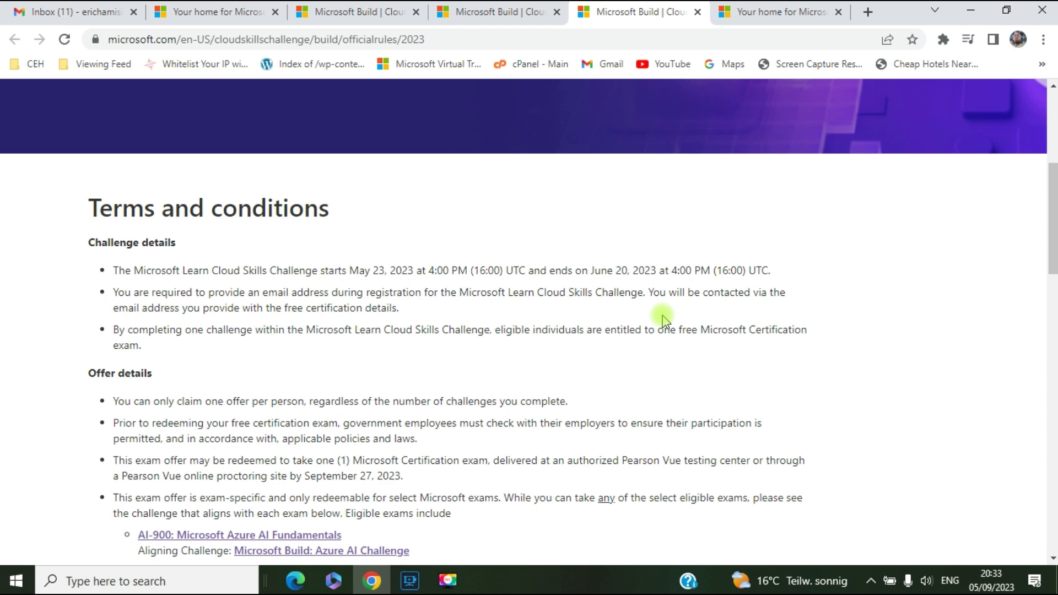
pyautogui.moveTo(648, 322)
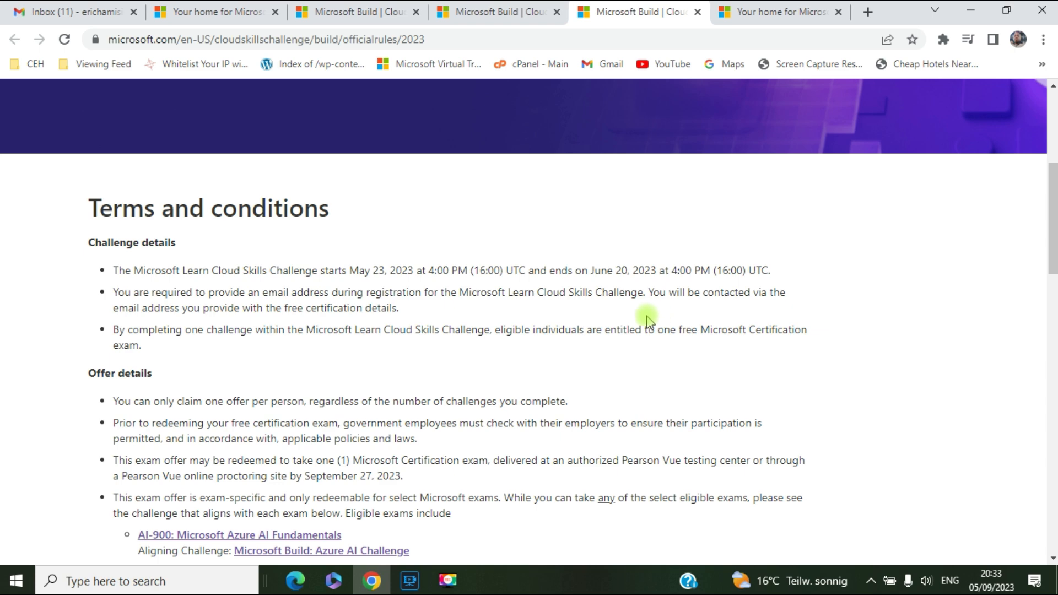
# - Scroll the rules page down to the Offer details list of eligible exams
pyautogui.scroll(-3)
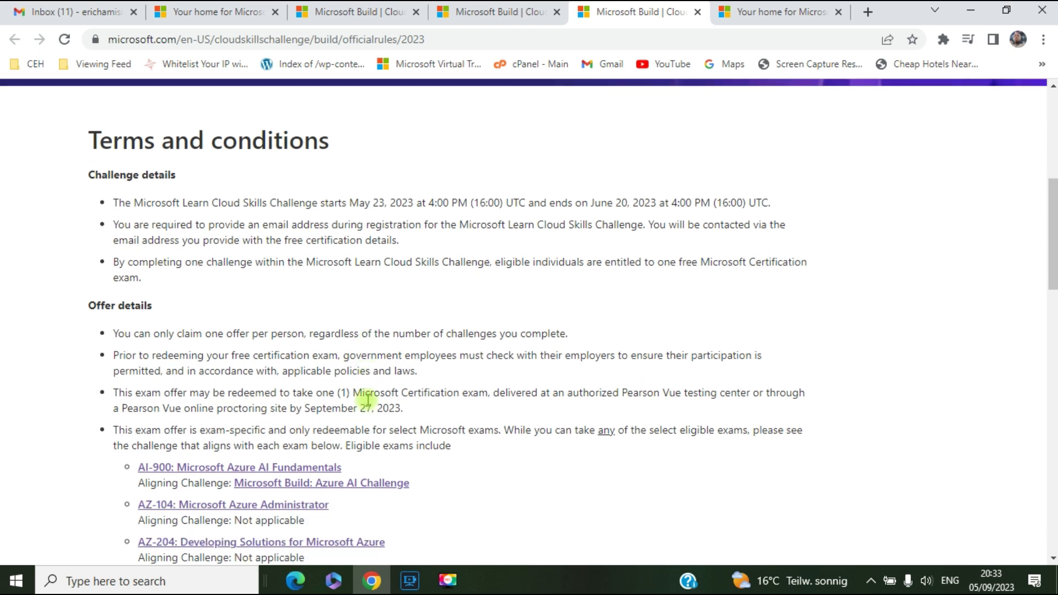
pyautogui.scroll(-3)
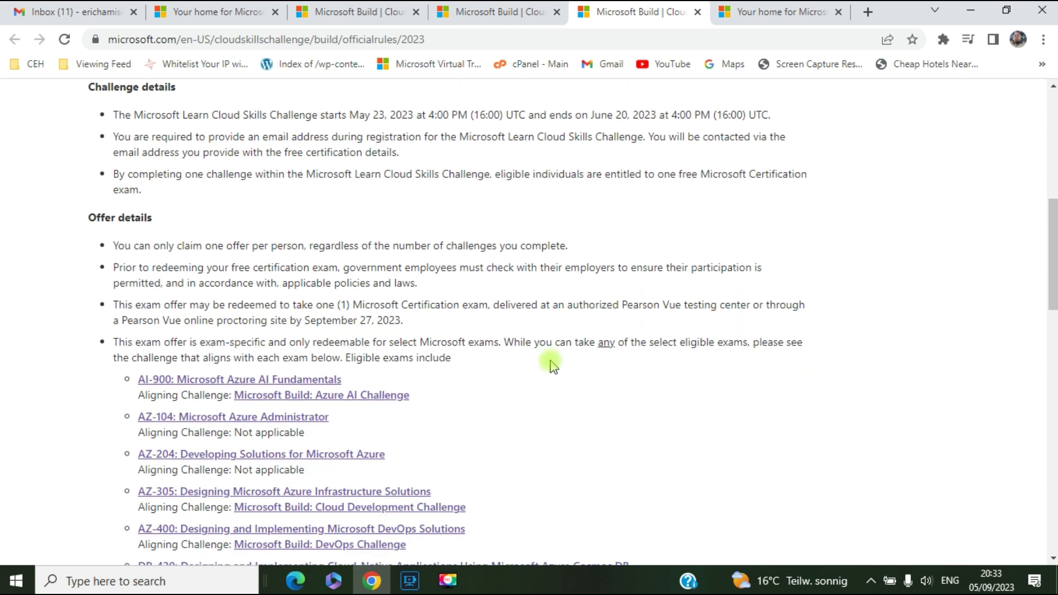
pyautogui.scroll(-3)
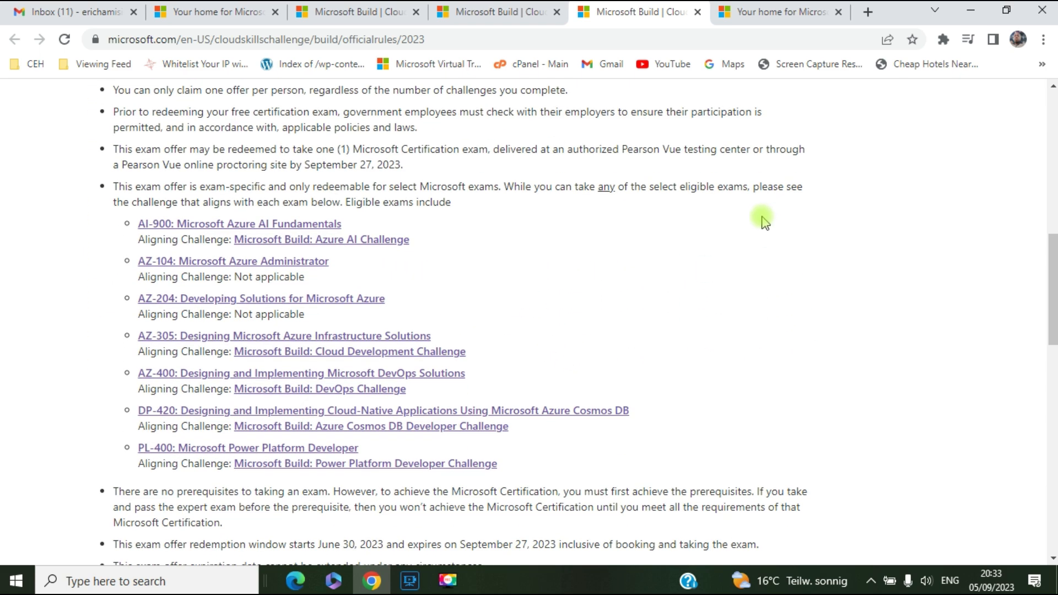
pyautogui.moveTo(528, 177)
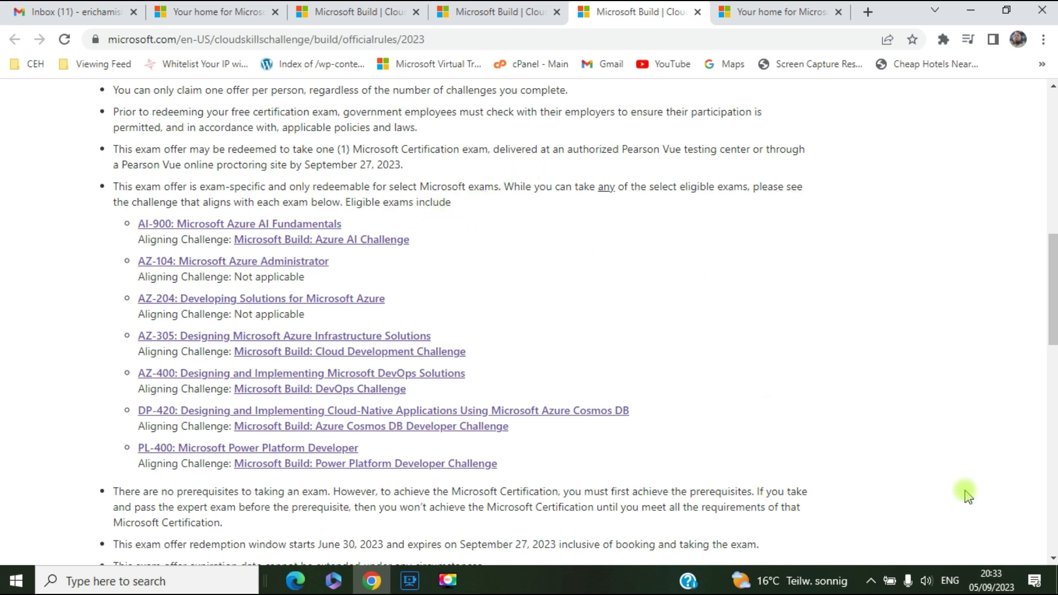
pyautogui.moveTo(676, 354)
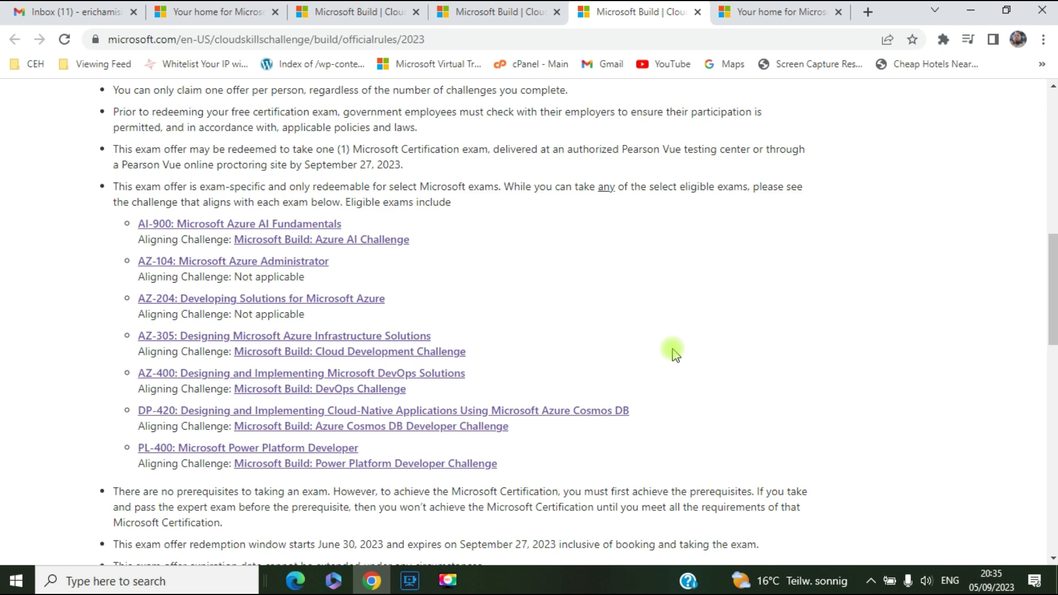
pyautogui.moveTo(648, 313)
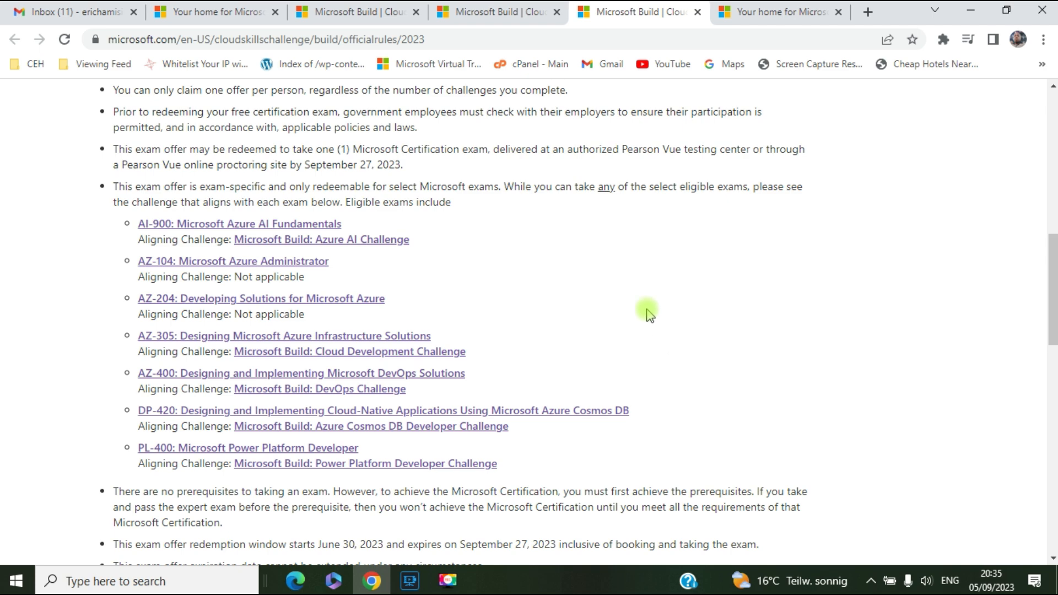
pyautogui.moveTo(616, 187)
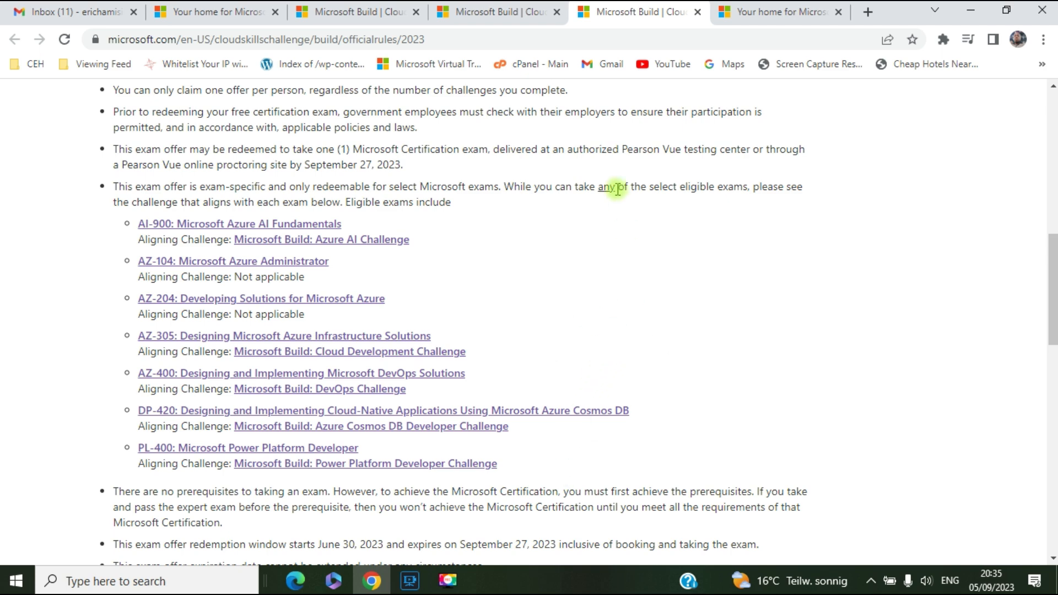
pyautogui.moveTo(436, 223)
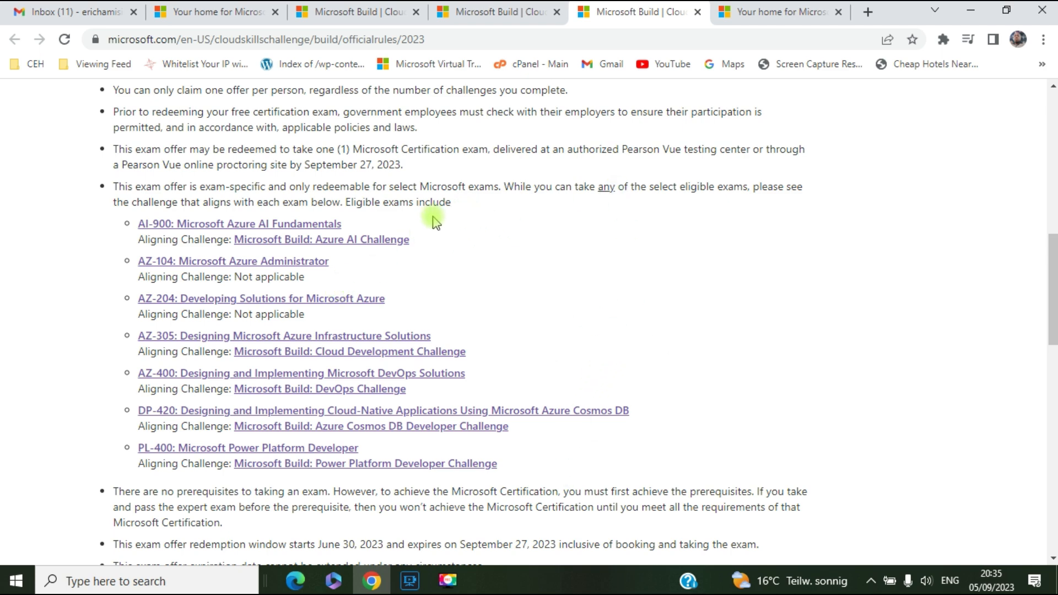
# - Review the eligible exams, then open the AZ-104: Microsoft Azure Administrator link in a new tab
pyautogui.scroll(3)
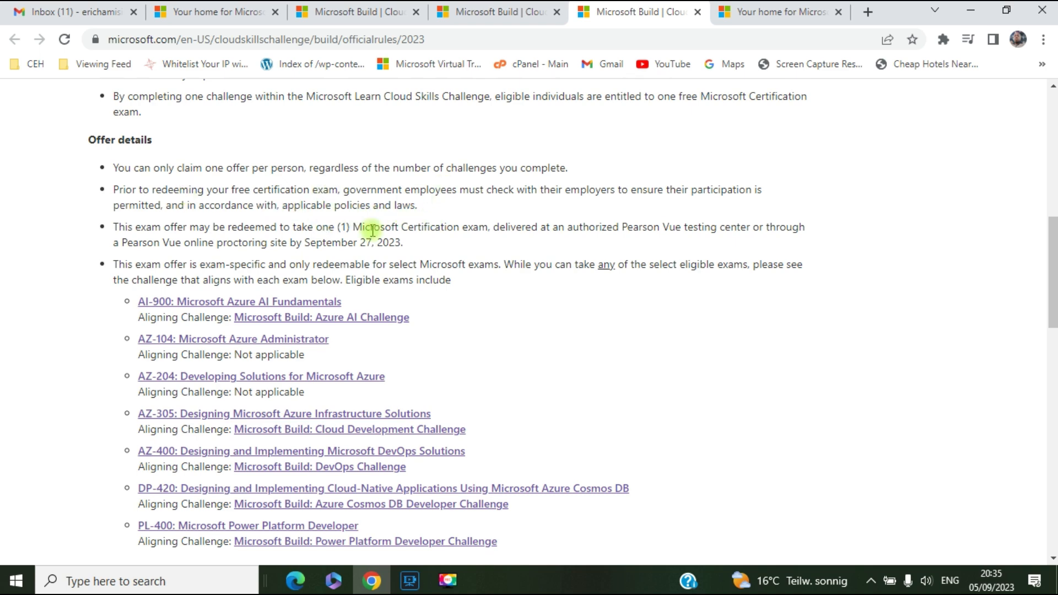
pyautogui.scroll(-3)
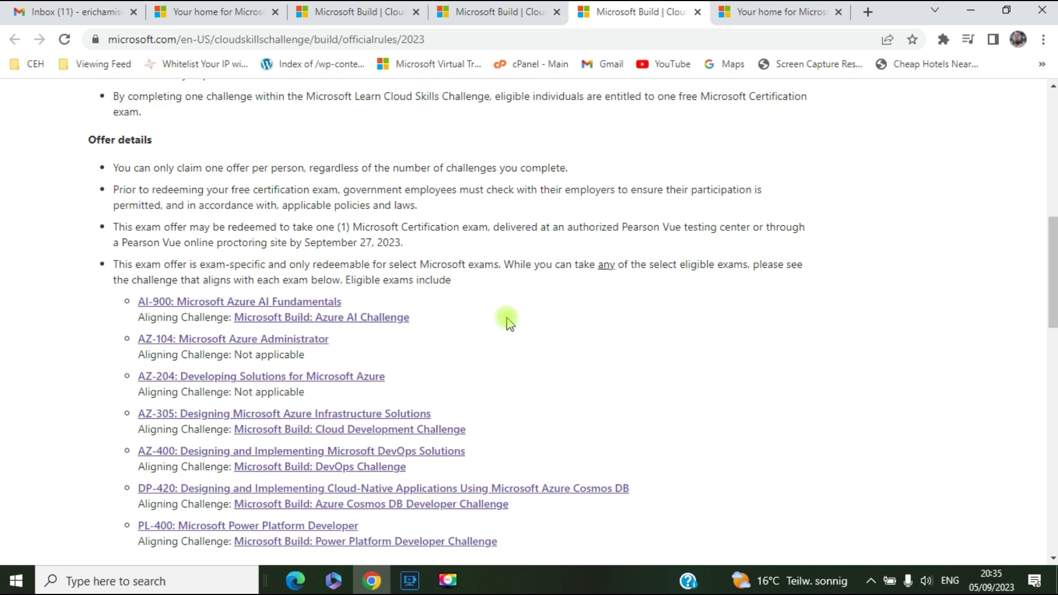
pyautogui.scroll(-3)
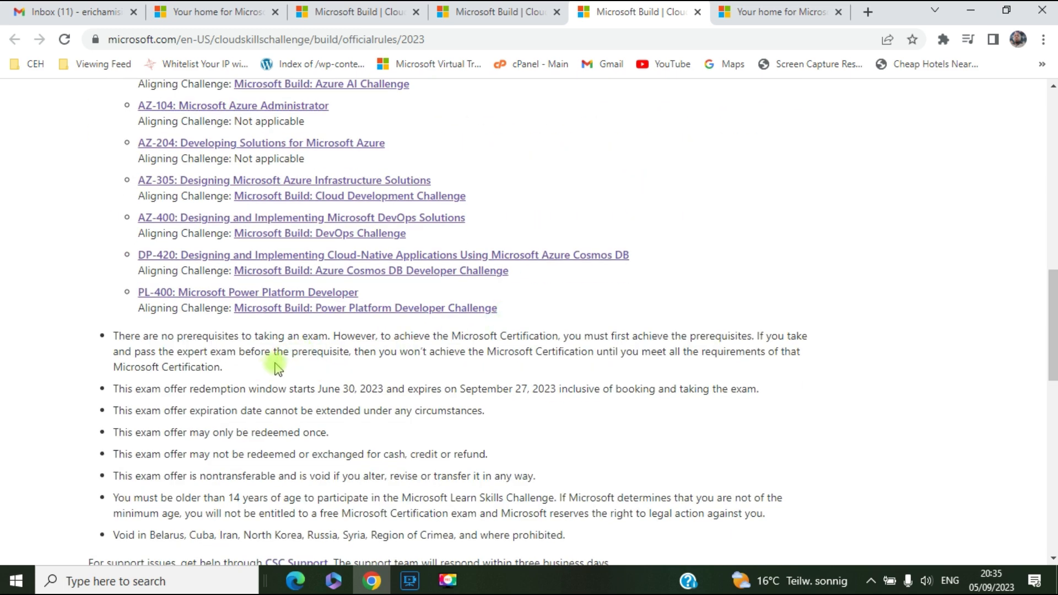
pyautogui.moveTo(326, 346)
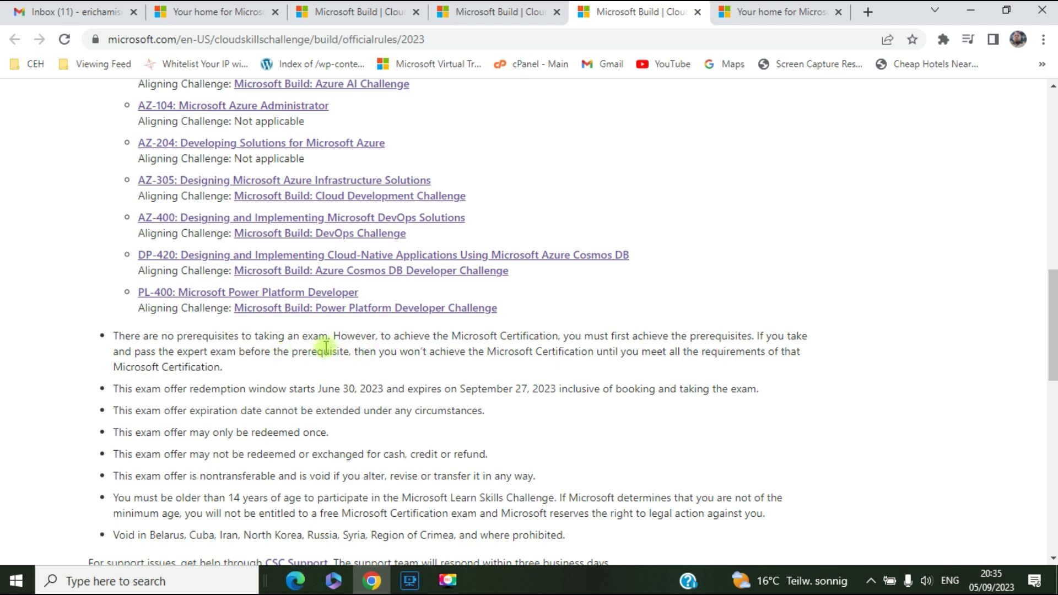
pyautogui.moveTo(568, 357)
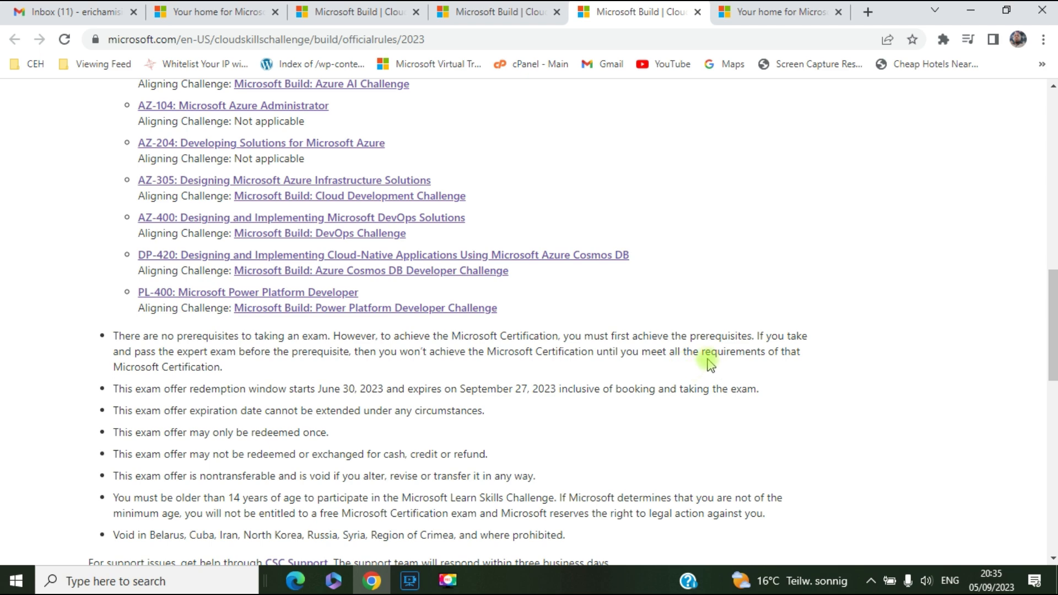
pyautogui.moveTo(322, 351)
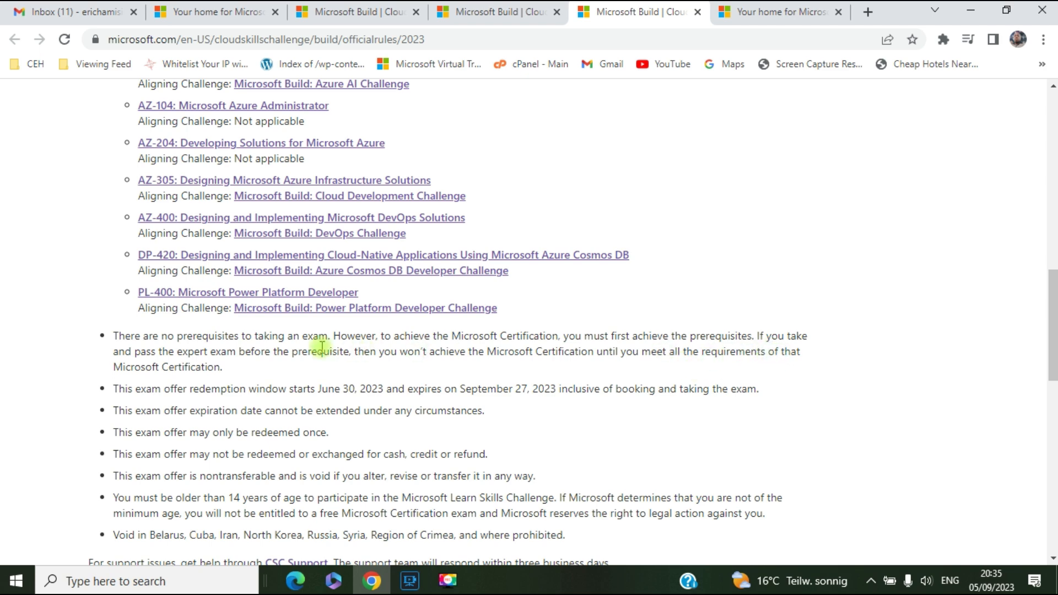
pyautogui.moveTo(320, 370)
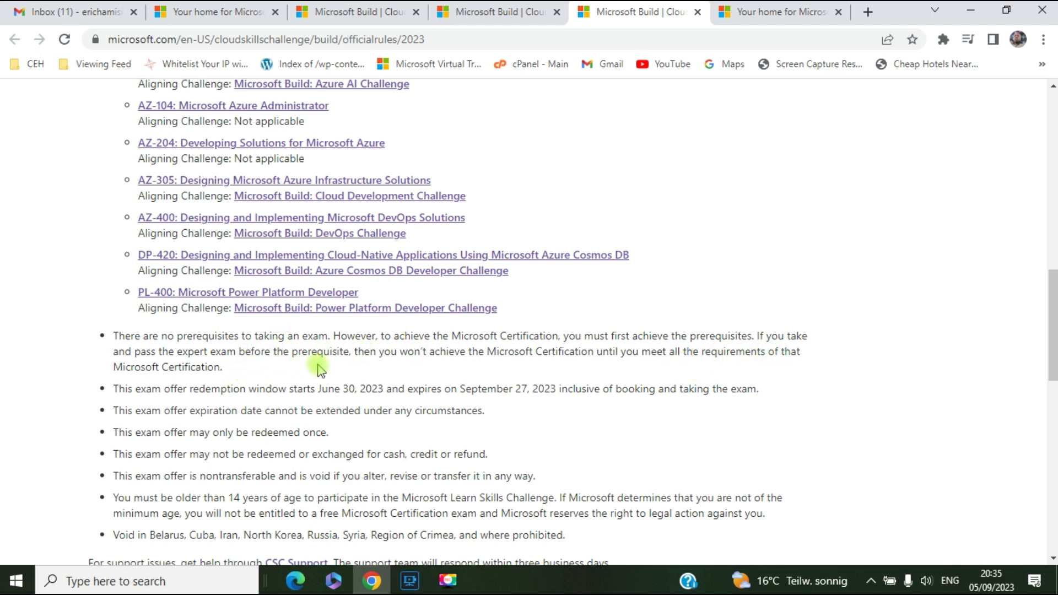
pyautogui.moveTo(496, 369)
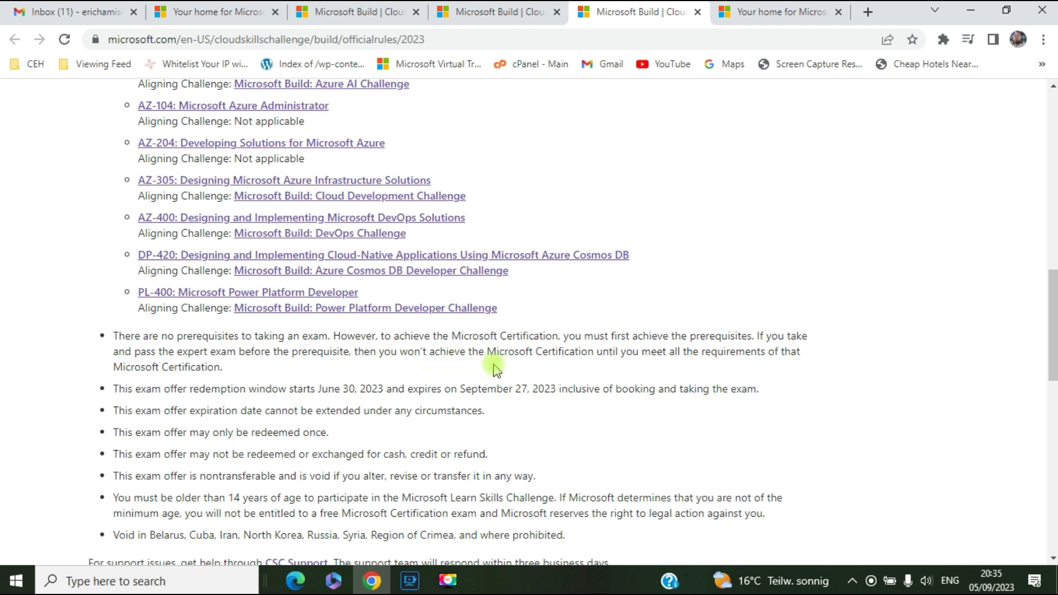
pyautogui.moveTo(665, 381)
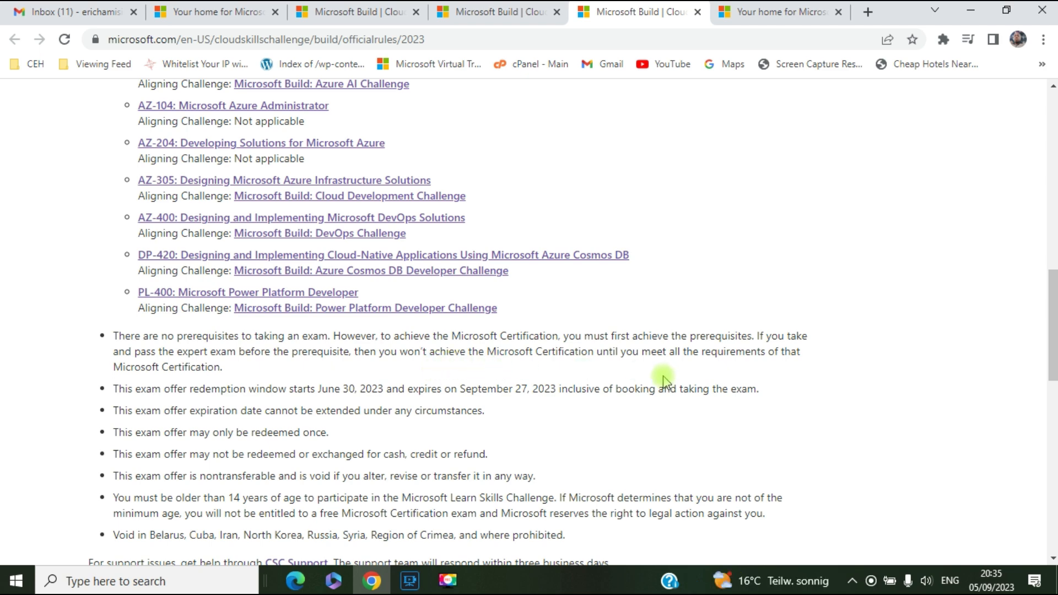
pyautogui.moveTo(677, 378)
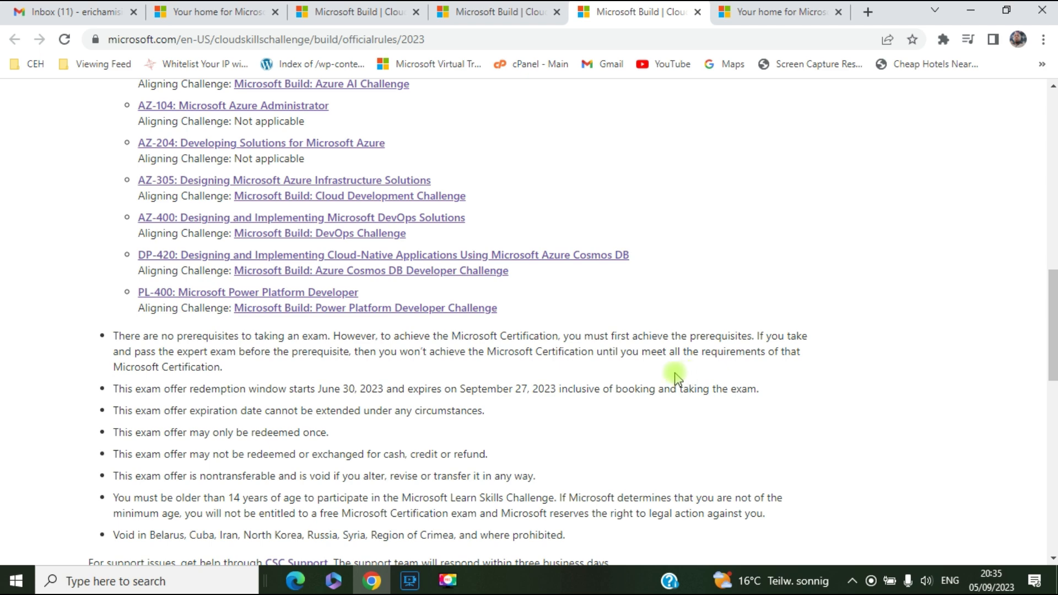
pyautogui.moveTo(276, 424)
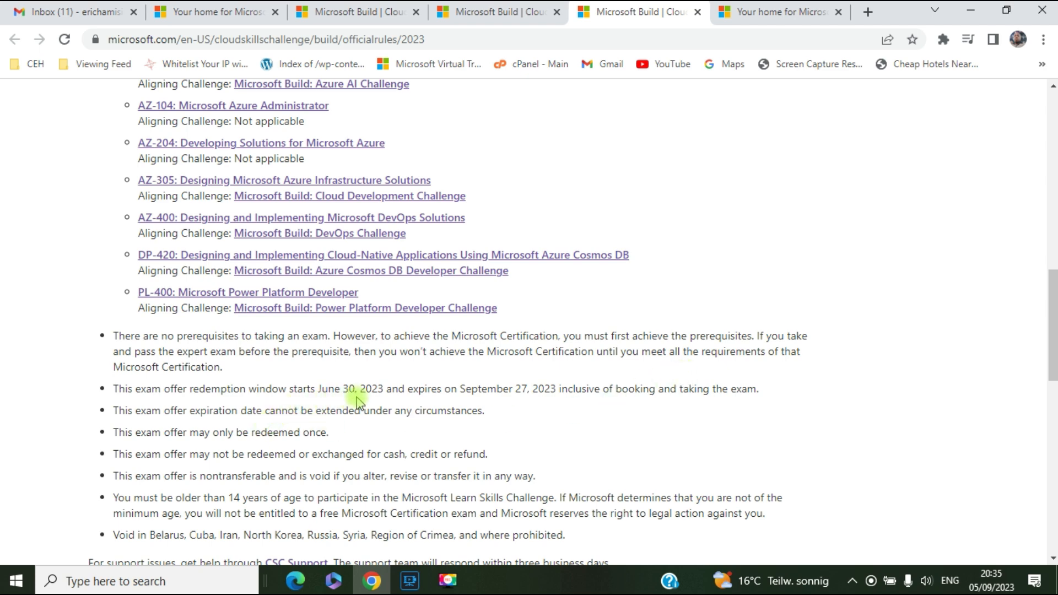
pyautogui.moveTo(540, 409)
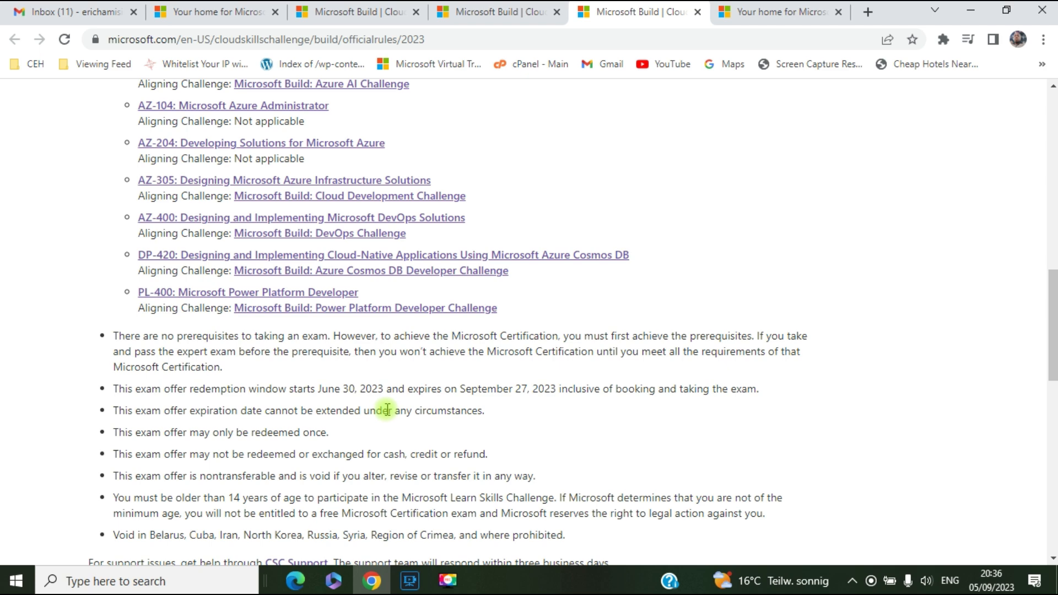
pyautogui.scroll(-3)
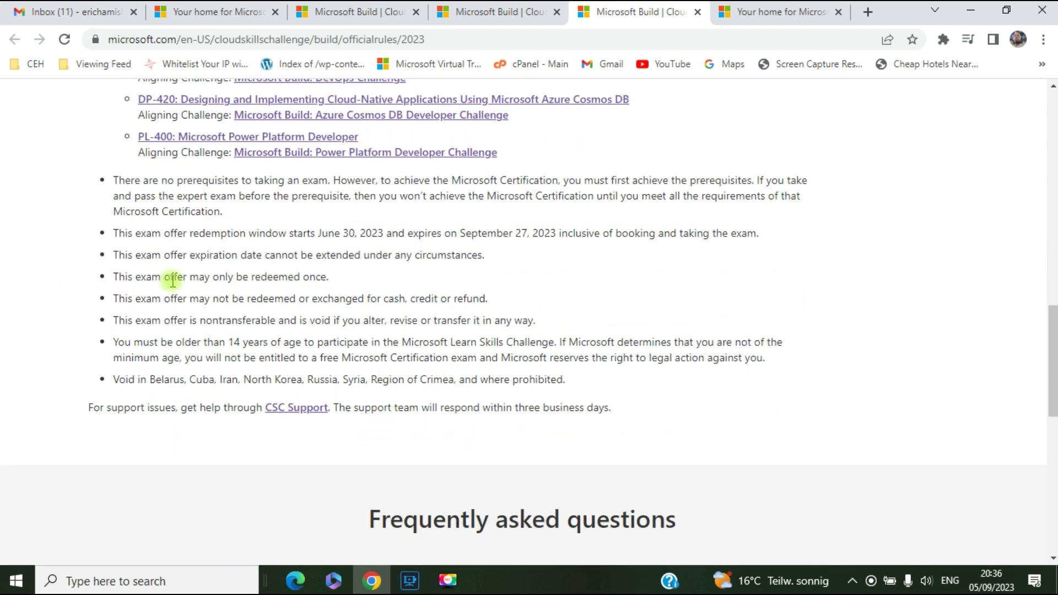
pyautogui.scroll(3)
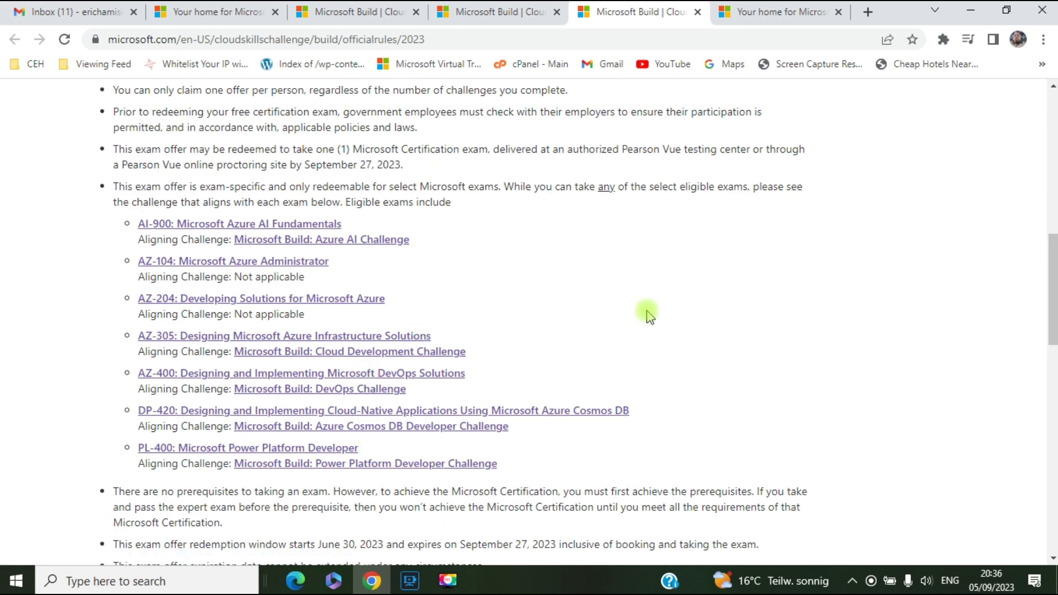
pyautogui.moveTo(555, 251)
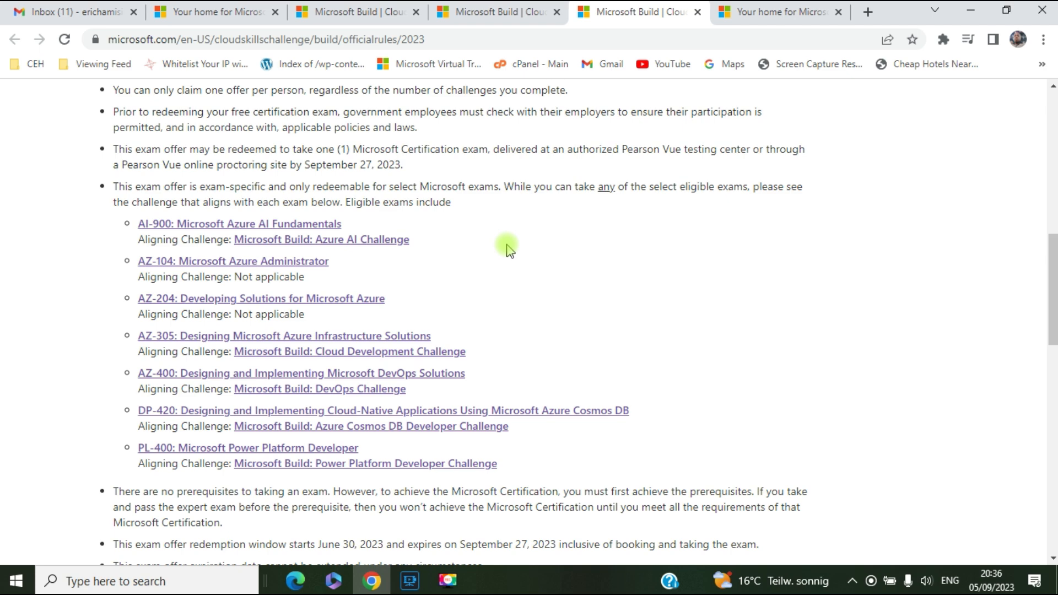
pyautogui.moveTo(566, 338)
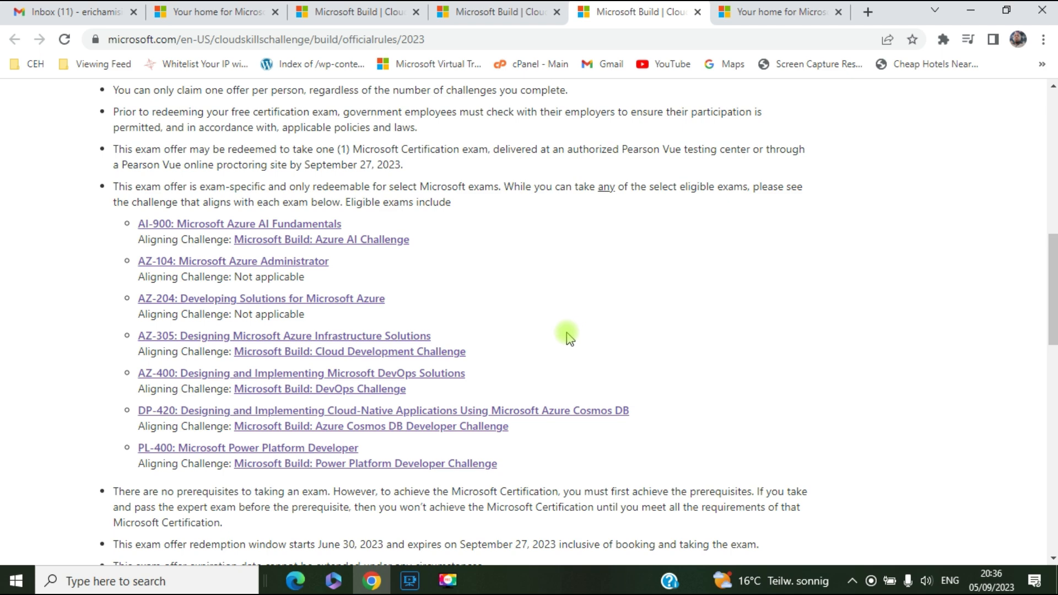
pyautogui.moveTo(547, 244)
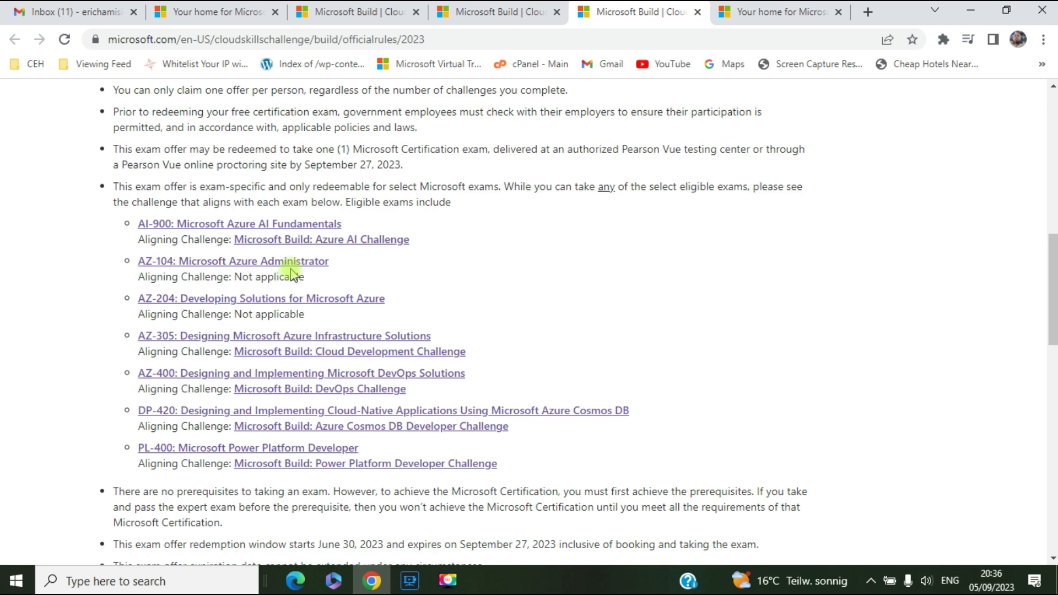
pyautogui.moveTo(270, 265)
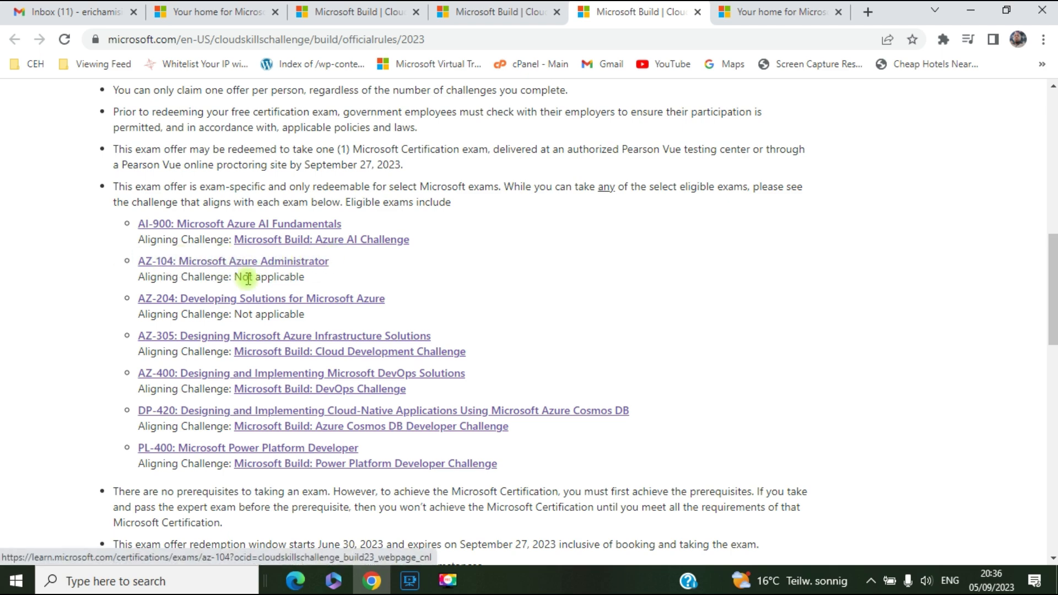
pyautogui.moveTo(236, 303)
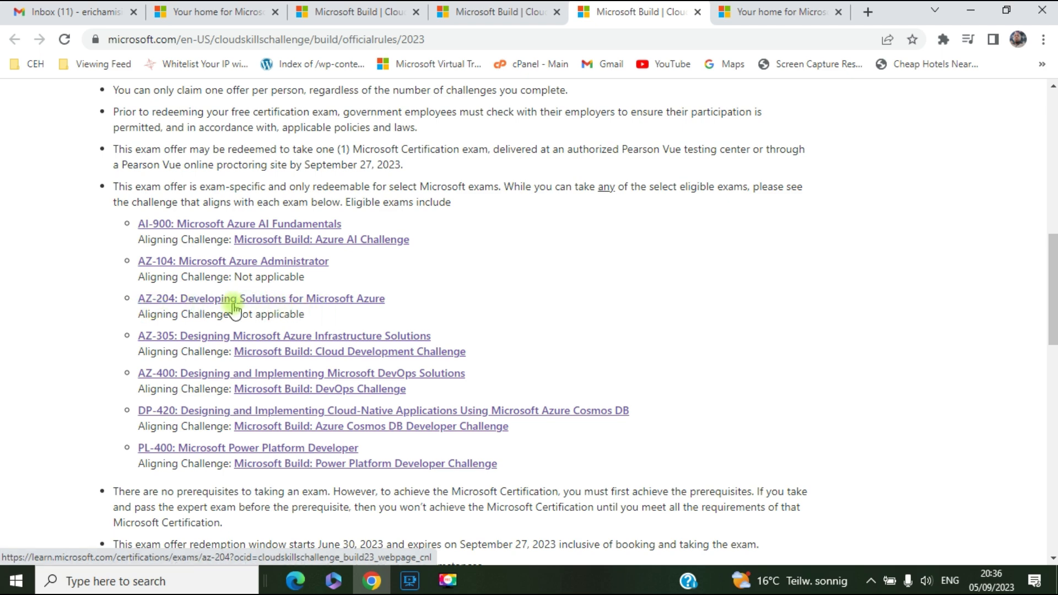
pyautogui.moveTo(262, 265)
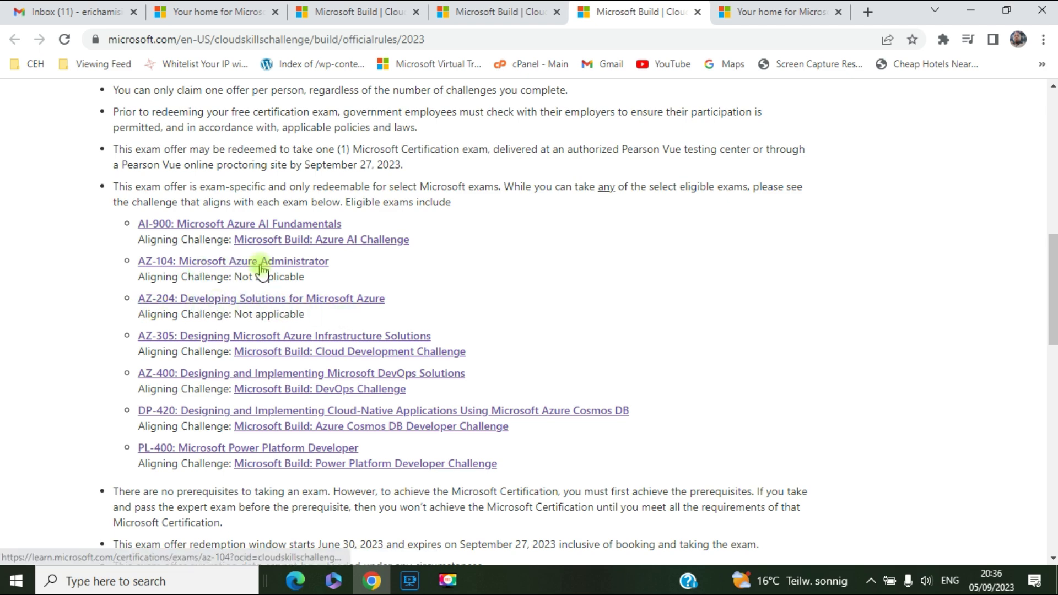
pyautogui.moveTo(206, 267)
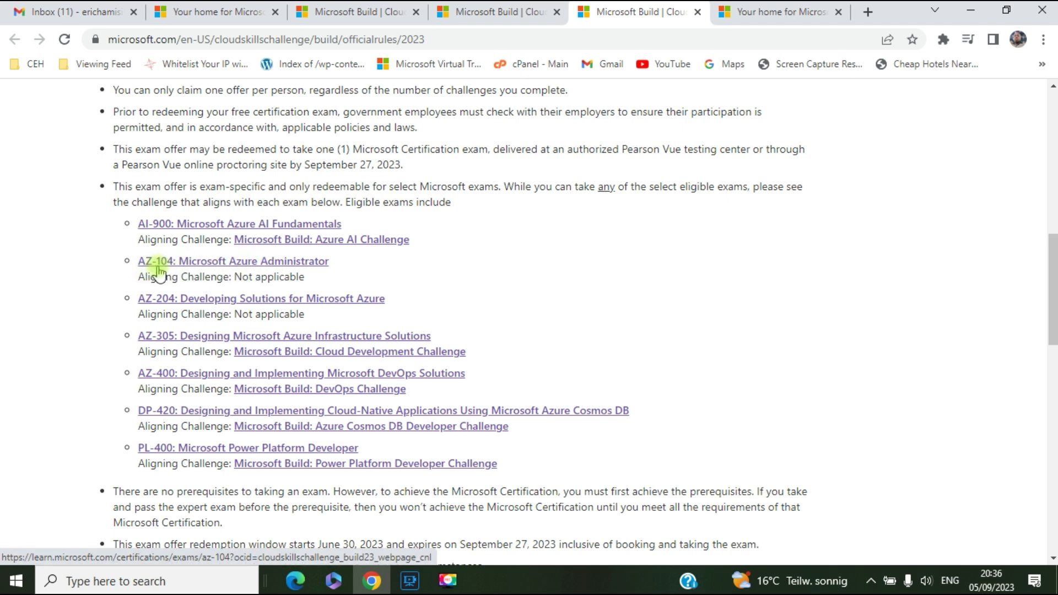
pyautogui.moveTo(270, 265)
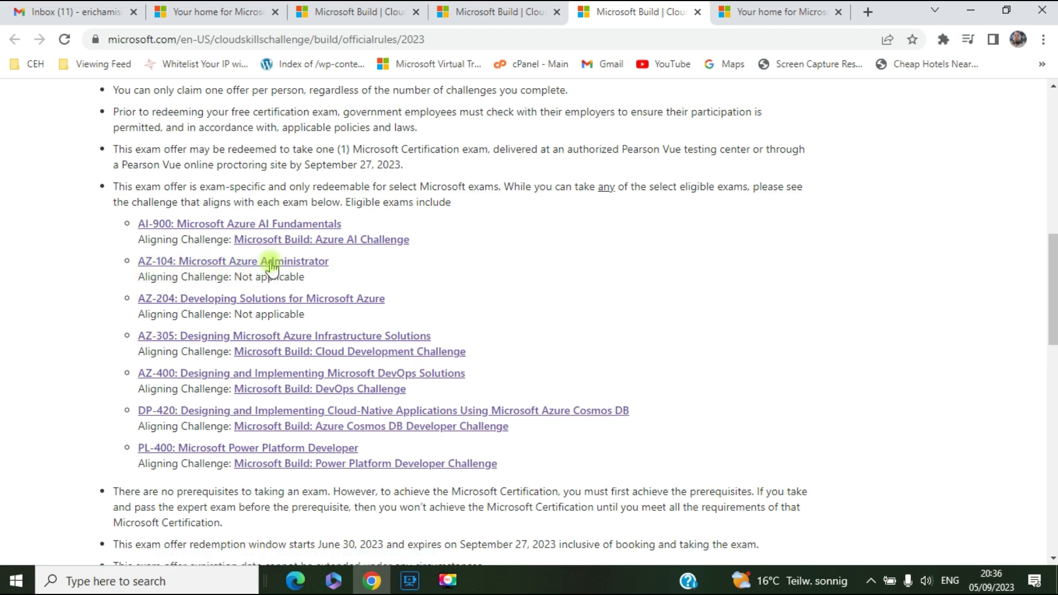
pyautogui.moveTo(331, 277)
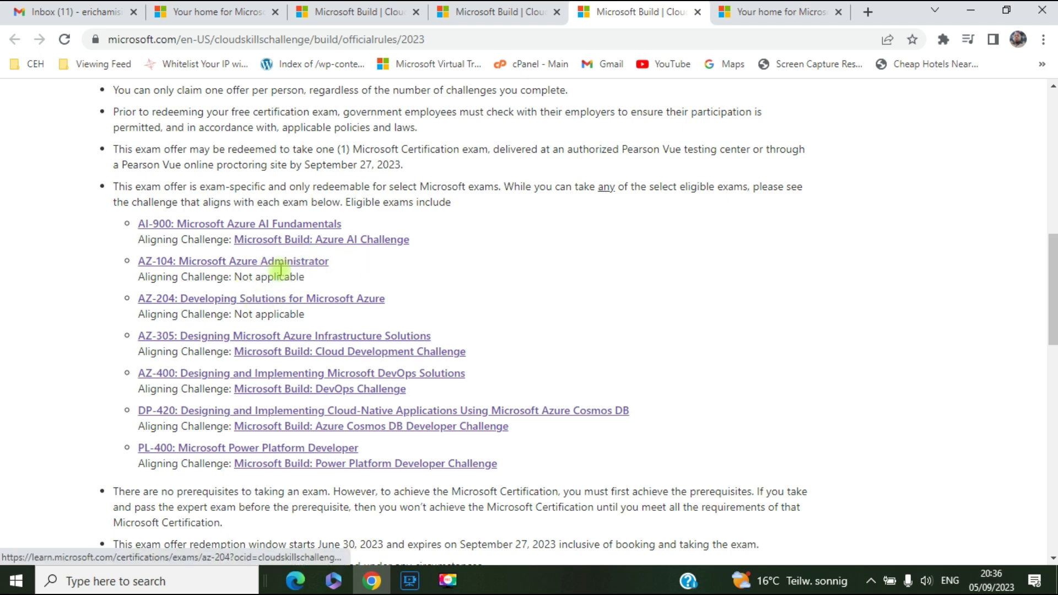
pyautogui.moveTo(298, 266)
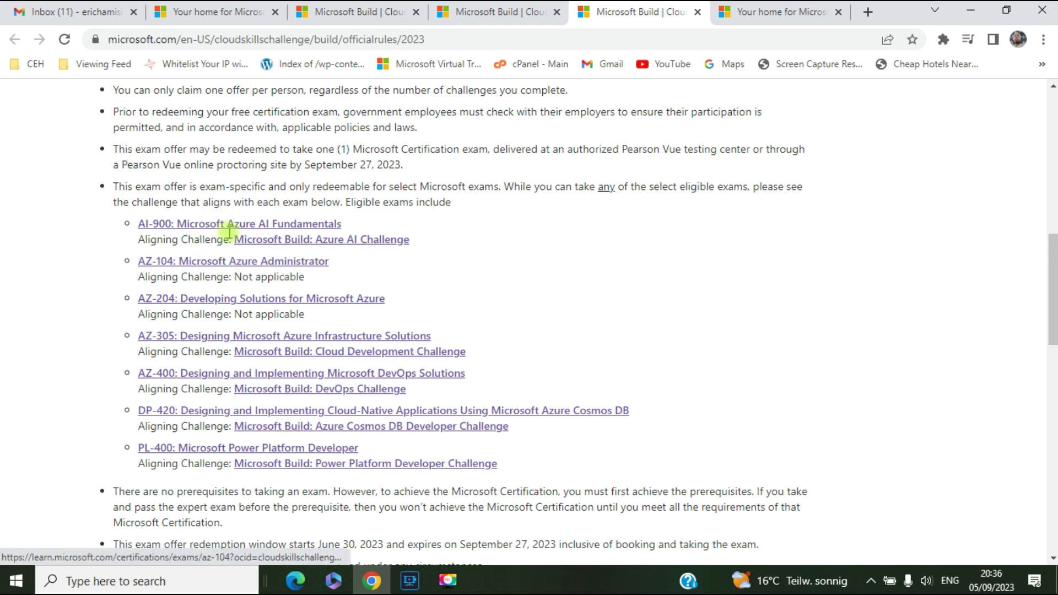
pyautogui.moveTo(230, 410)
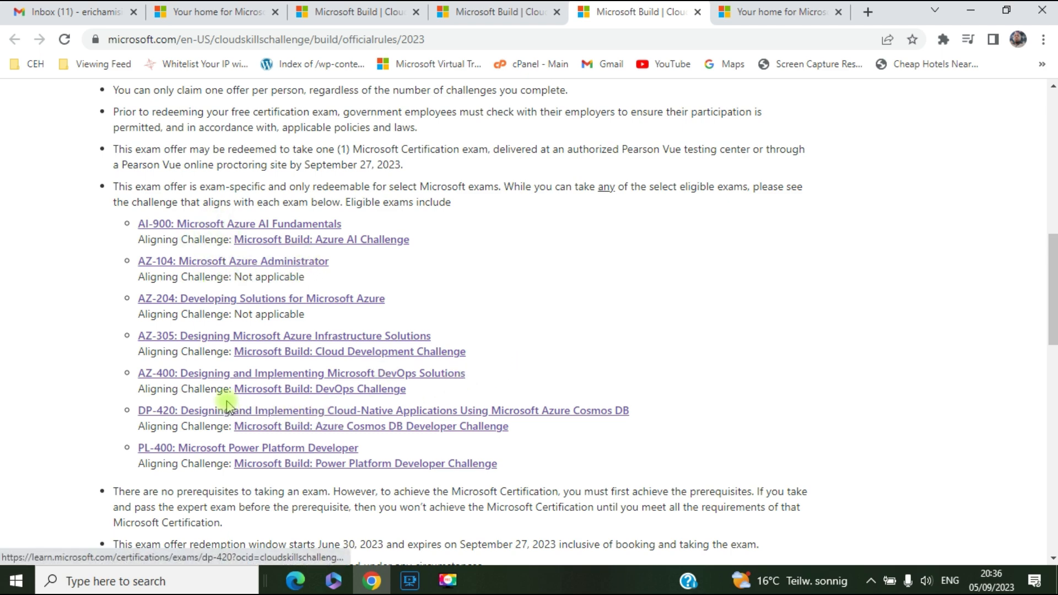
pyautogui.moveTo(224, 375)
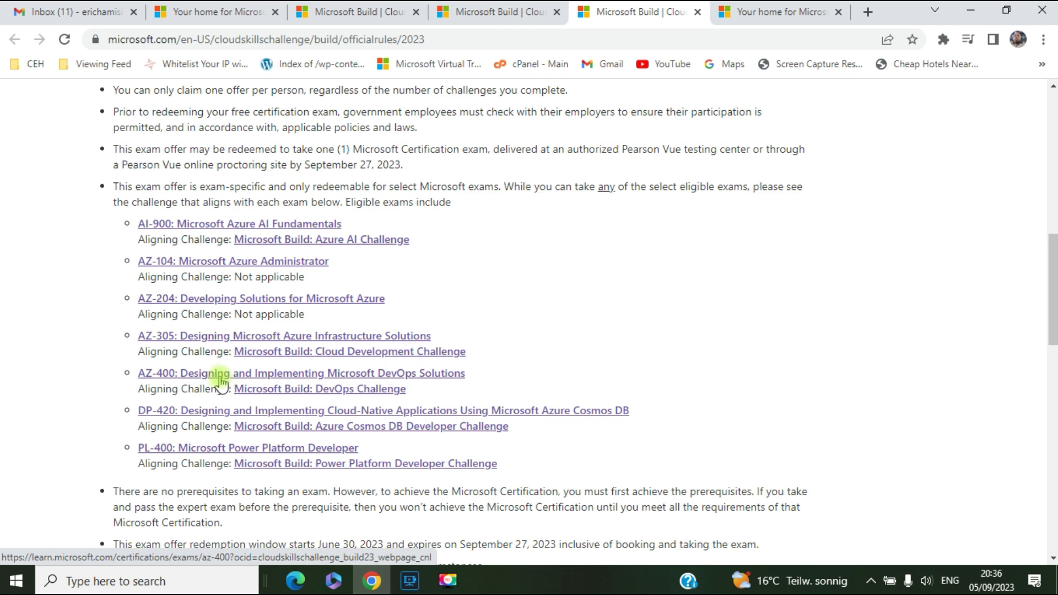
pyautogui.moveTo(301, 393)
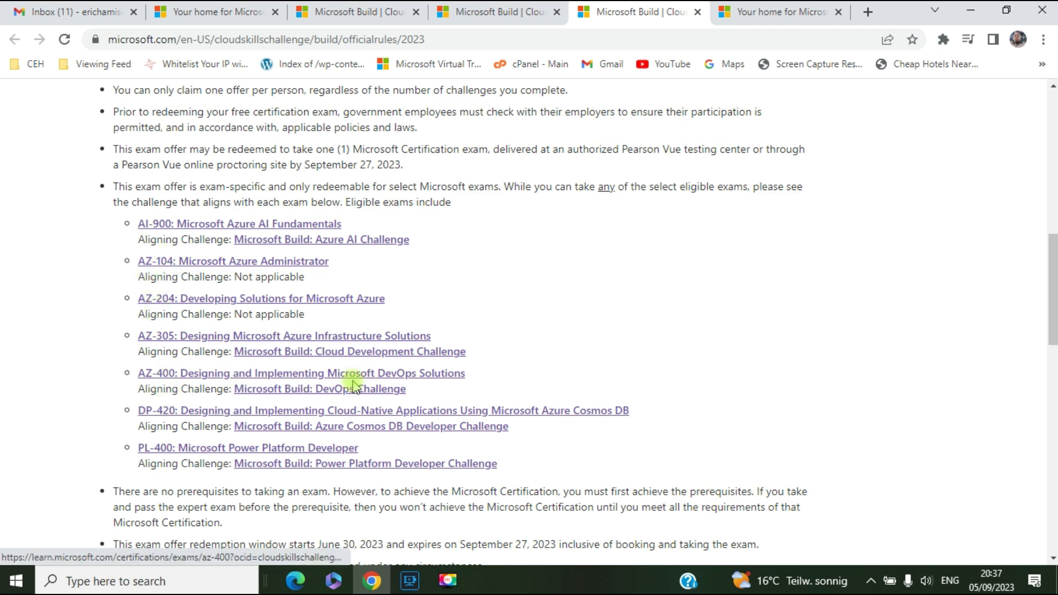
pyautogui.moveTo(444, 378)
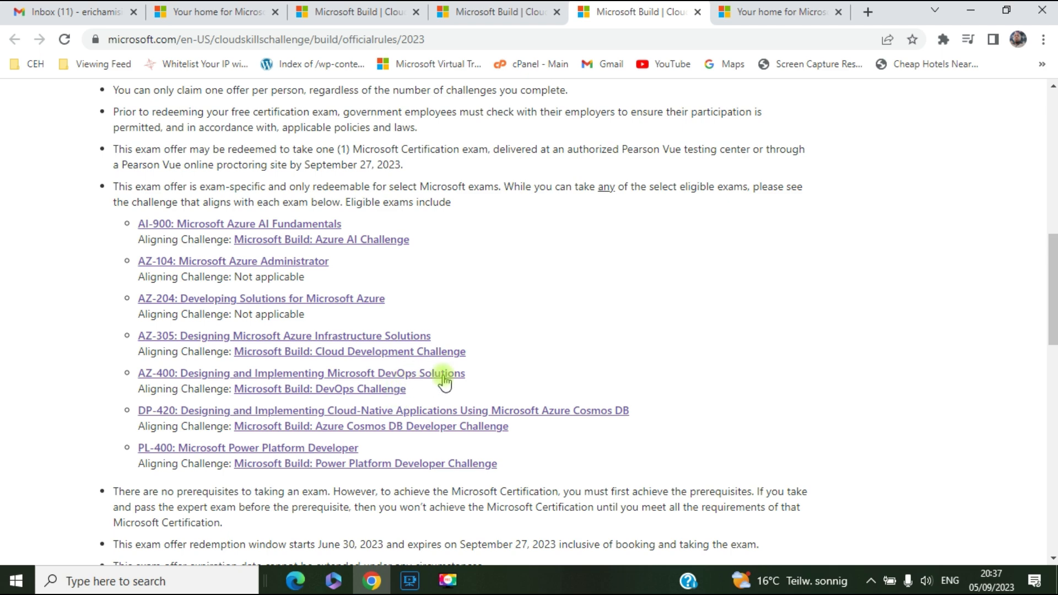
pyautogui.moveTo(253, 351)
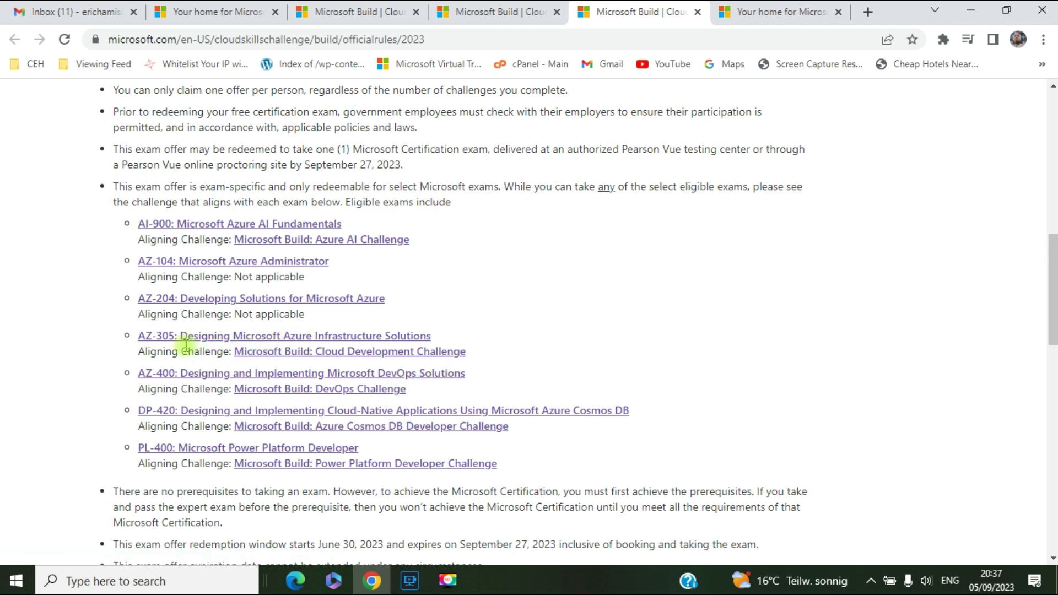
pyautogui.moveTo(232, 261)
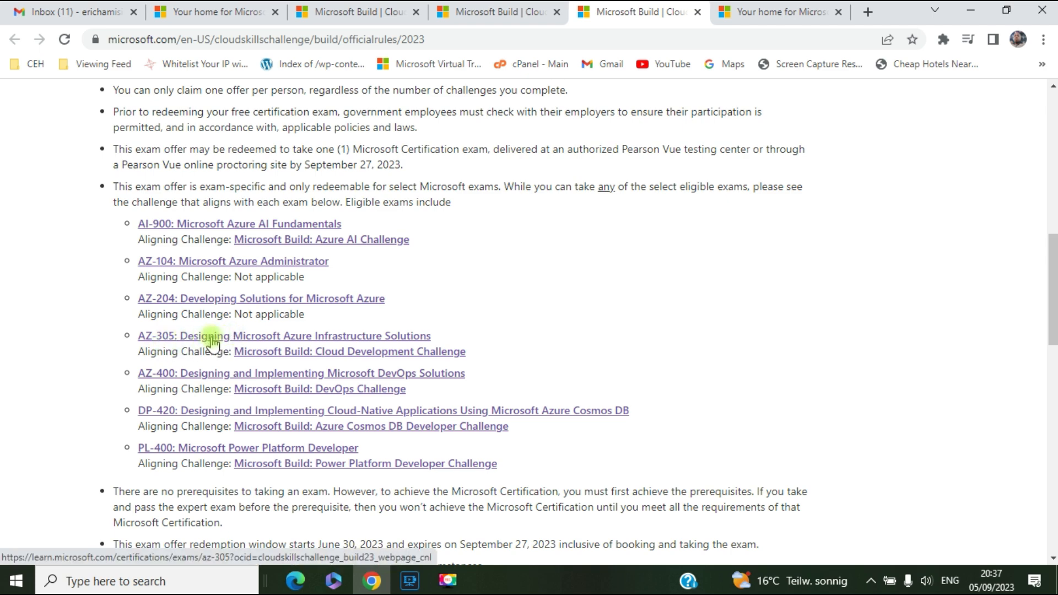
pyautogui.moveTo(292, 344)
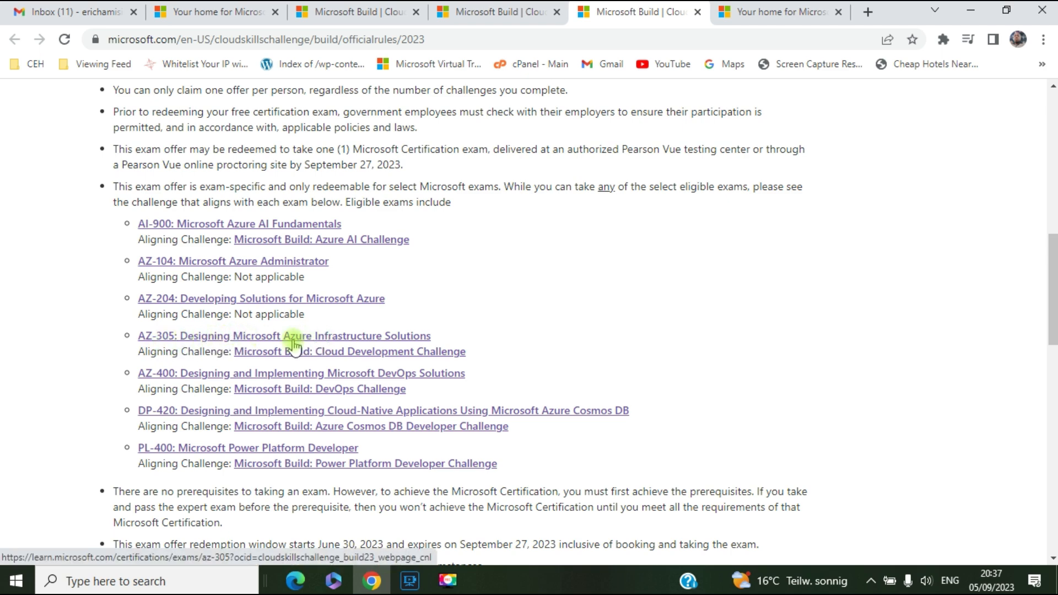
pyautogui.moveTo(210, 415)
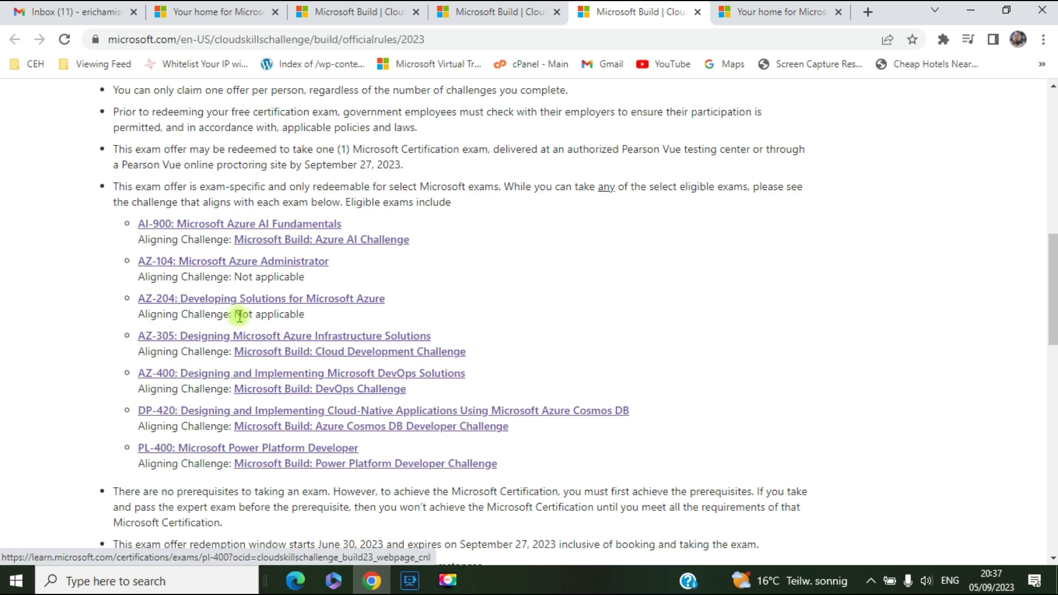
pyautogui.moveTo(222, 290)
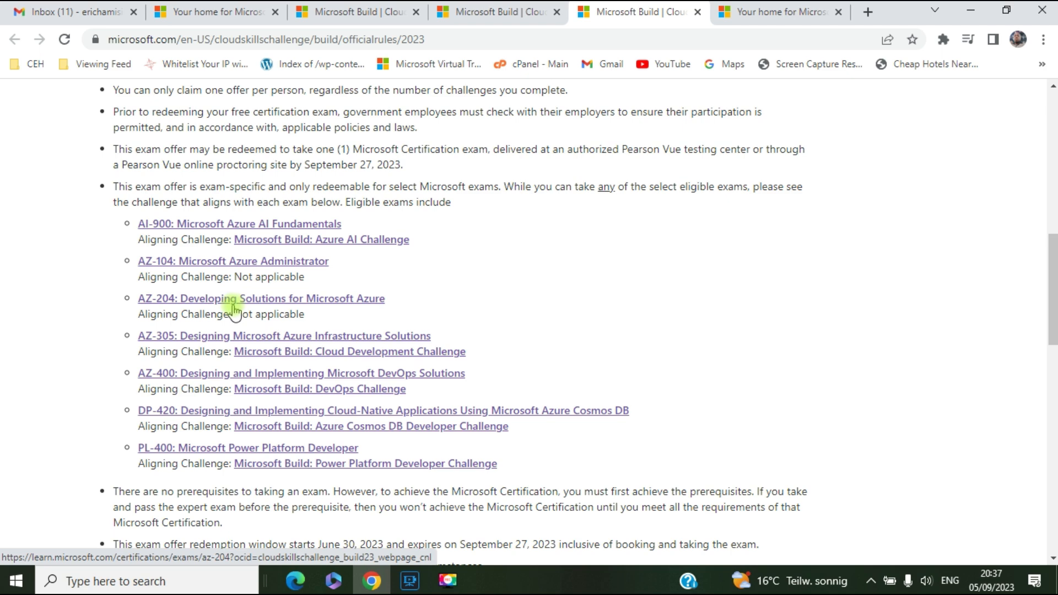
pyautogui.moveTo(204, 378)
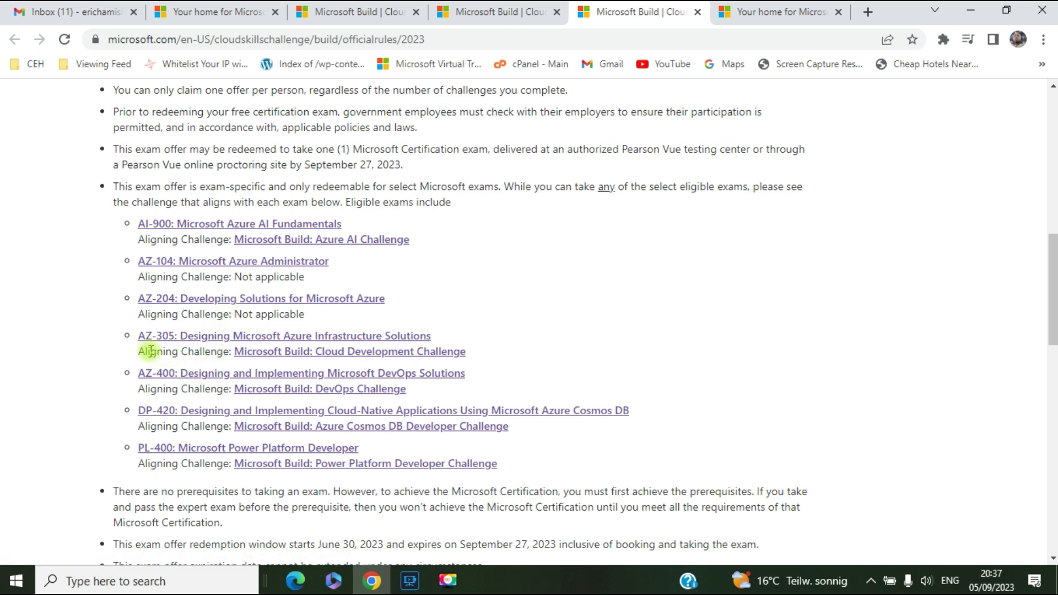
pyautogui.moveTo(228, 351)
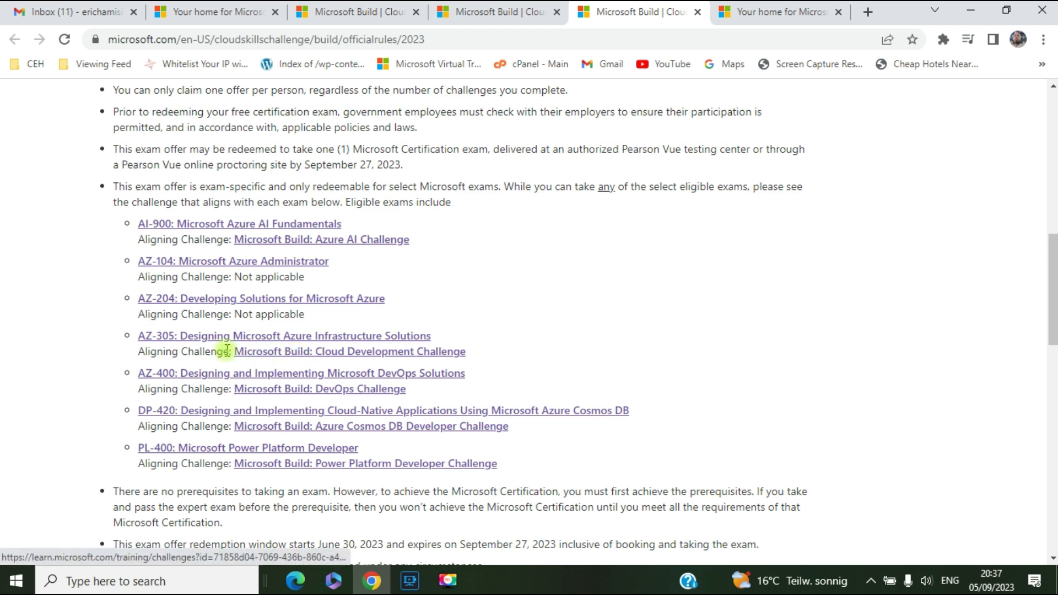
pyautogui.moveTo(331, 312)
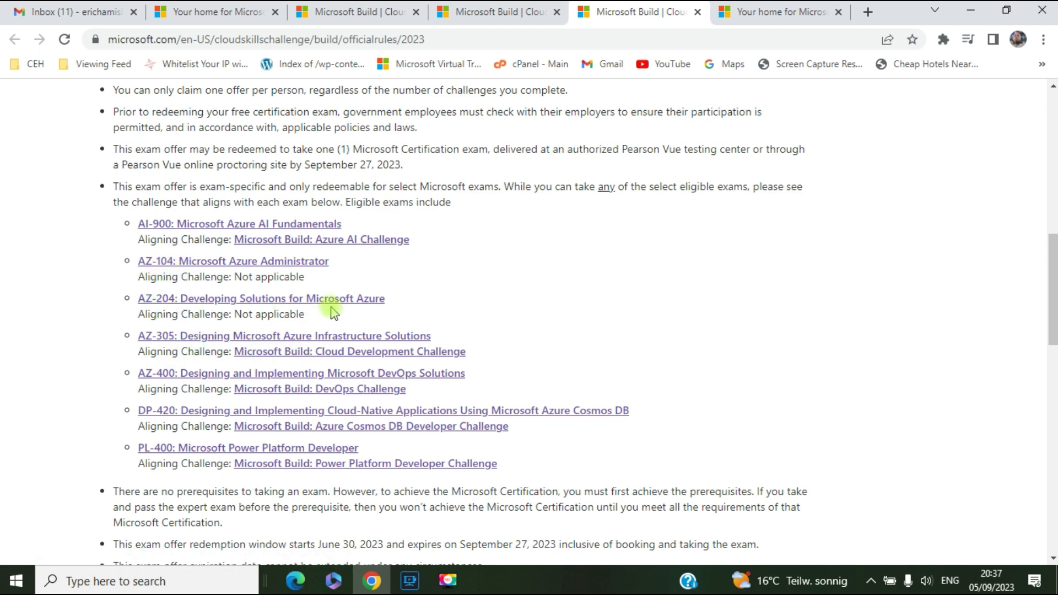
pyautogui.moveTo(290, 307)
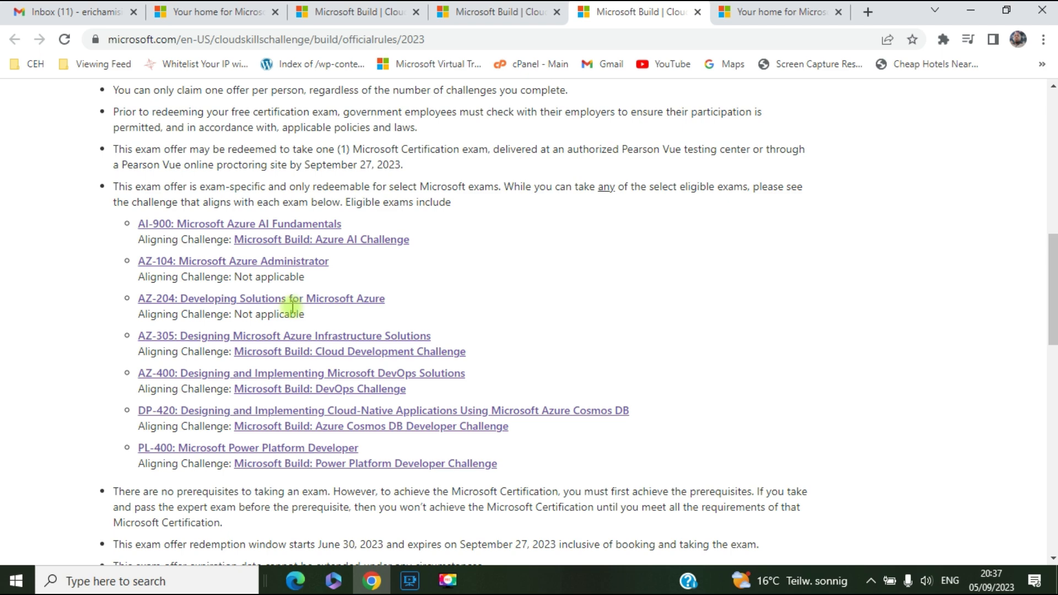
pyautogui.moveTo(301, 304)
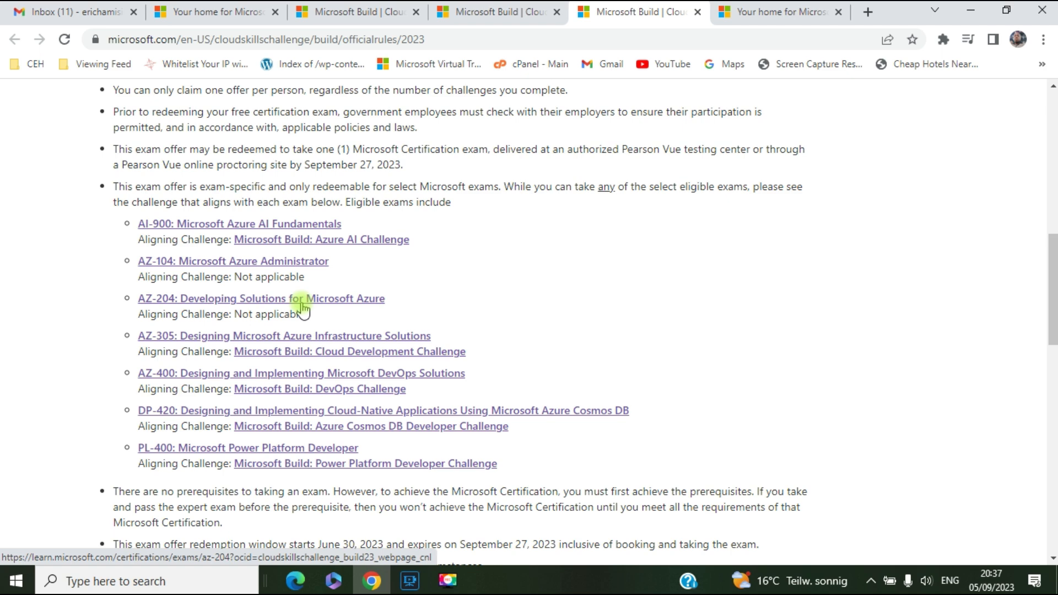
pyautogui.moveTo(188, 270)
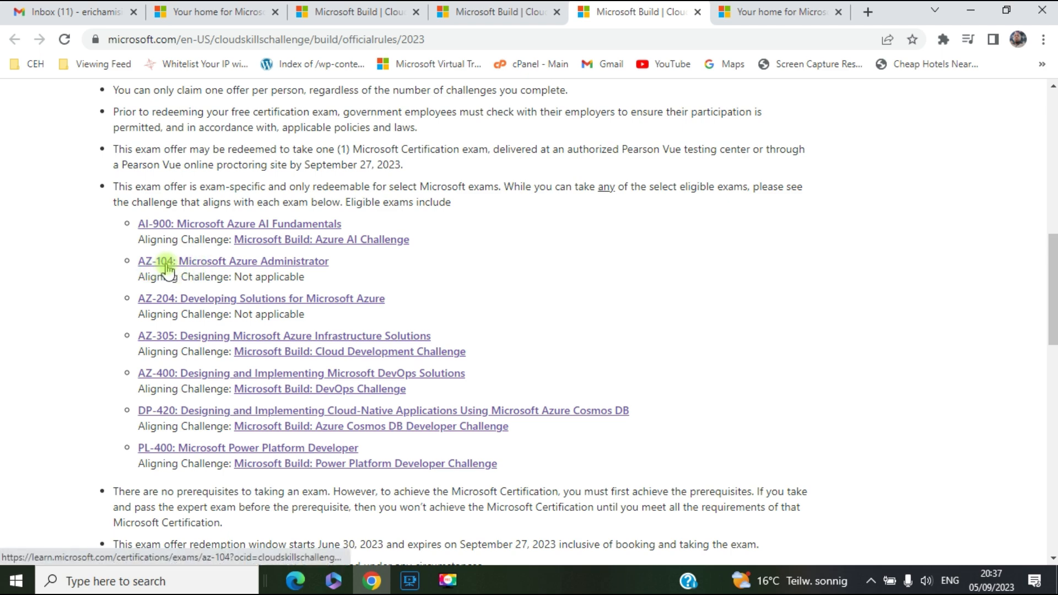
pyautogui.moveTo(318, 273)
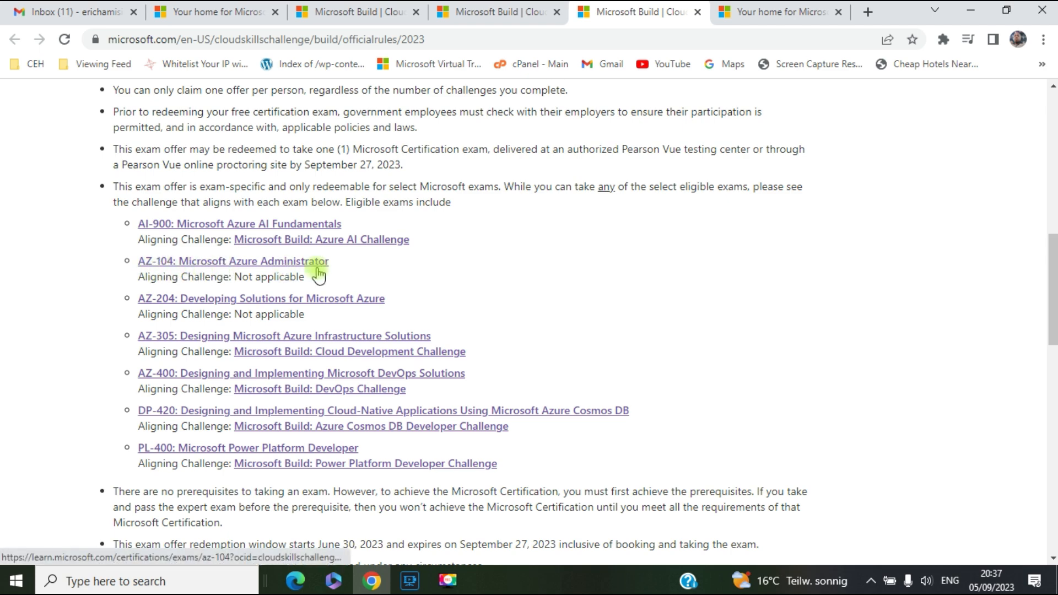
pyautogui.moveTo(273, 265)
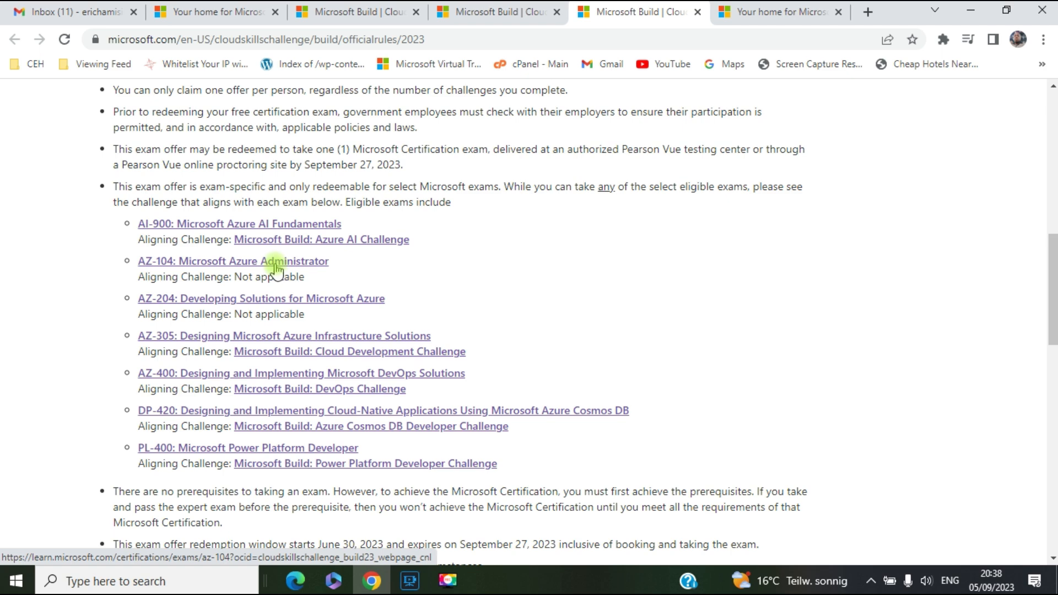
pyautogui.moveTo(273, 269)
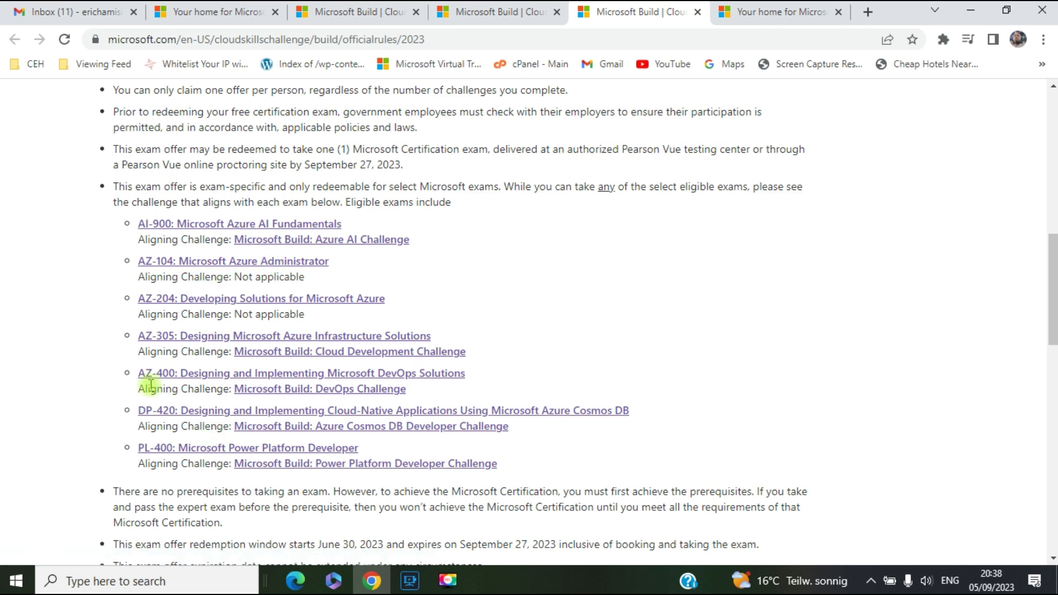
pyautogui.moveTo(403, 396)
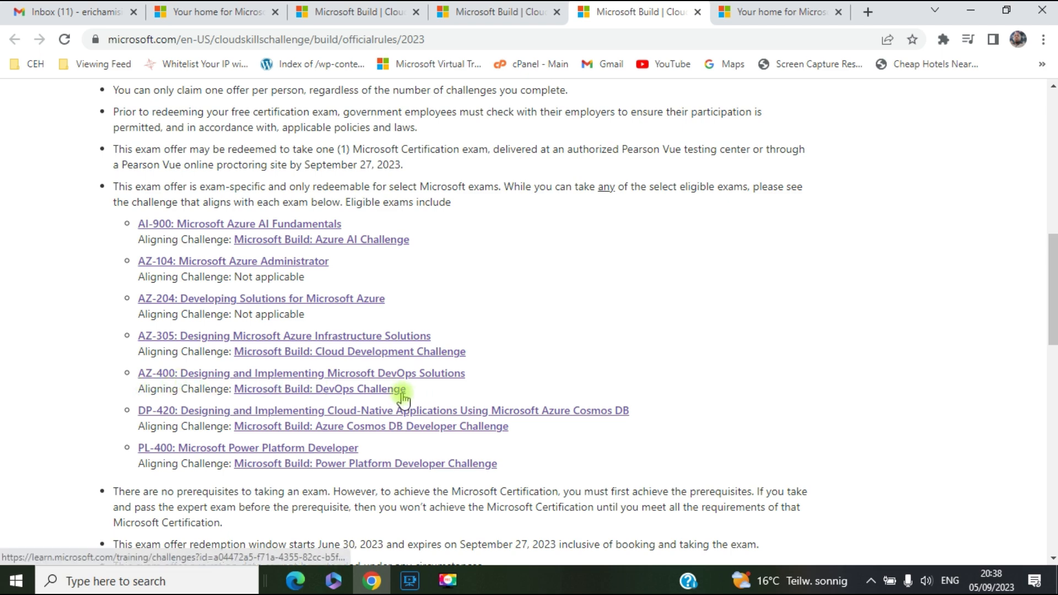
pyautogui.moveTo(325, 406)
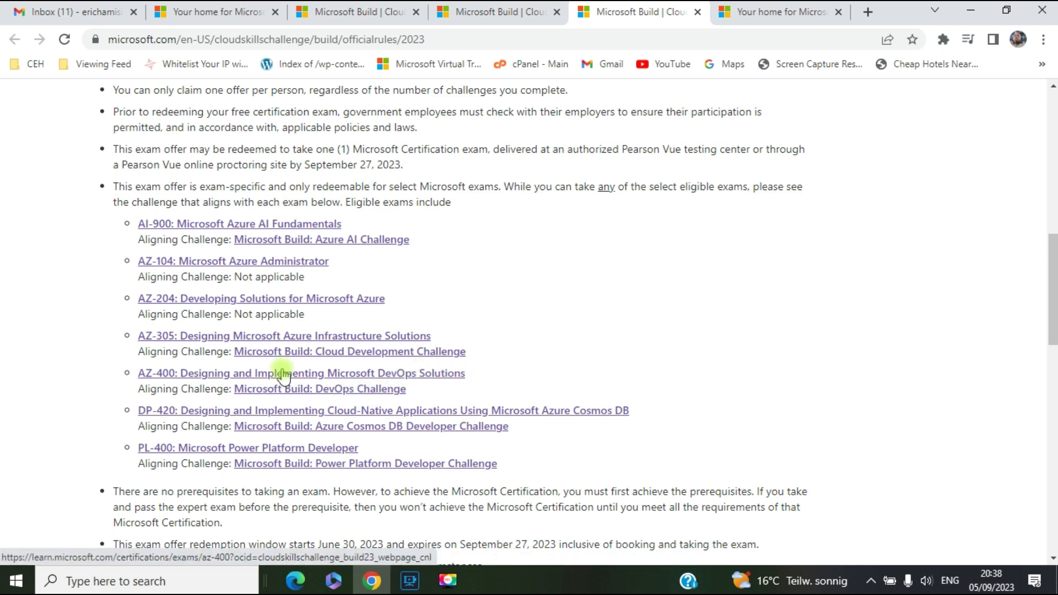
pyautogui.moveTo(245, 351)
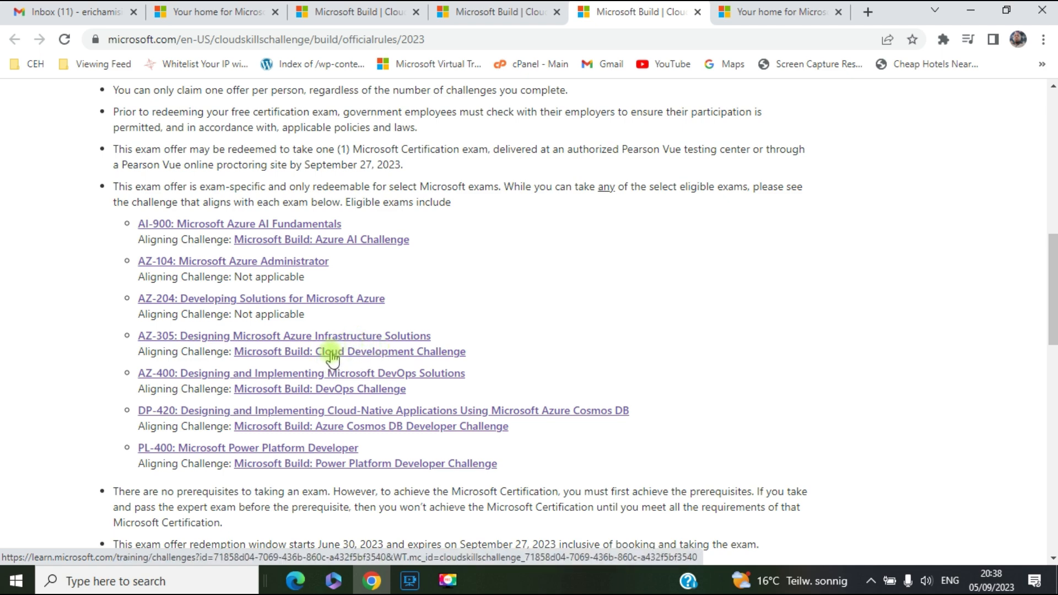
pyautogui.moveTo(421, 349)
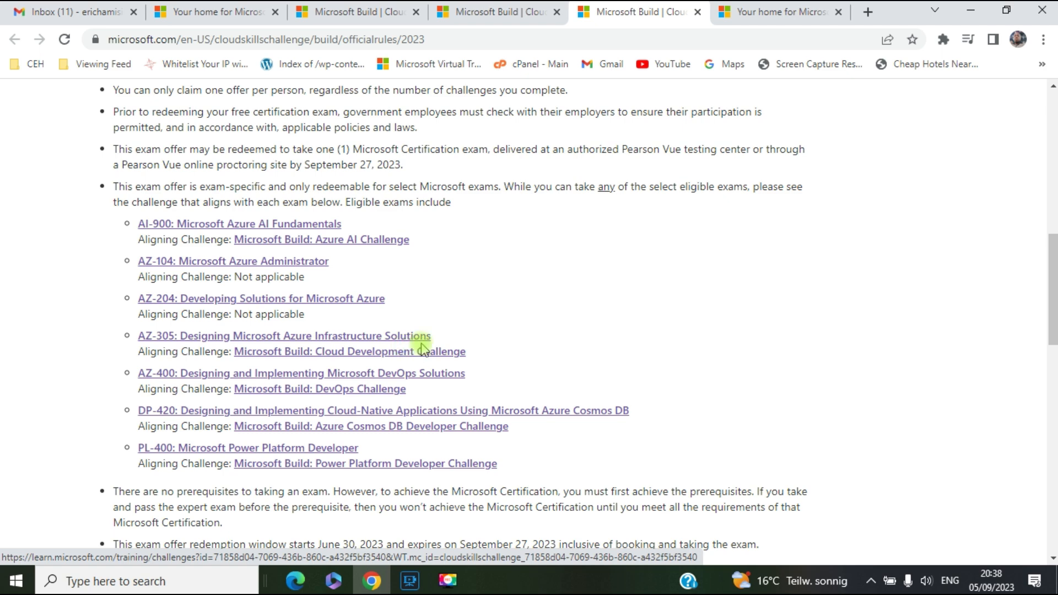
pyautogui.moveTo(209, 419)
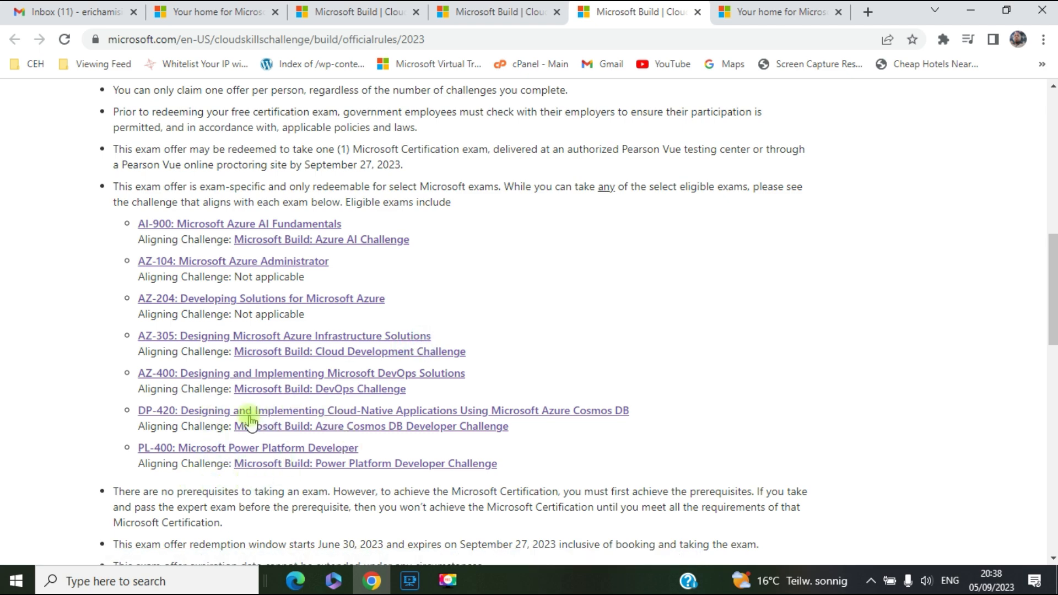
pyautogui.moveTo(425, 464)
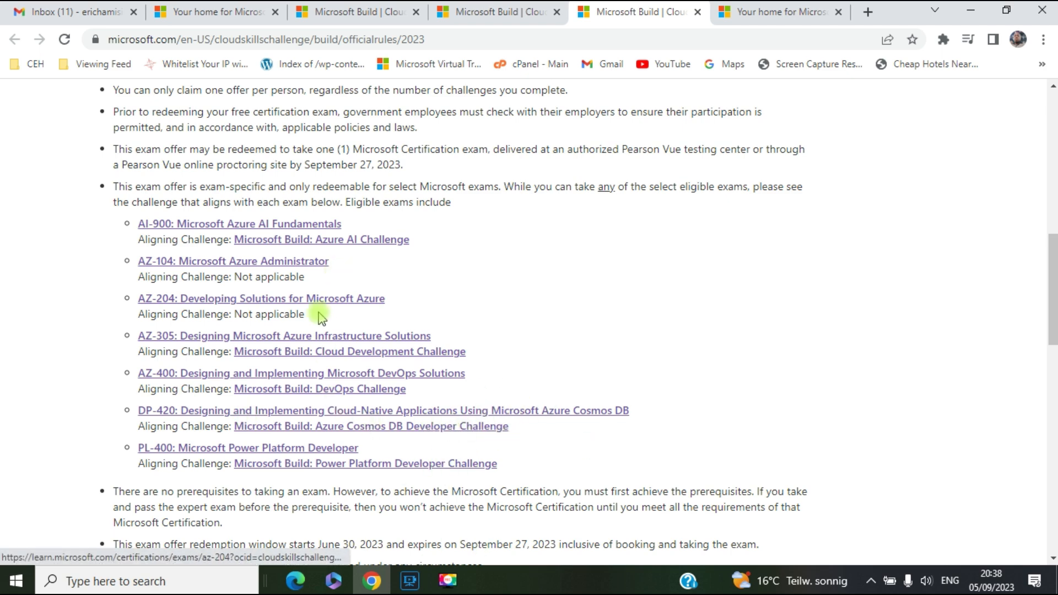
pyautogui.moveTo(360, 273)
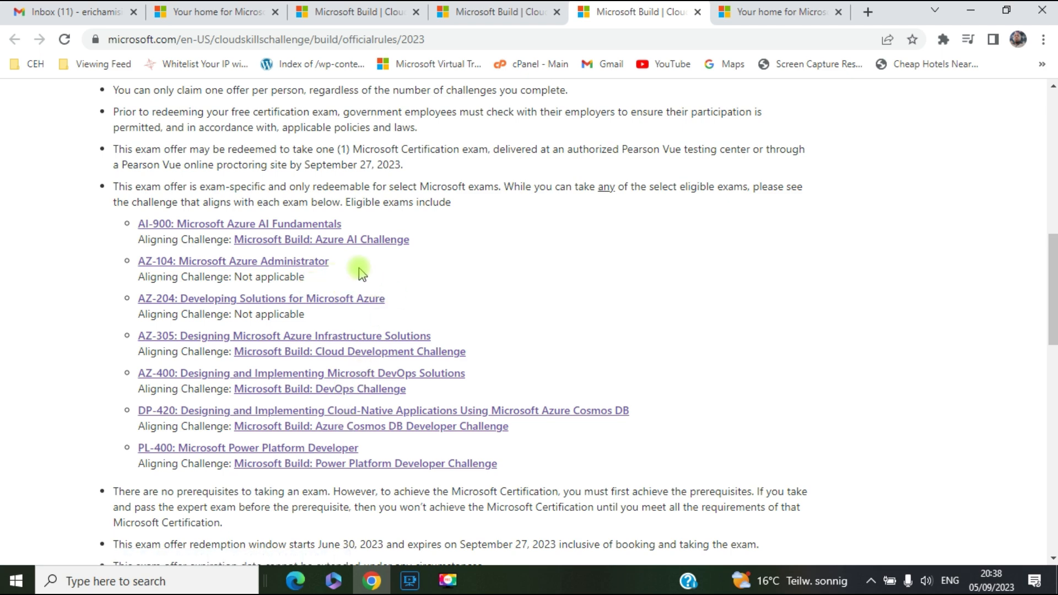
pyautogui.moveTo(301, 263)
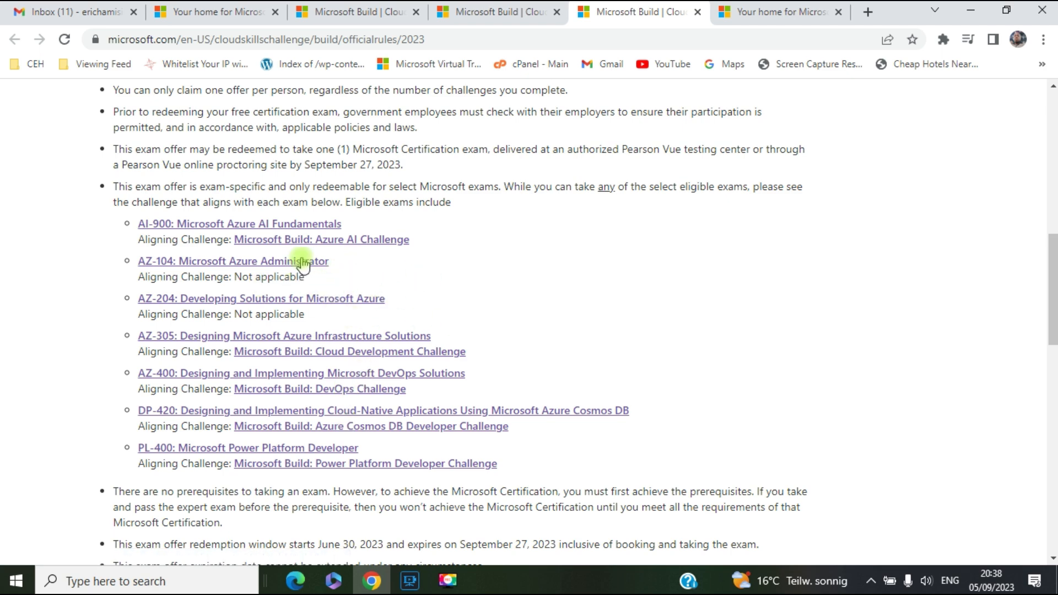
pyautogui.click(233, 261)
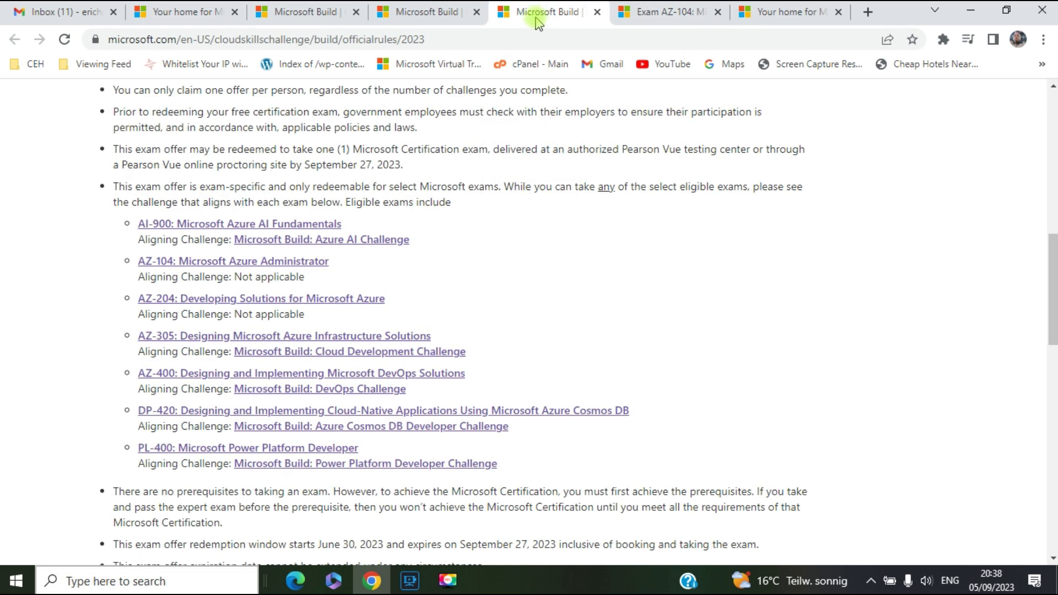
pyautogui.scroll(3)
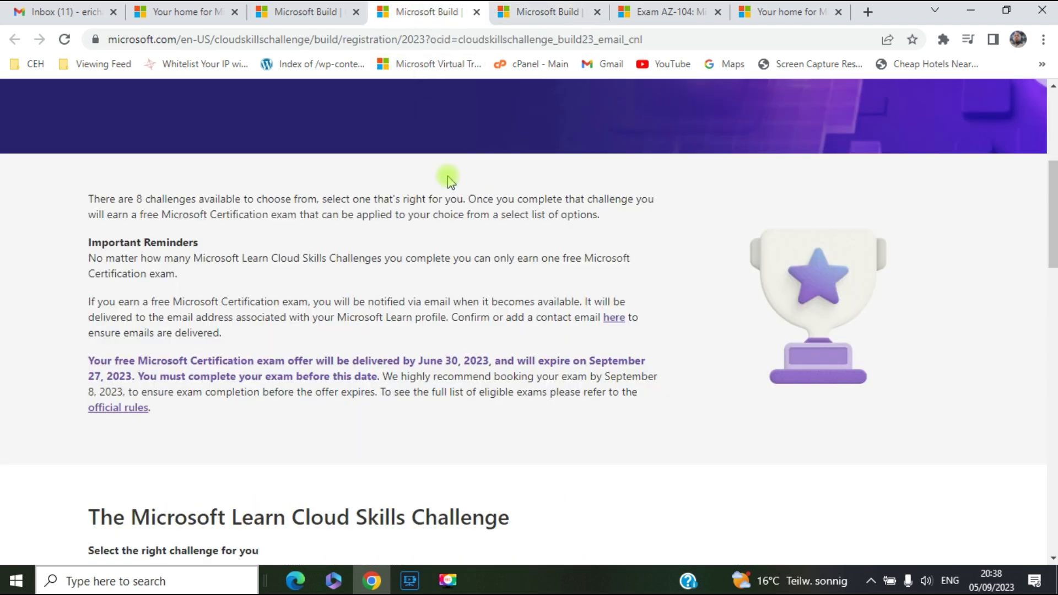
pyautogui.scroll(-3)
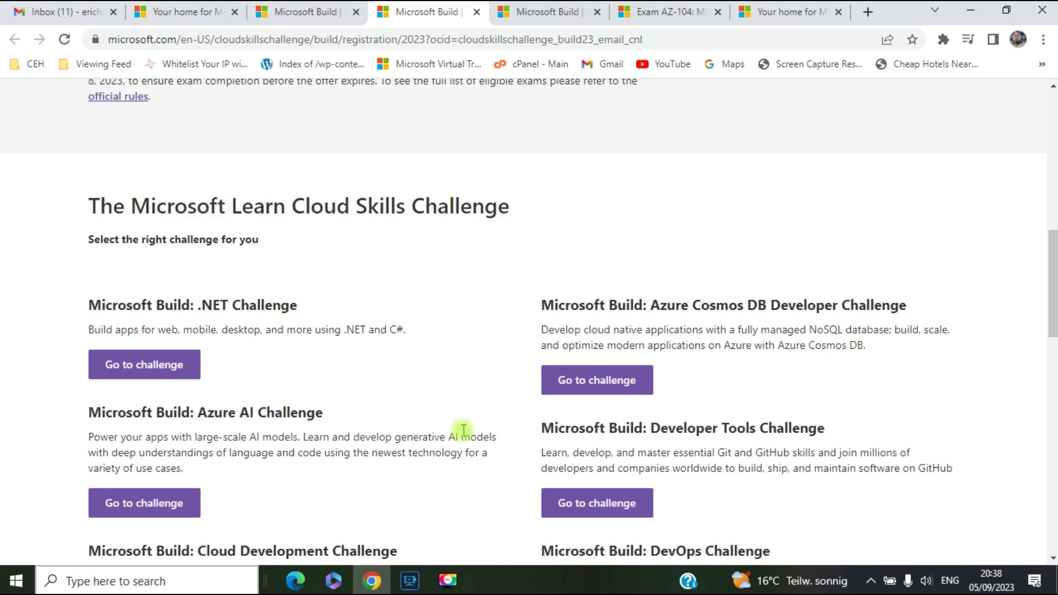
pyautogui.scroll(-3)
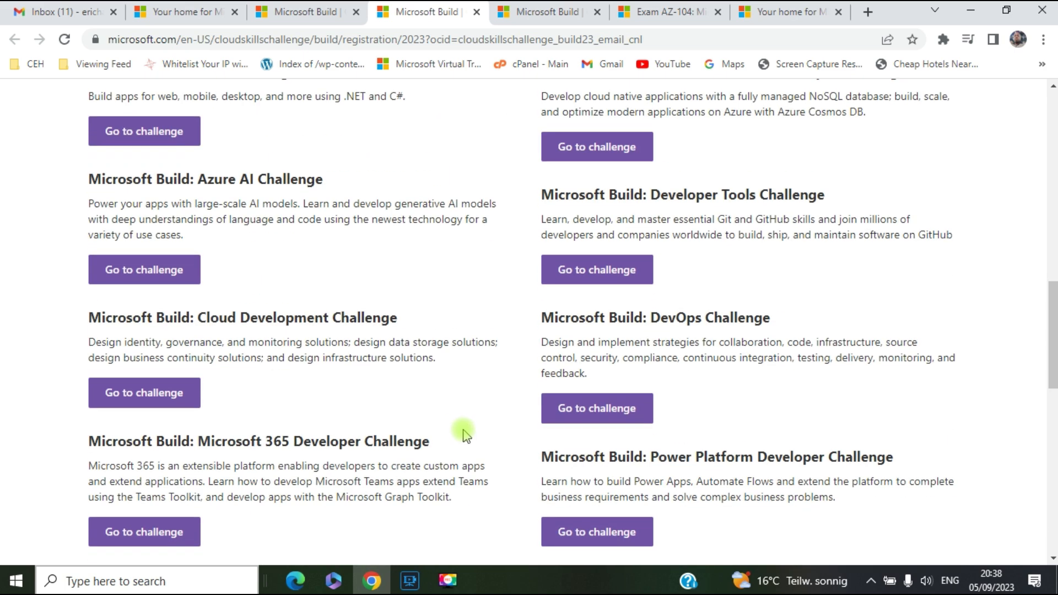
pyautogui.moveTo(851, 376)
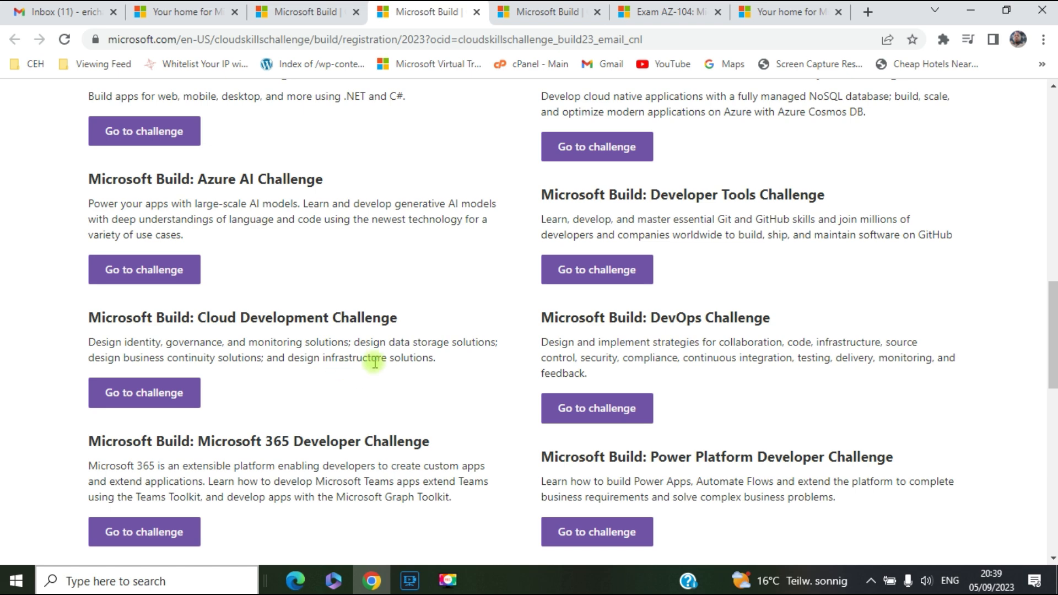
pyautogui.moveTo(308, 397)
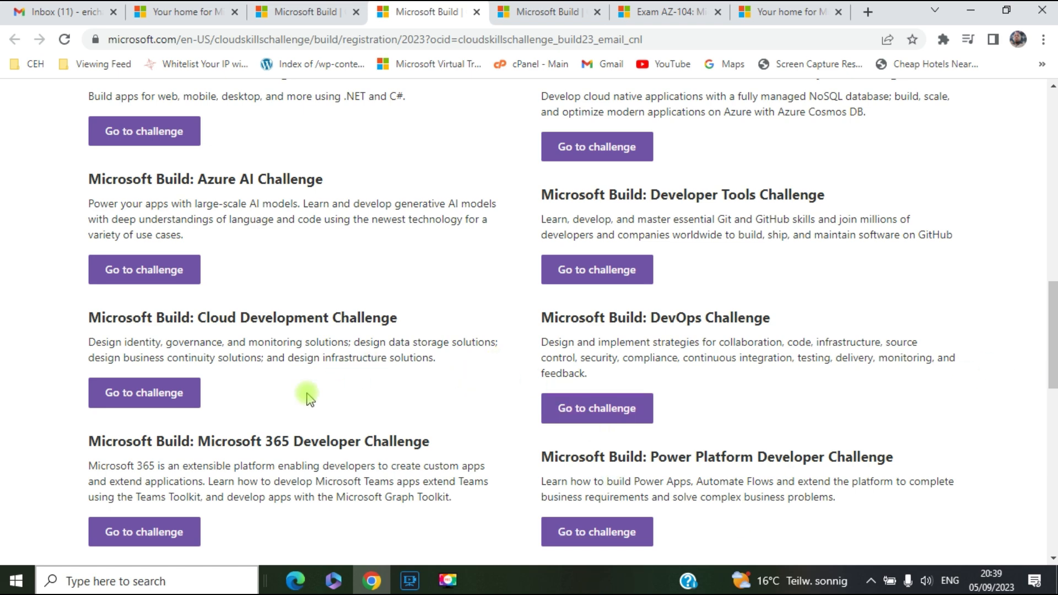
pyautogui.scroll(-3)
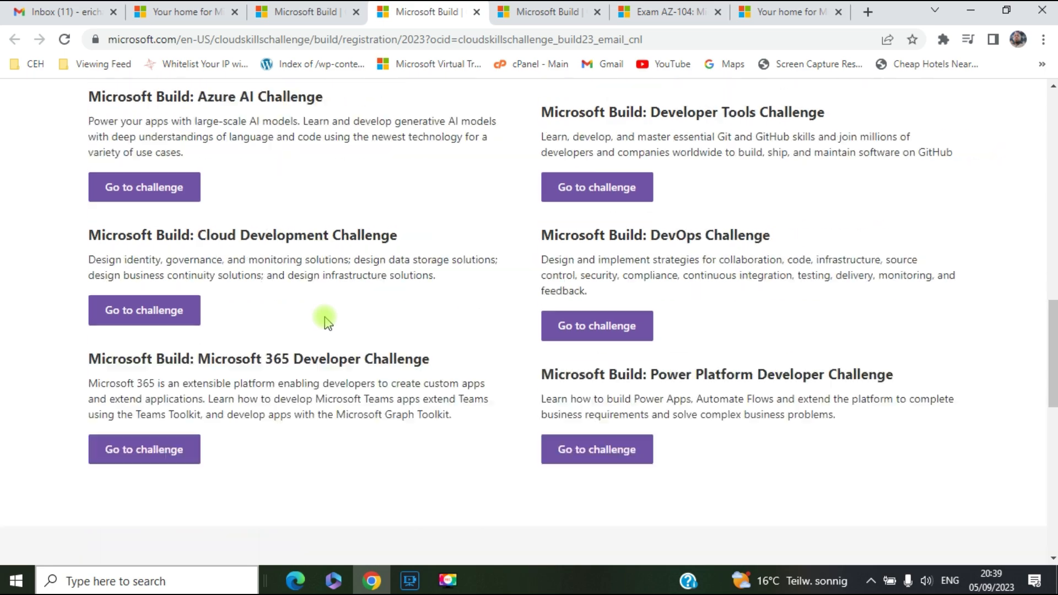
pyautogui.scroll(-3)
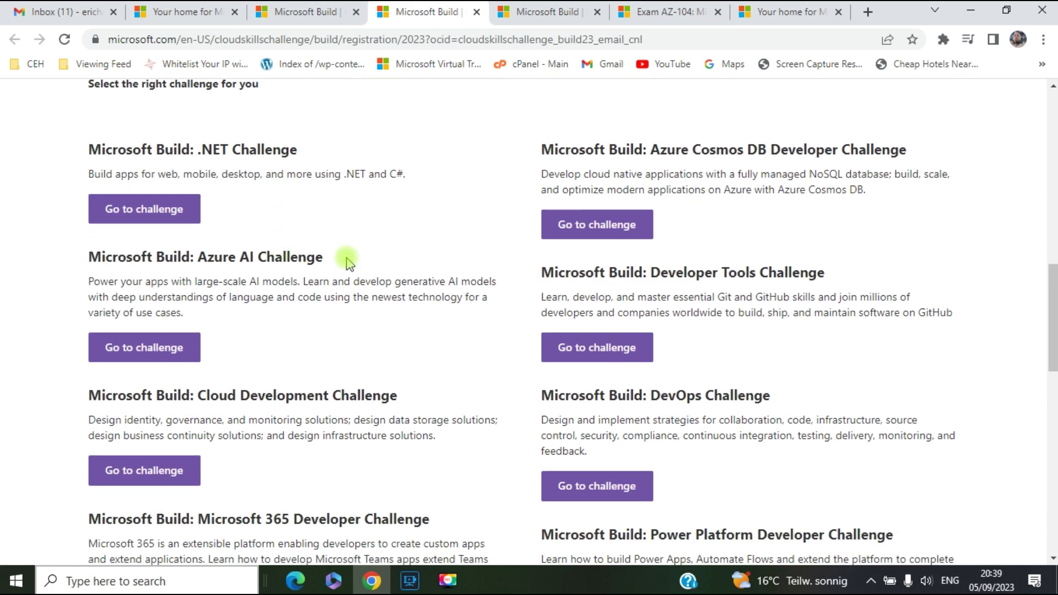
pyautogui.moveTo(397, 294)
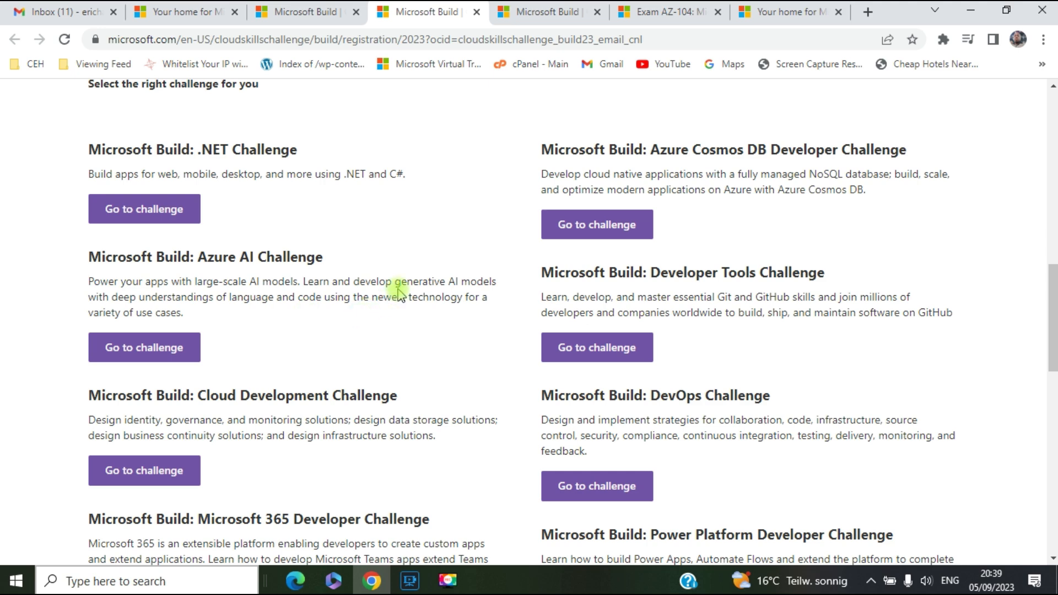
pyautogui.moveTo(514, 224)
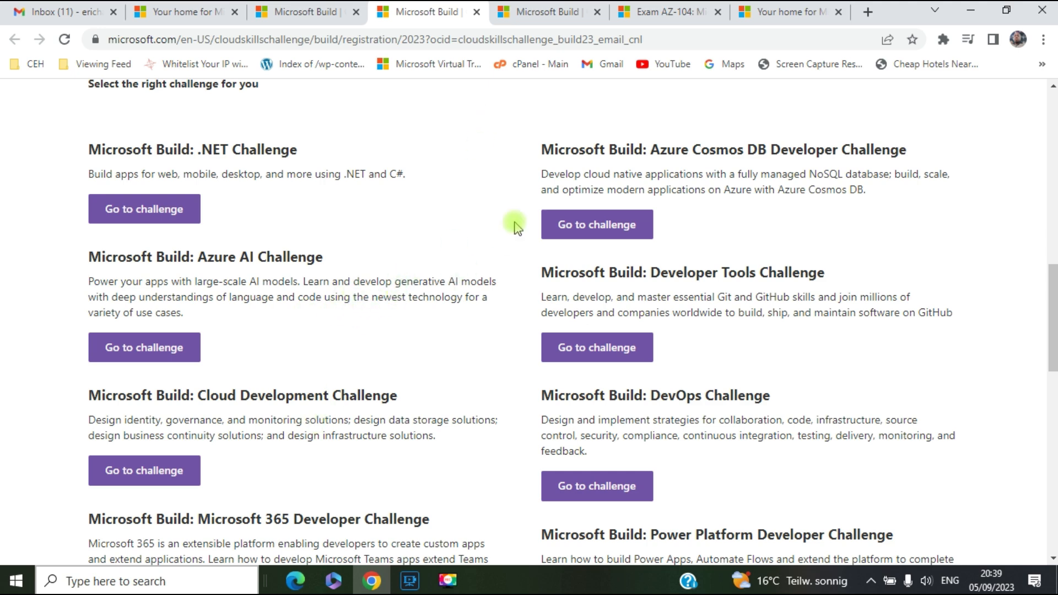
pyautogui.click(144, 347)
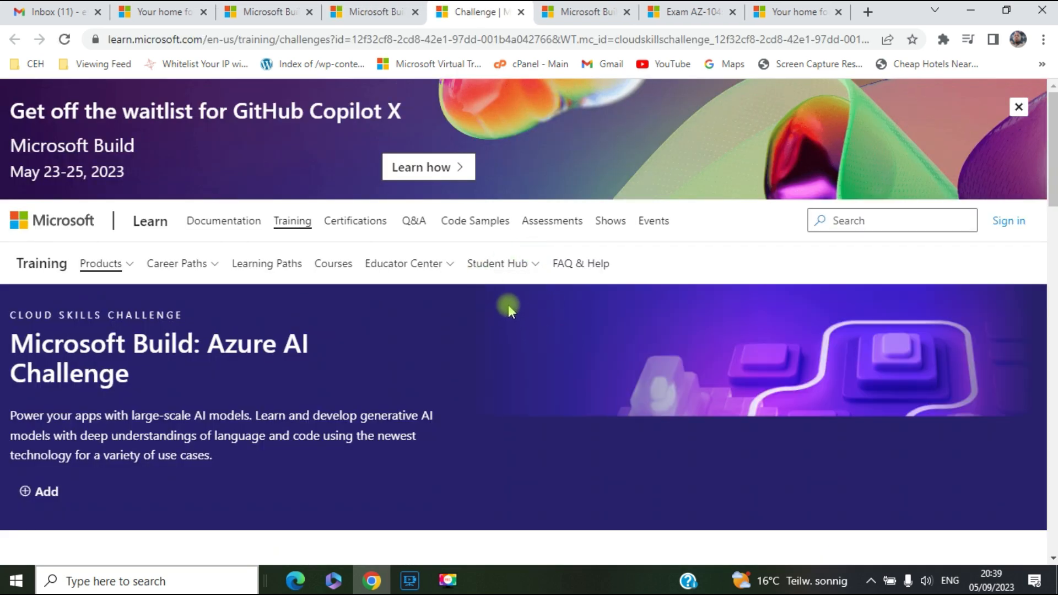
# - Scroll the Azure AI Challenge page down to the countdown to May 23, 2023
pyautogui.scroll(-3)
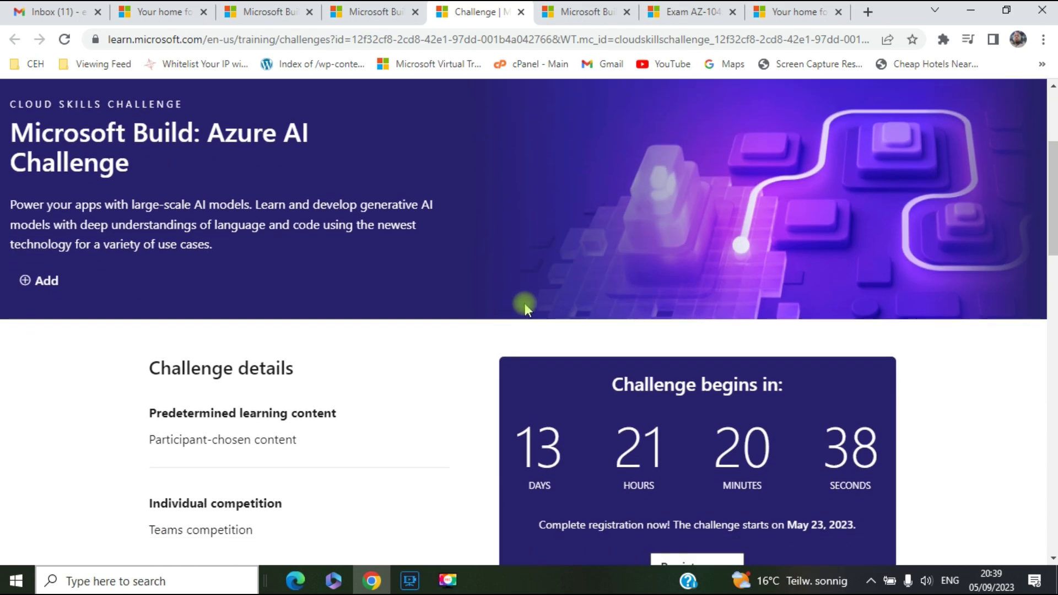
pyautogui.scroll(-3)
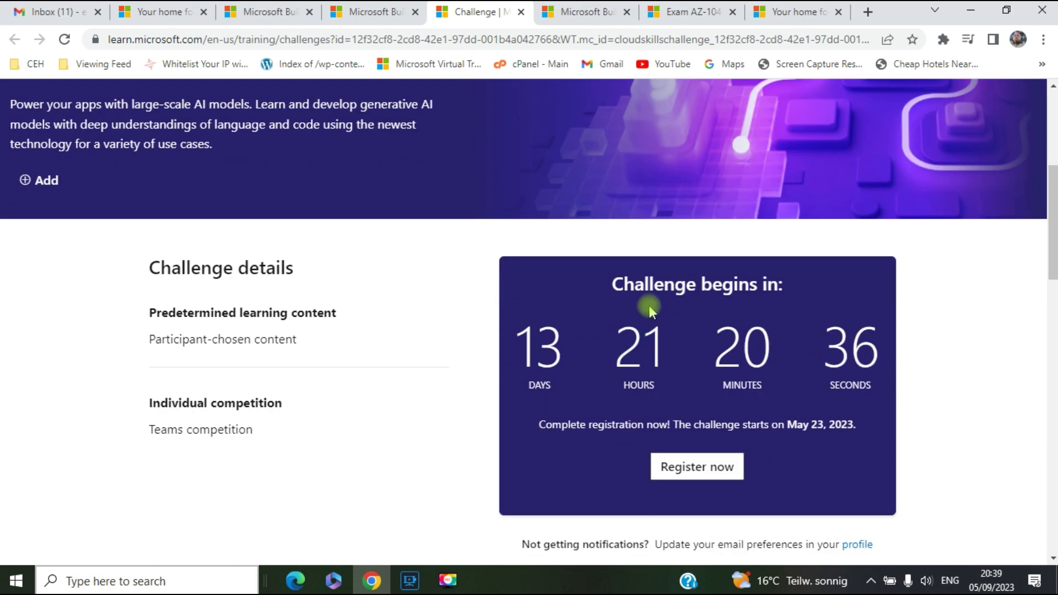
pyautogui.moveTo(680, 491)
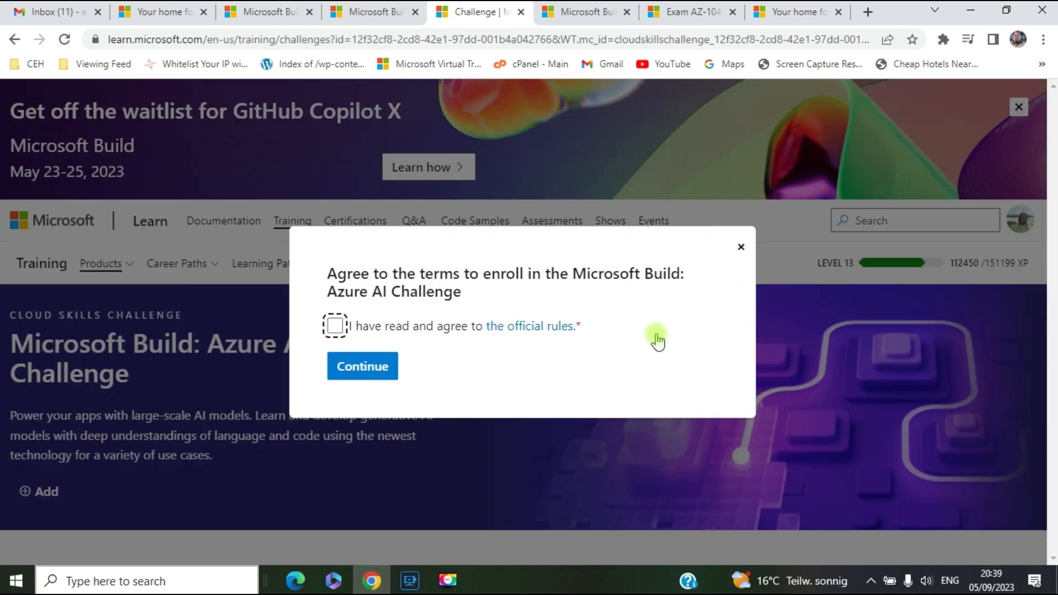
pyautogui.moveTo(661, 290)
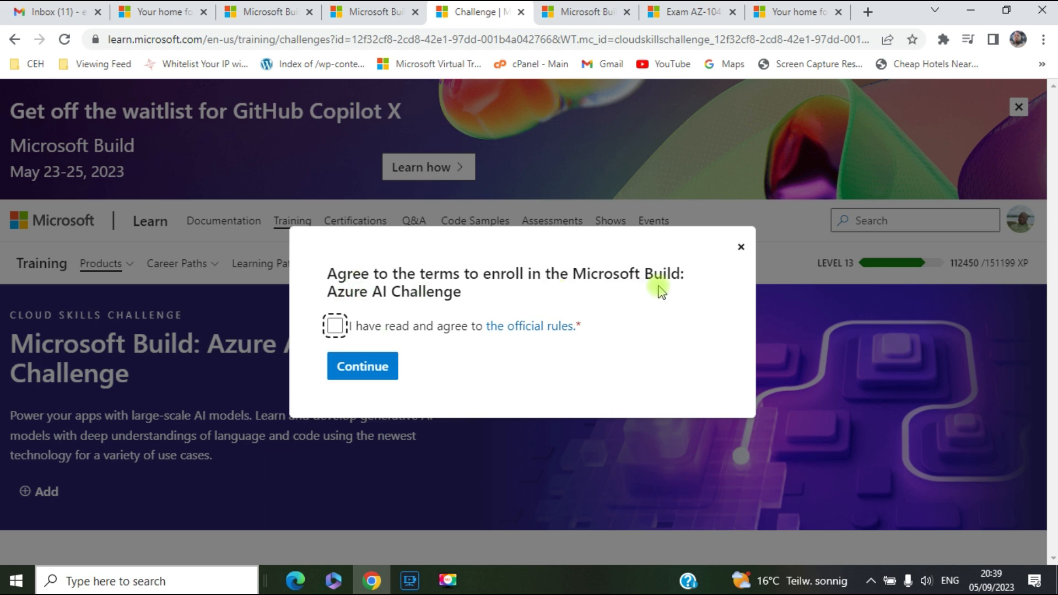
# - Agree to the official rules, continue to enroll, and dismiss the confirmation message
pyautogui.click(334, 326)
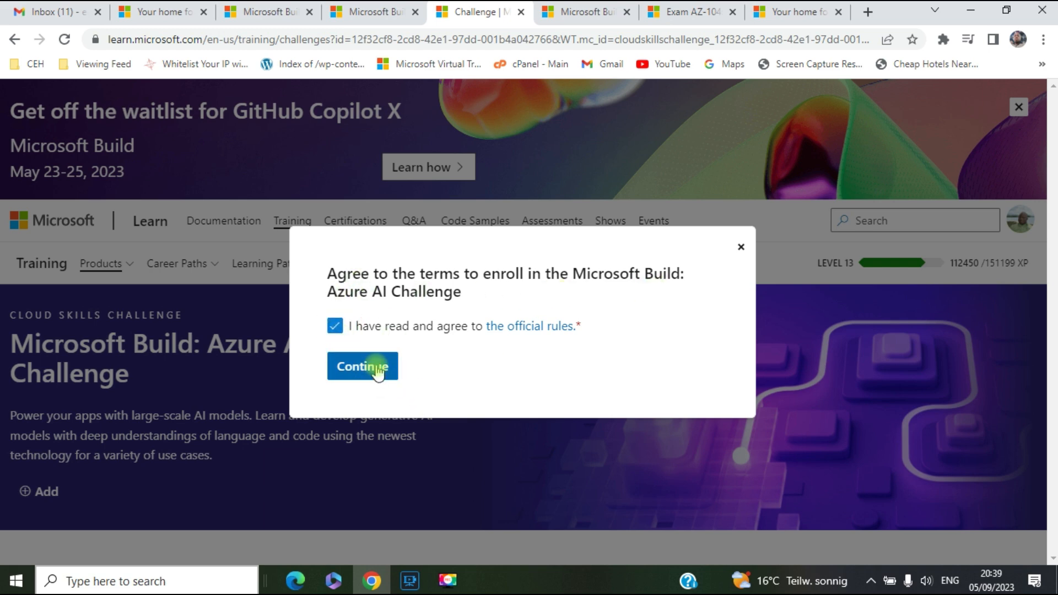
pyautogui.click(363, 367)
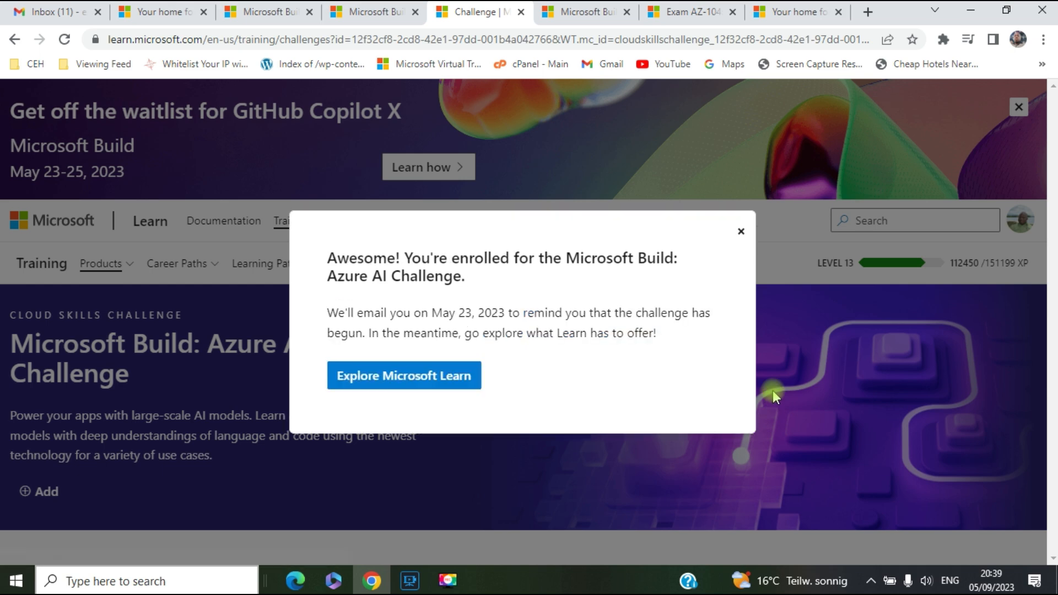
pyautogui.moveTo(445, 274)
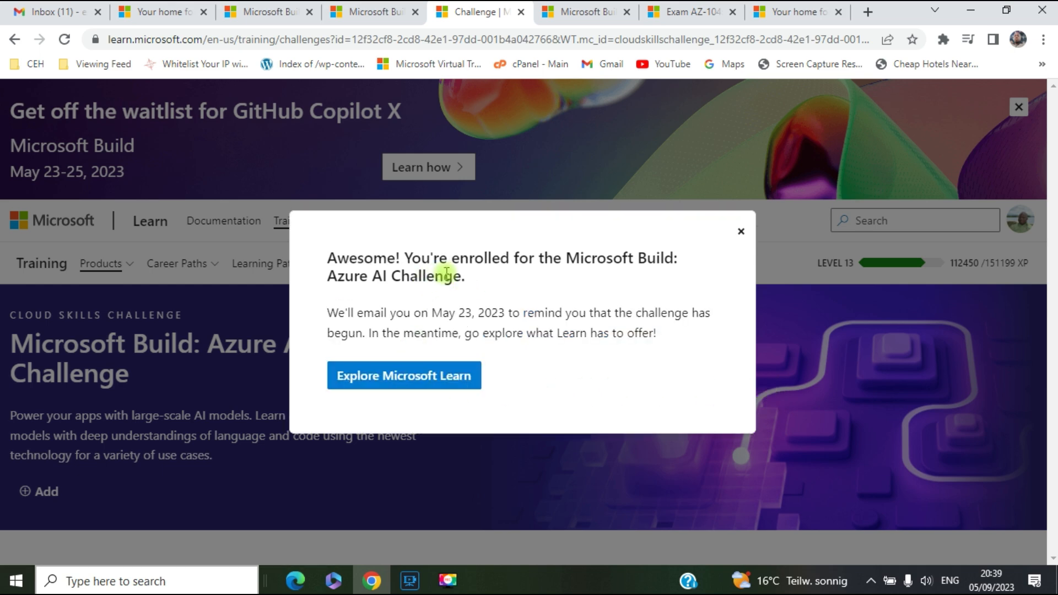
pyautogui.moveTo(403, 376)
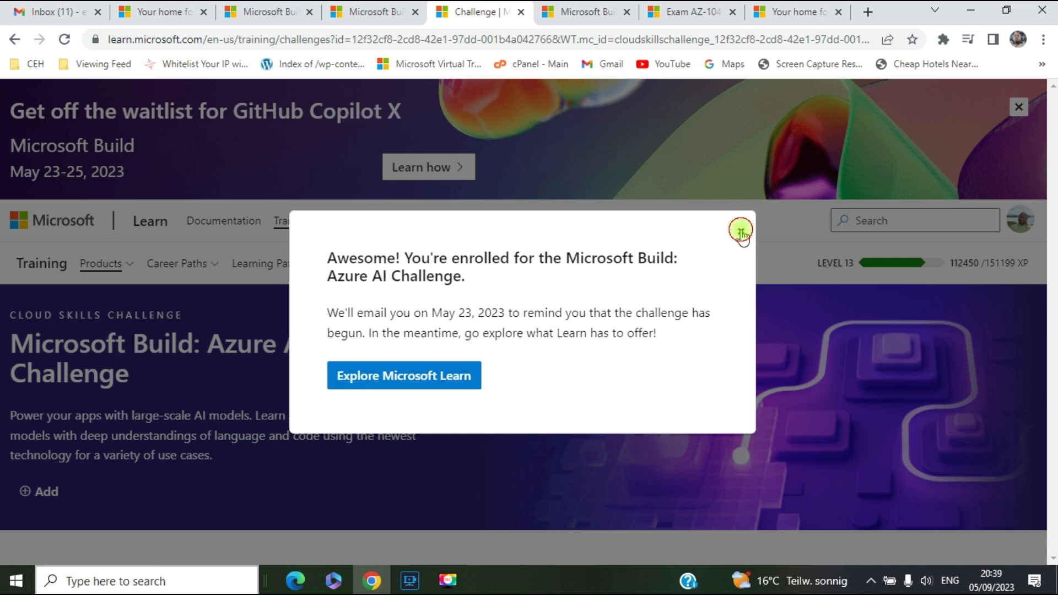
pyautogui.click(740, 233)
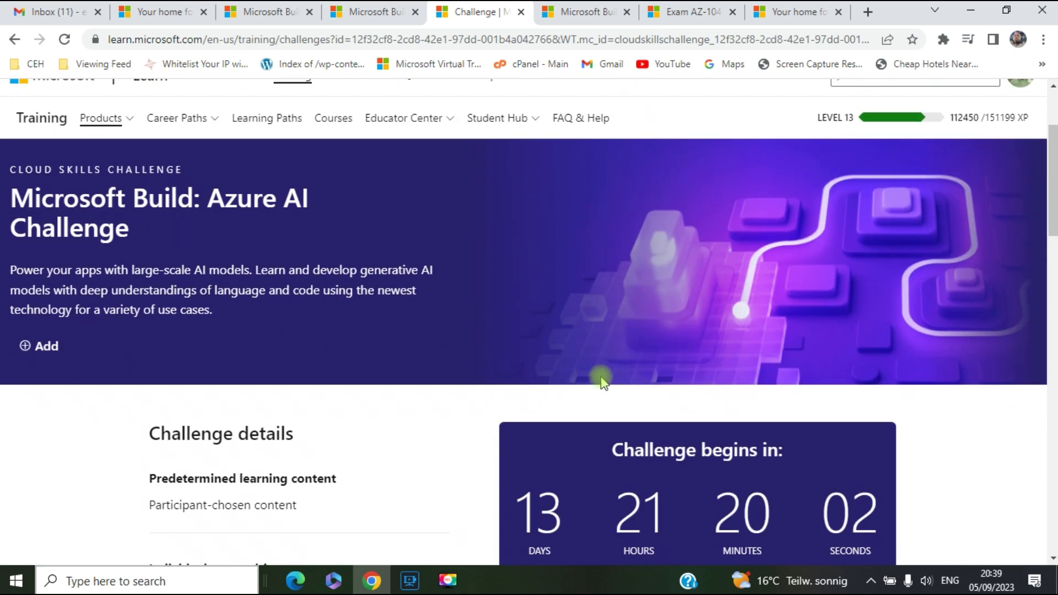
pyautogui.scroll(-3)
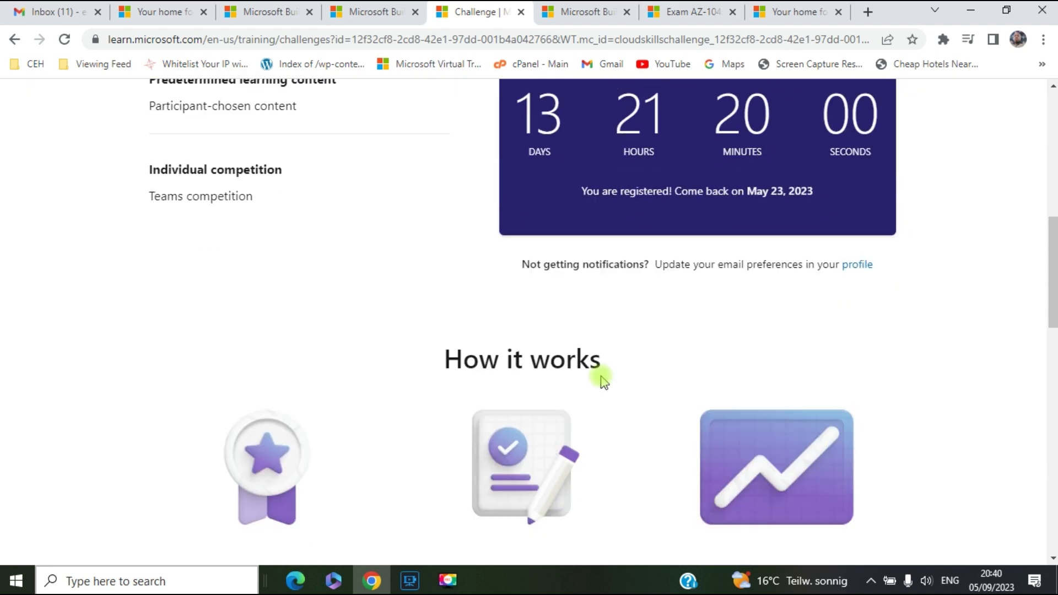
pyautogui.scroll(-3)
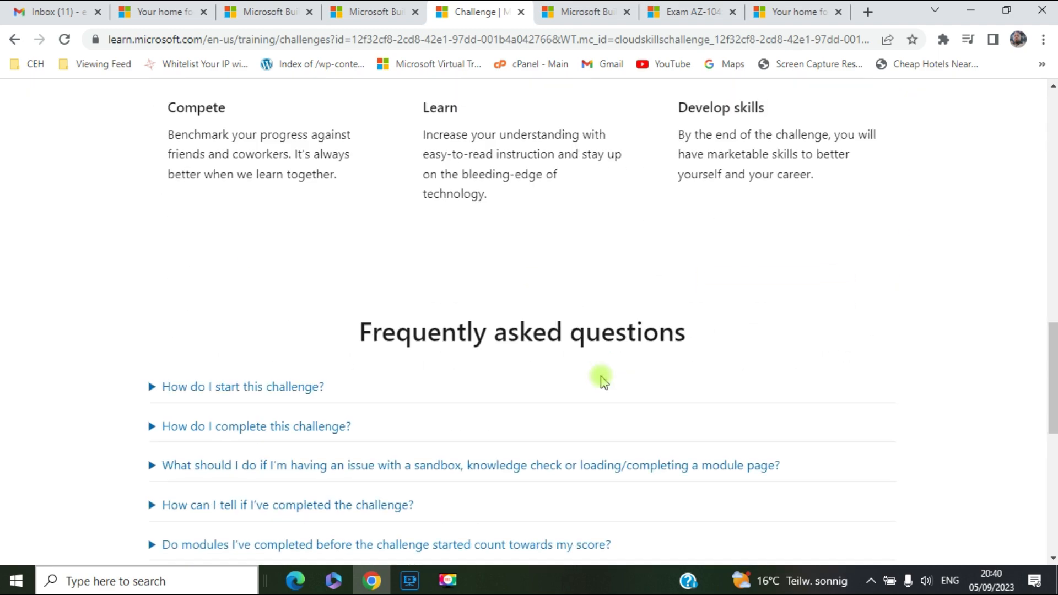
pyautogui.scroll(3)
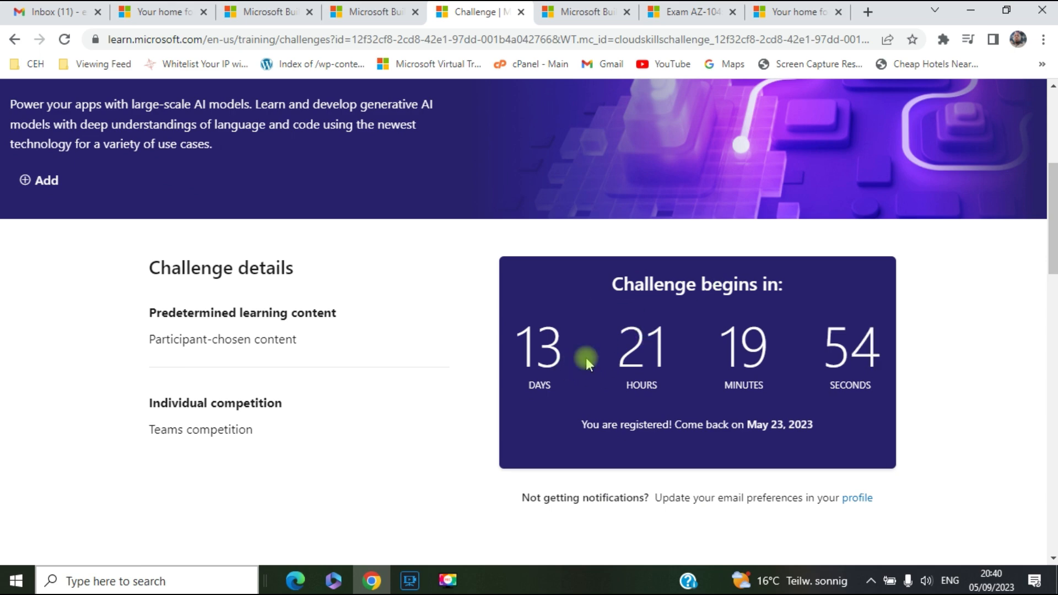
pyautogui.moveTo(748, 428)
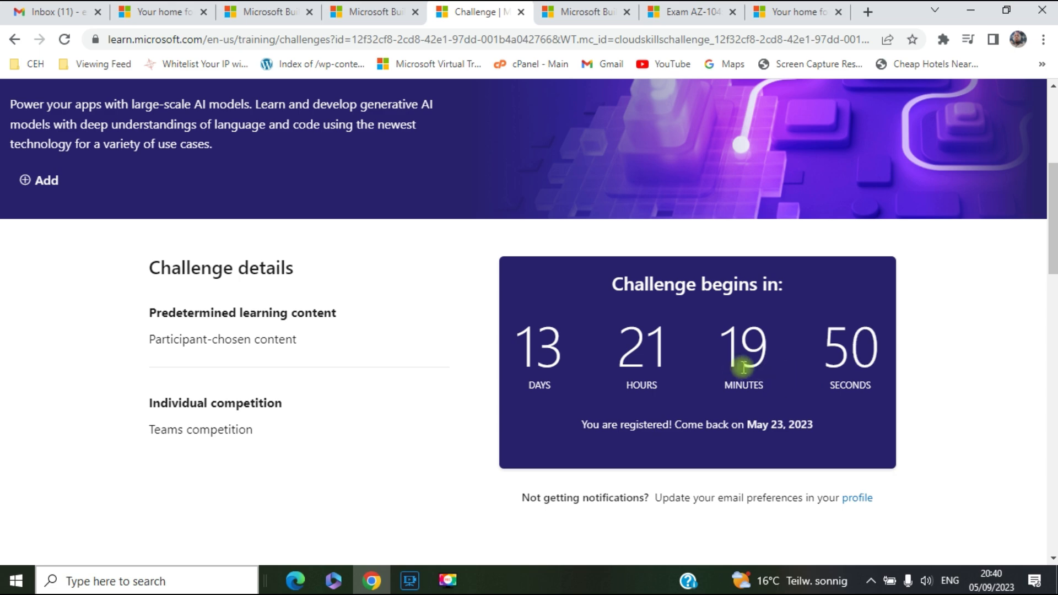
pyautogui.moveTo(174, 202)
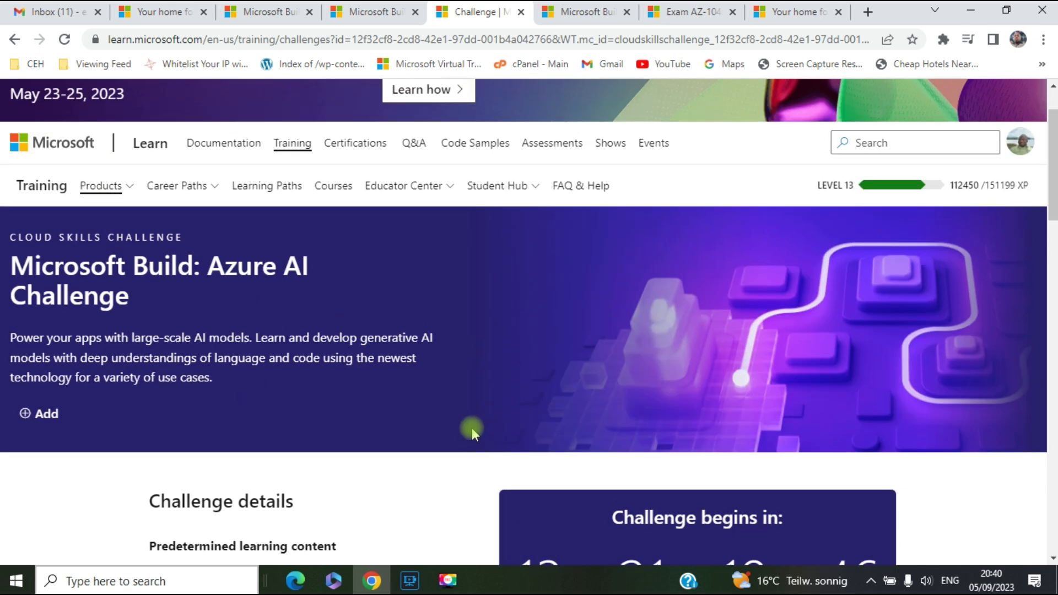
pyautogui.scroll(-3)
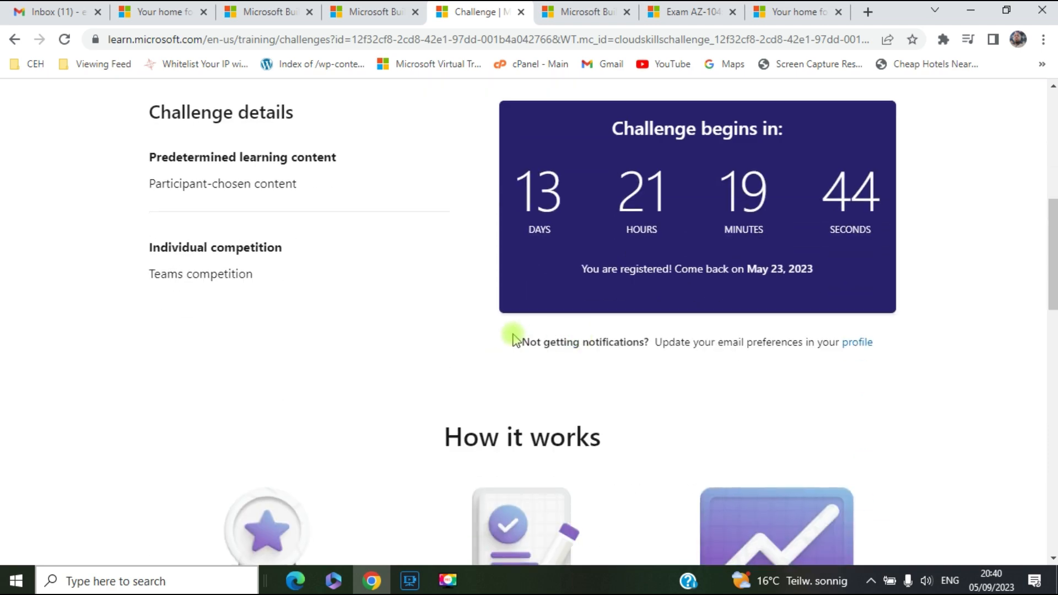
pyautogui.moveTo(326, 275)
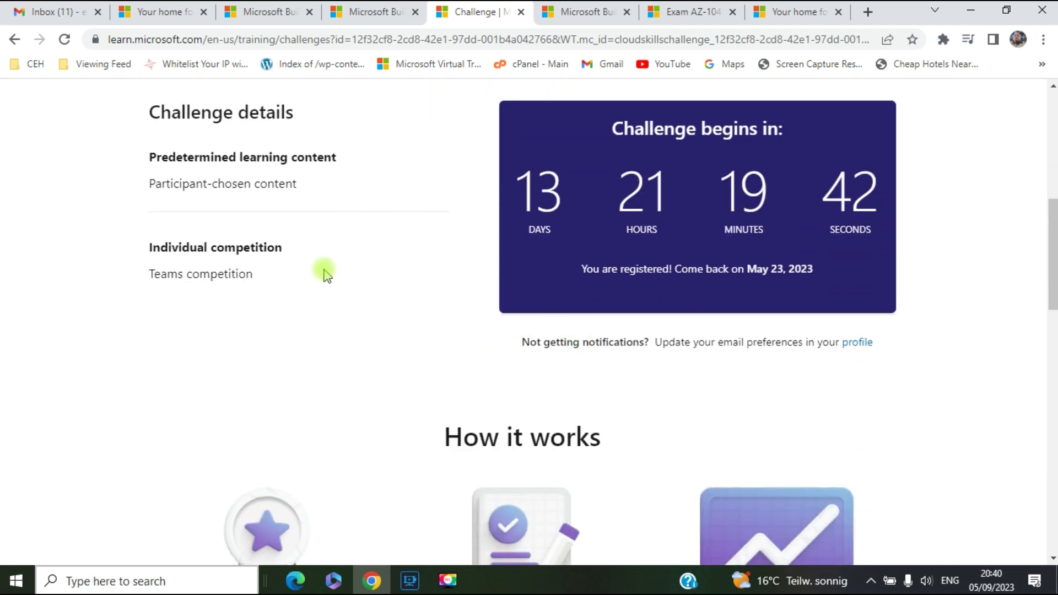
pyautogui.moveTo(385, 337)
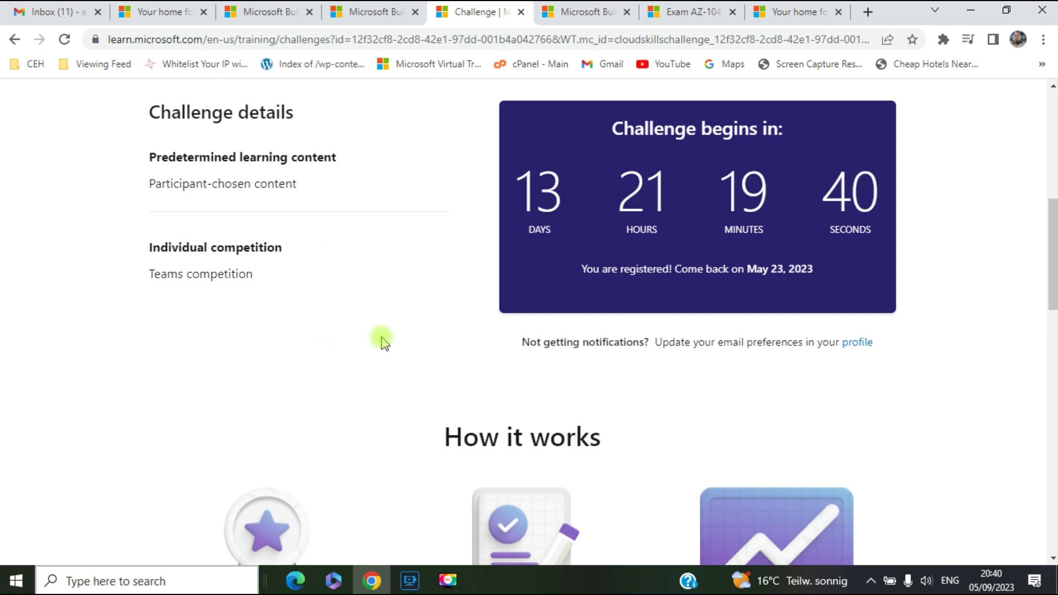
pyautogui.moveTo(553, 336)
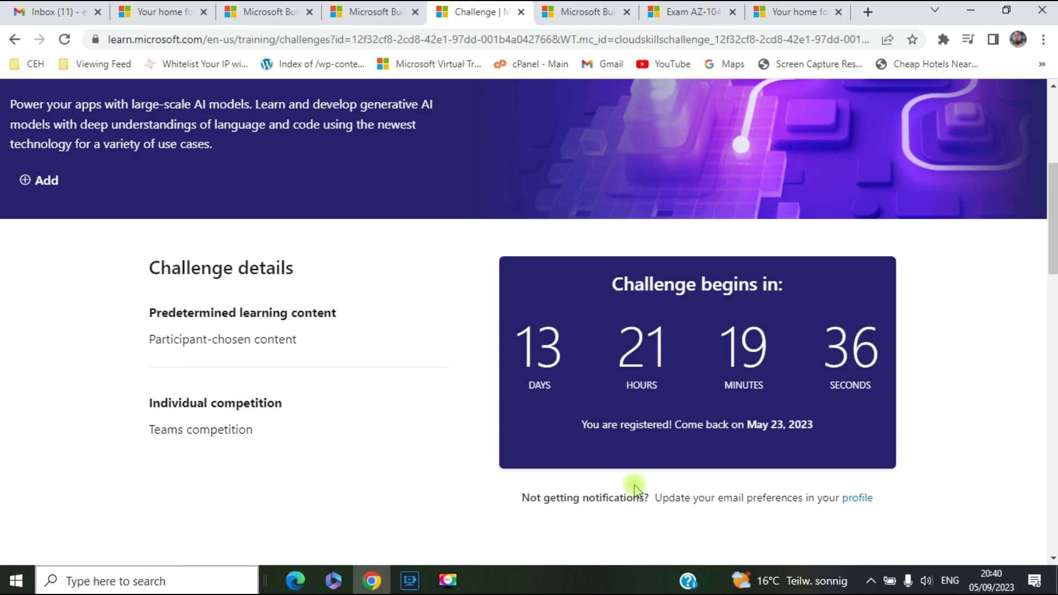
pyautogui.moveTo(658, 414)
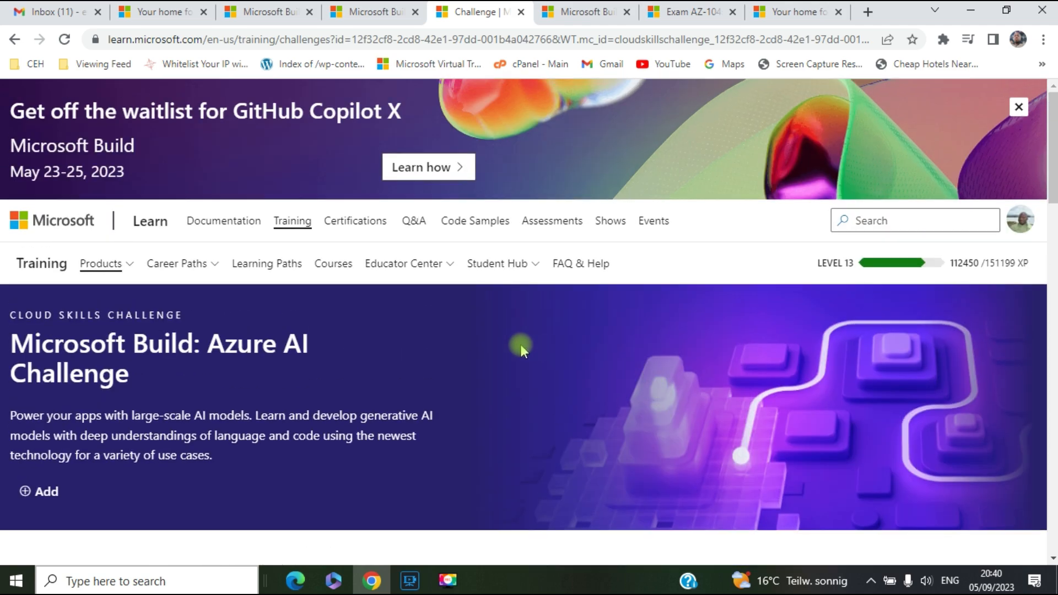
pyautogui.scroll(-3)
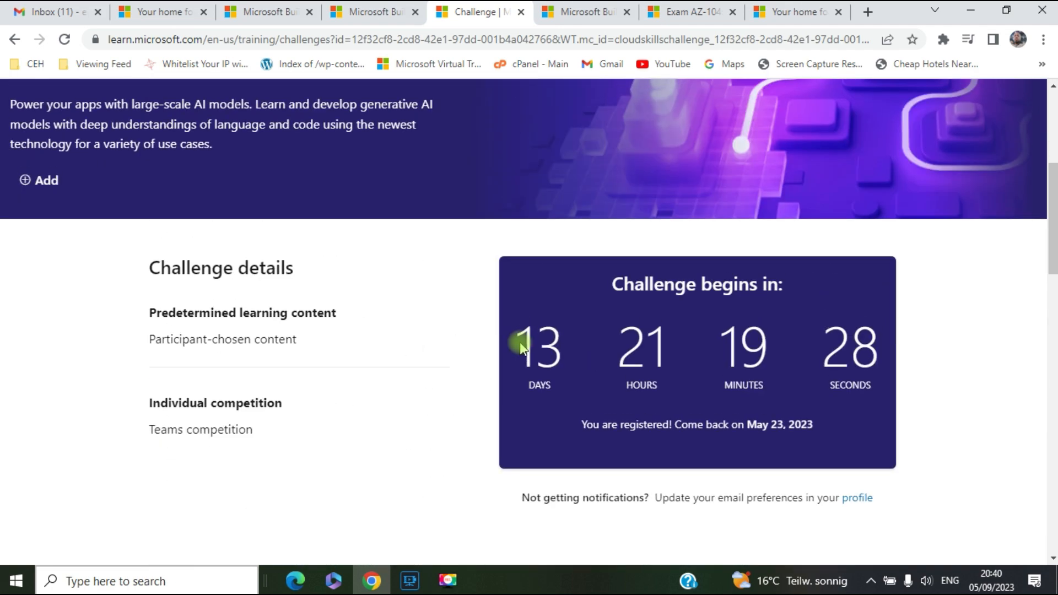
pyautogui.scroll(3)
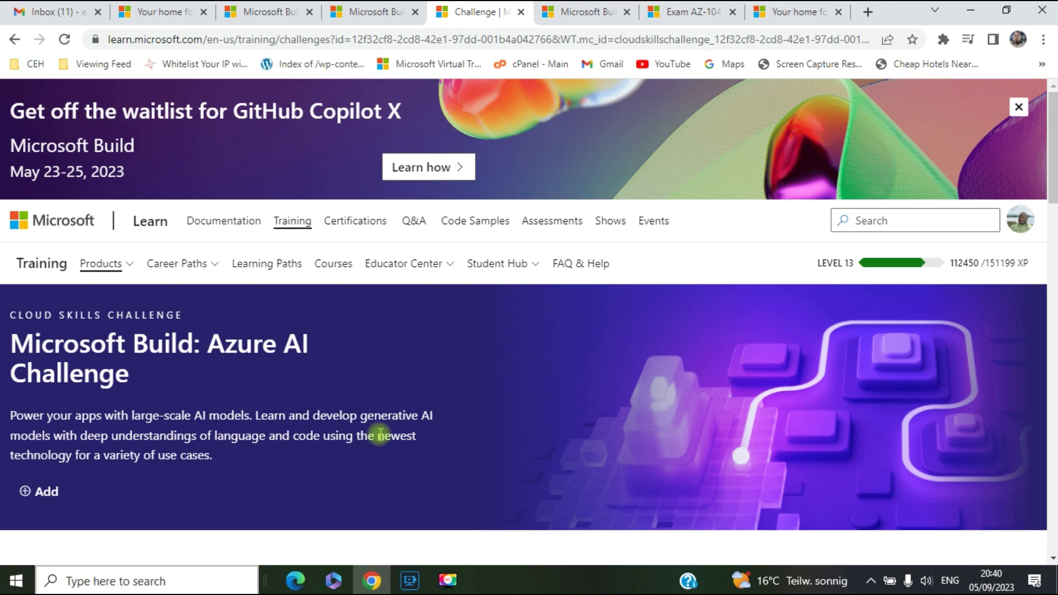
pyautogui.scroll(-3)
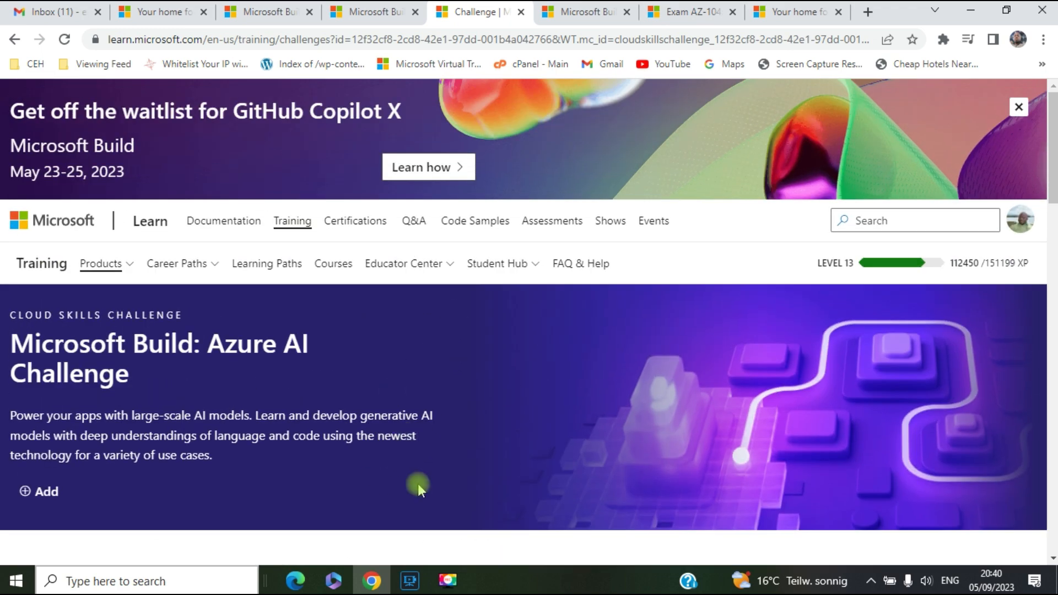
pyautogui.moveTo(465, 441)
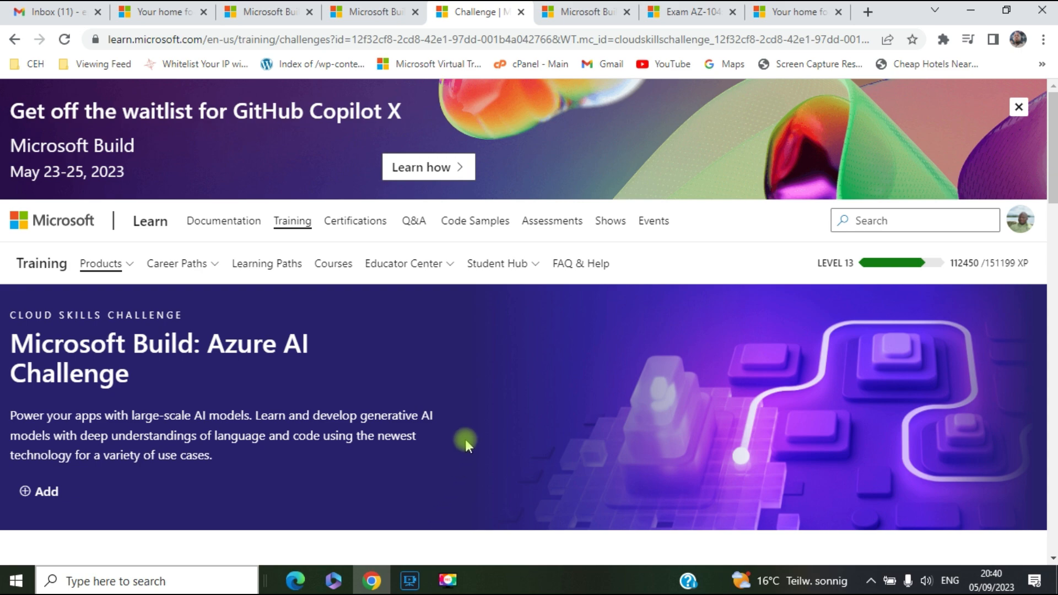
pyautogui.moveTo(491, 371)
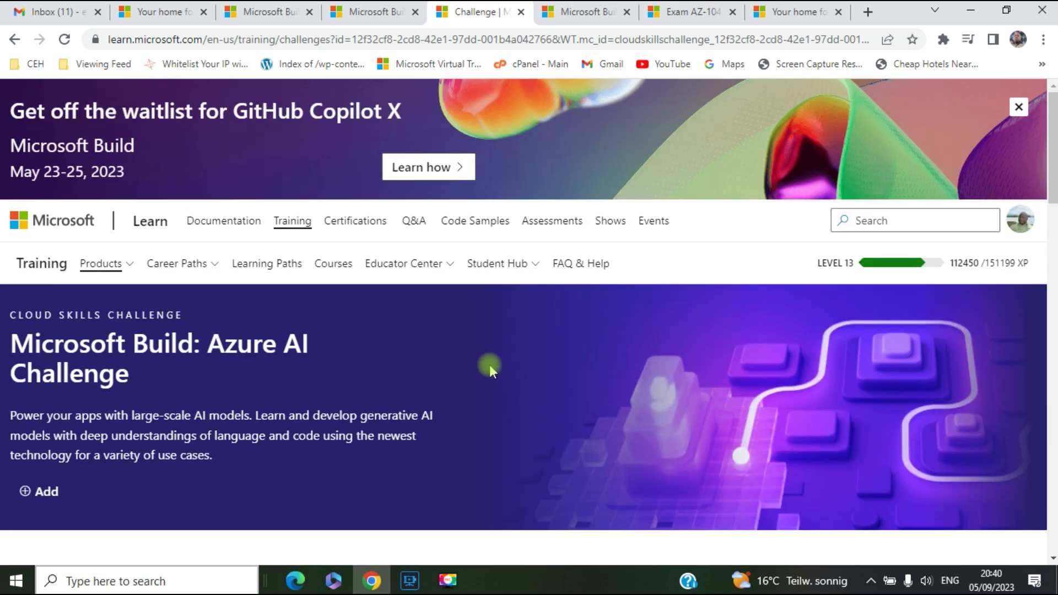
pyautogui.scroll(-3)
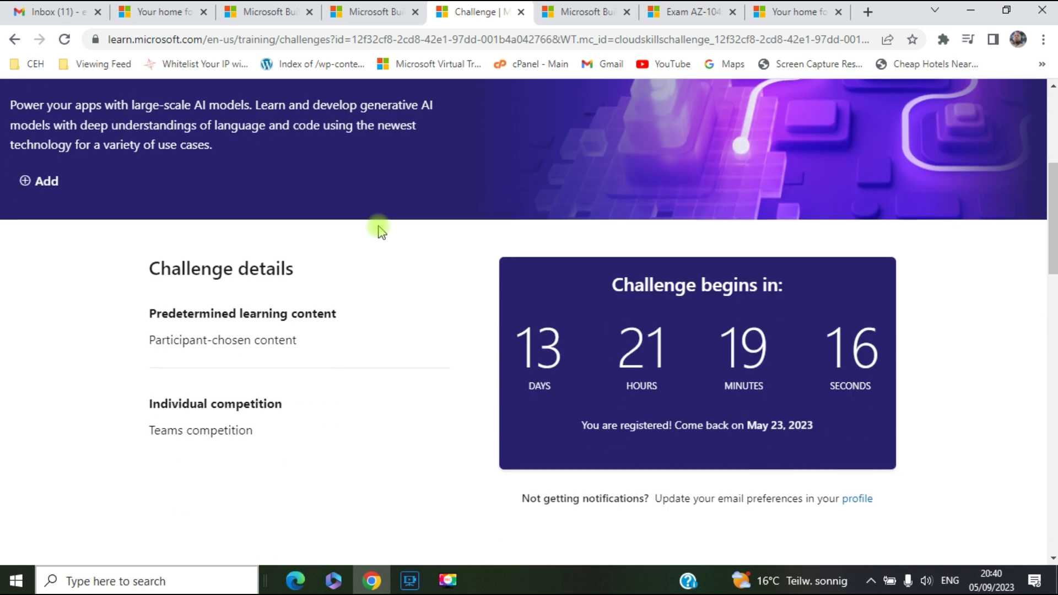
pyautogui.scroll(-3)
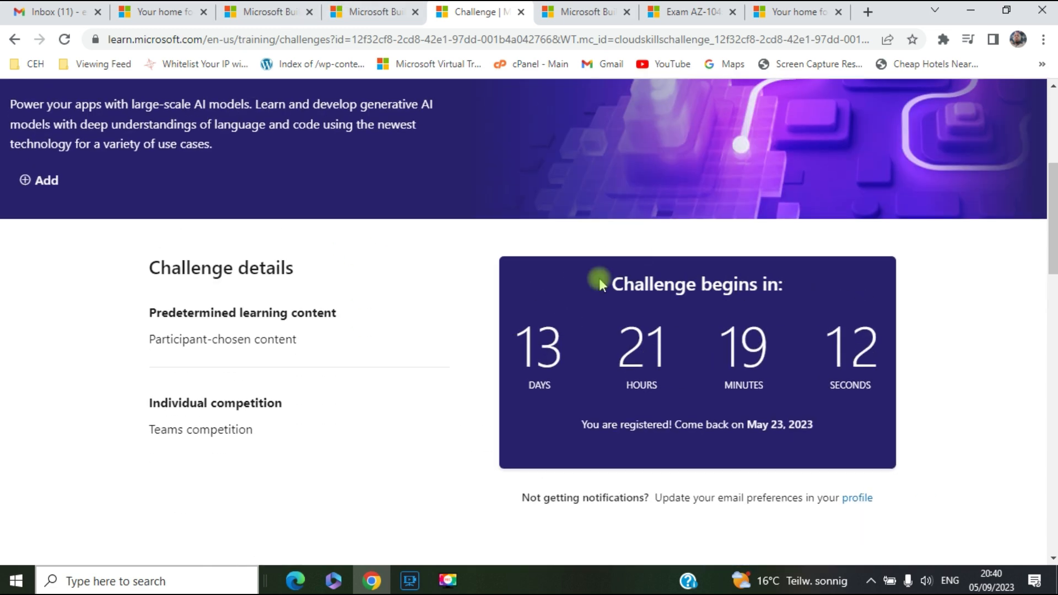
pyautogui.moveTo(506, 320)
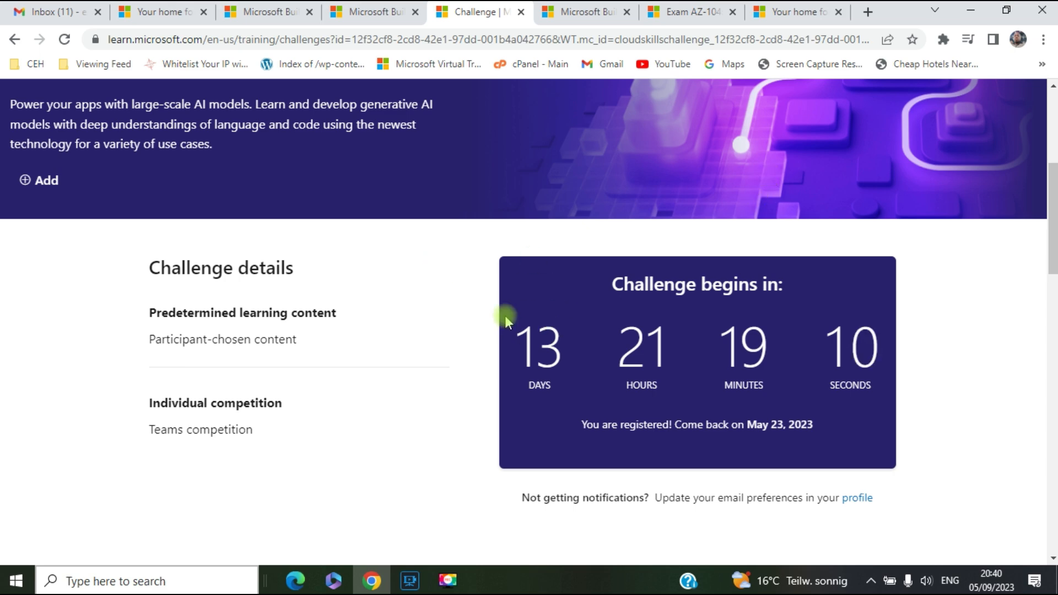
pyautogui.moveTo(350, 333)
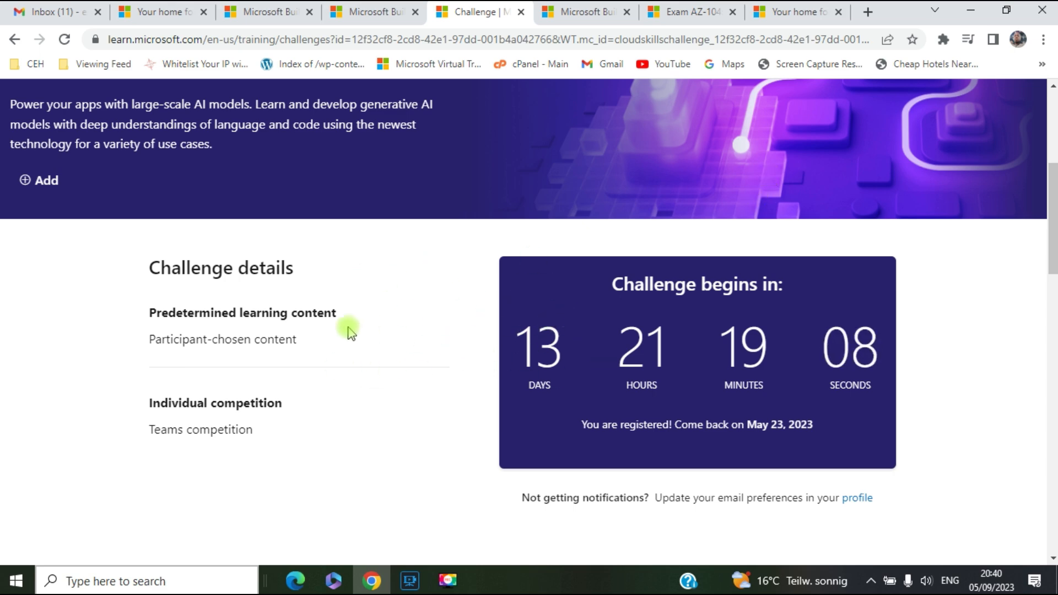
pyautogui.moveTo(454, 367)
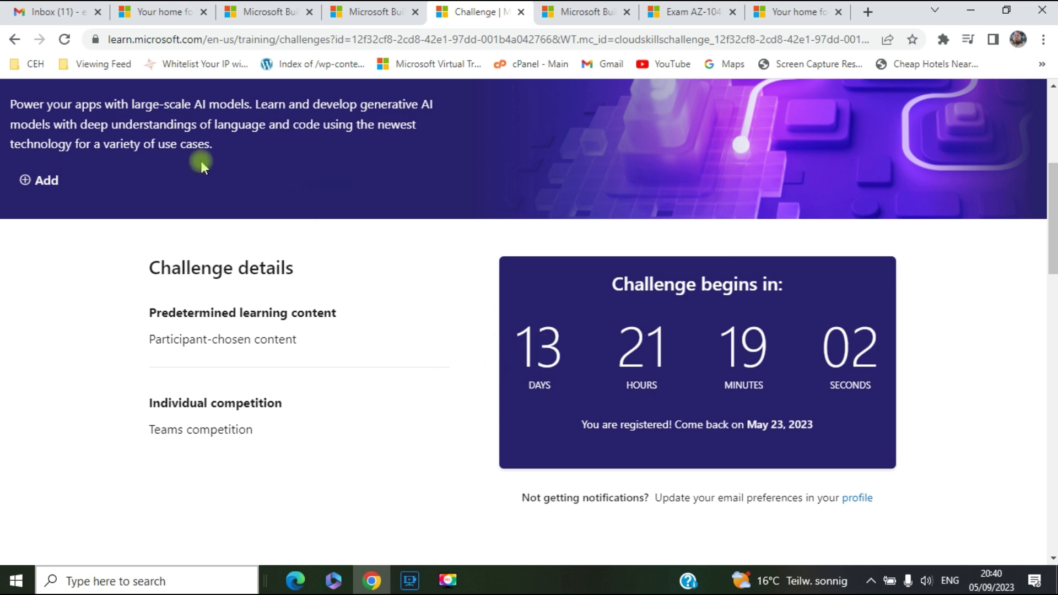
# - Browse the registered challenge page, then show the hidden taskbar icons for background apps
pyautogui.scroll(-3)
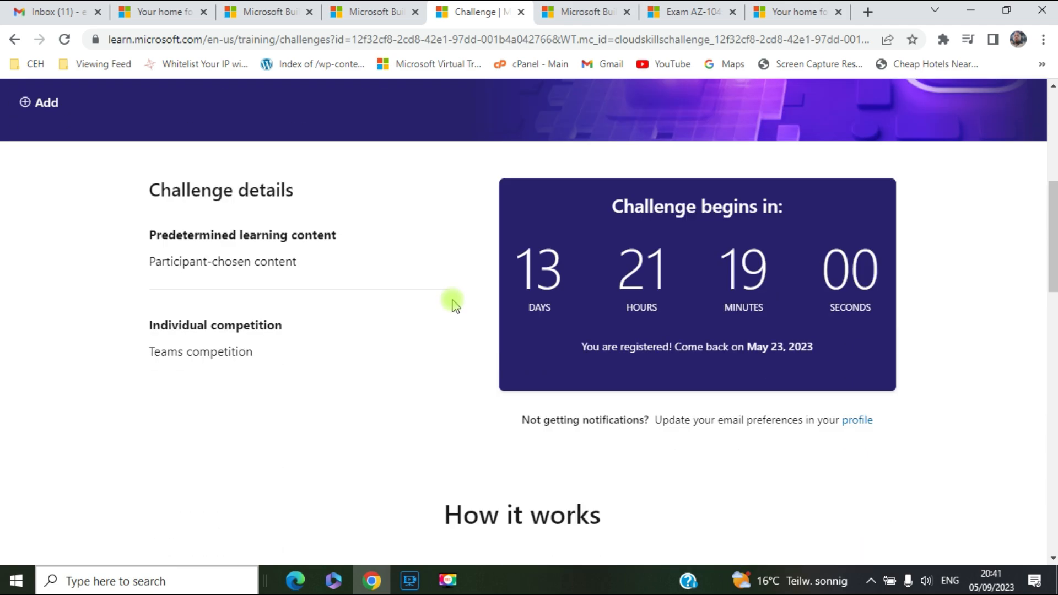
pyautogui.moveTo(449, 284)
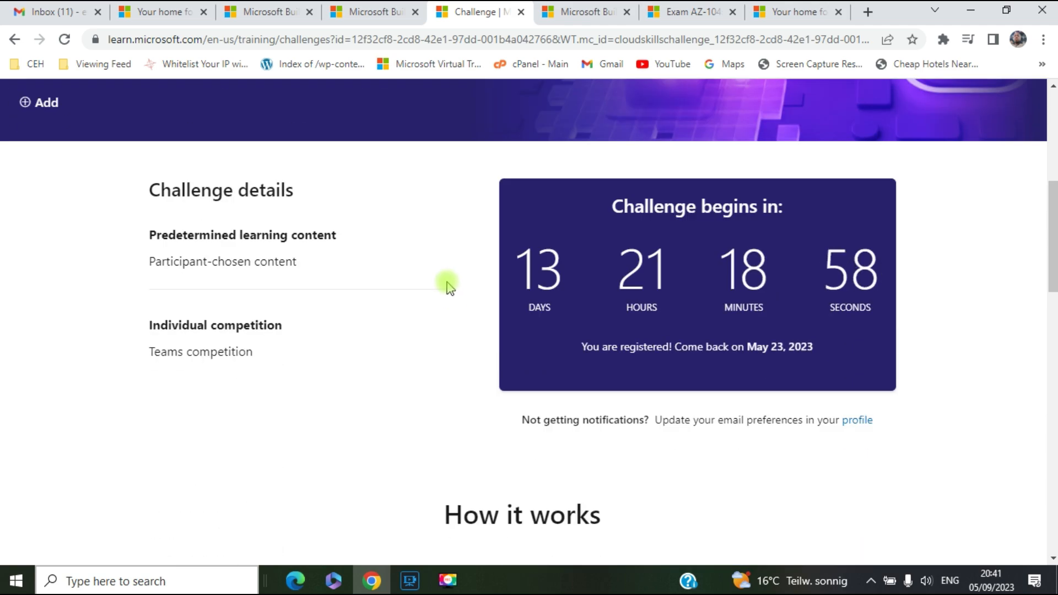
pyautogui.scroll(3)
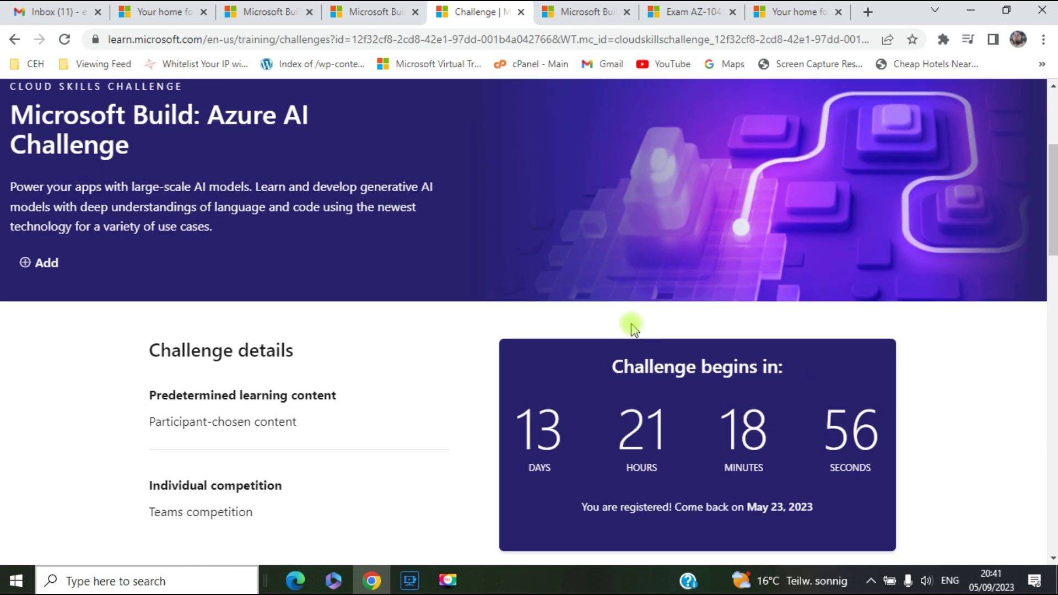
pyautogui.scroll(-3)
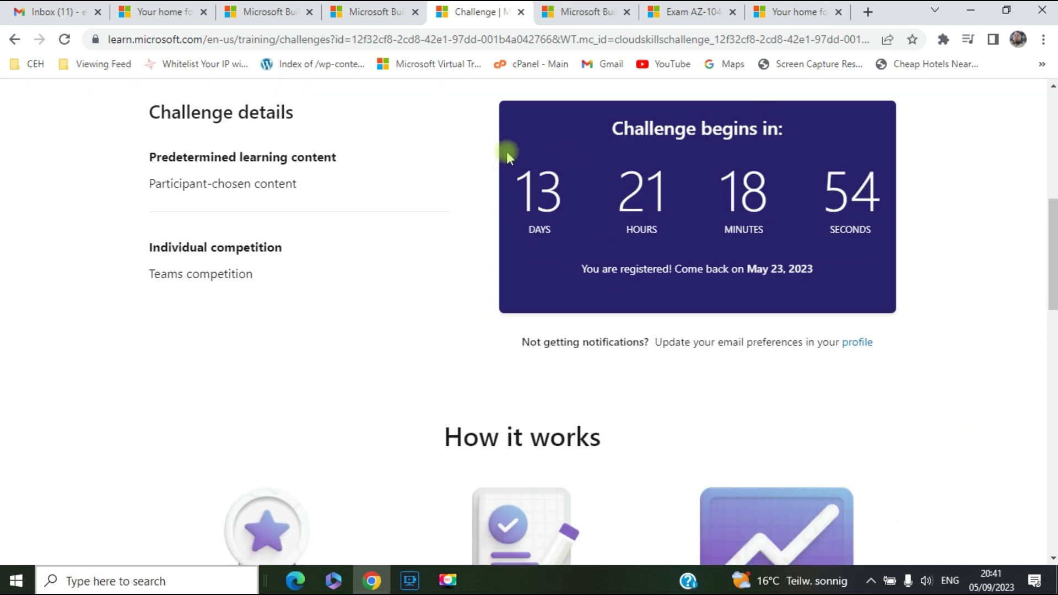
pyautogui.moveTo(232, 208)
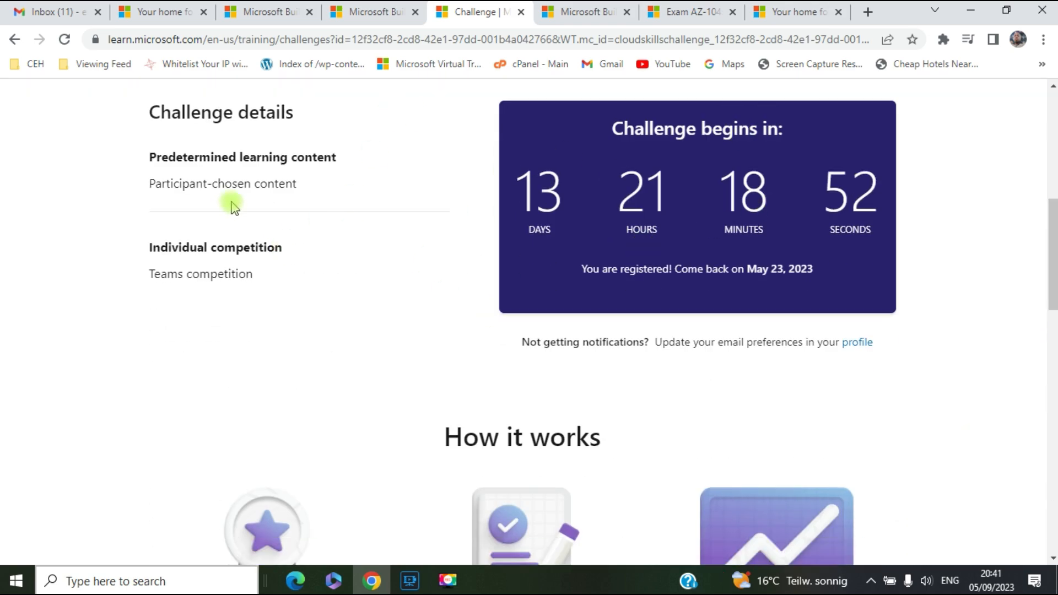
pyautogui.moveTo(472, 376)
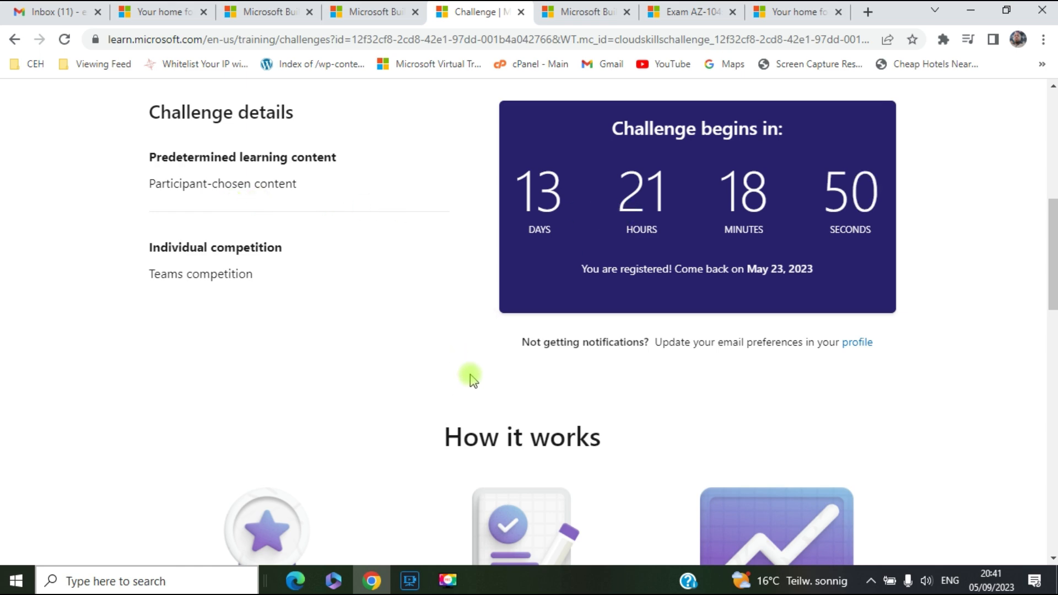
pyautogui.scroll(3)
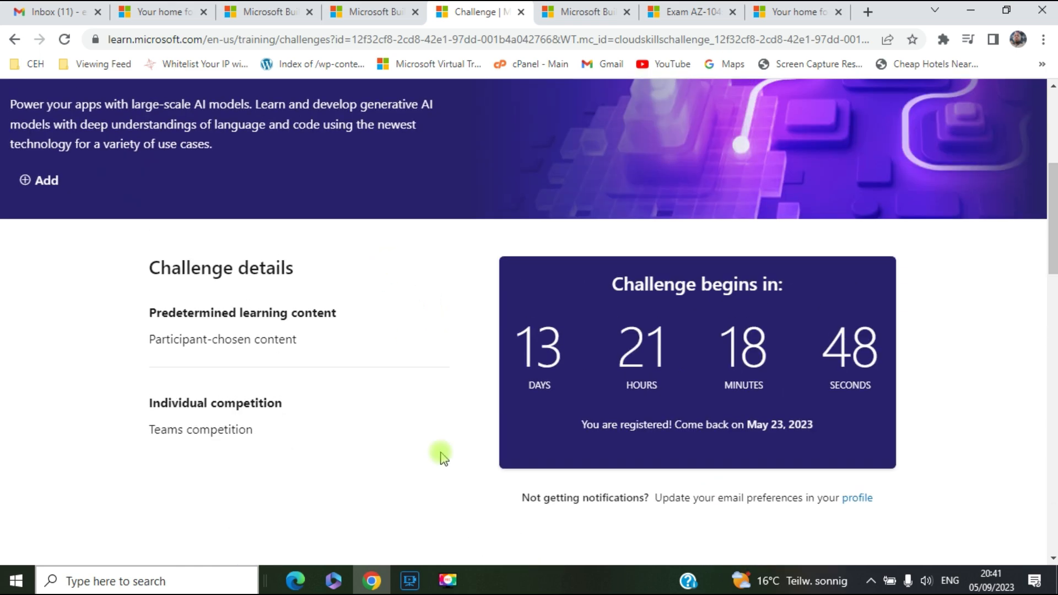
pyautogui.moveTo(541, 325)
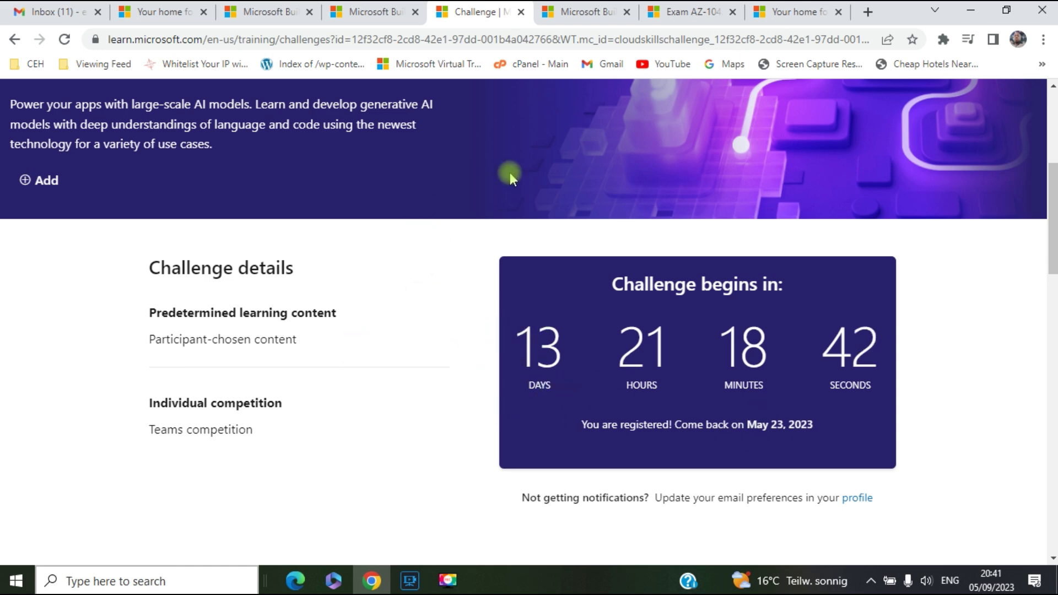
pyautogui.moveTo(553, 370)
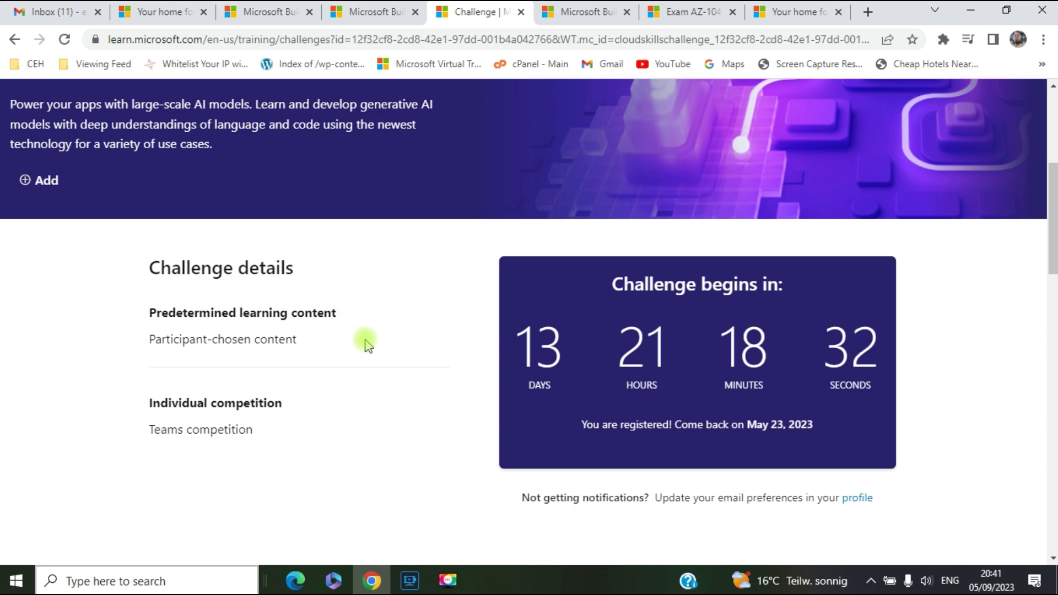
pyautogui.scroll(-3)
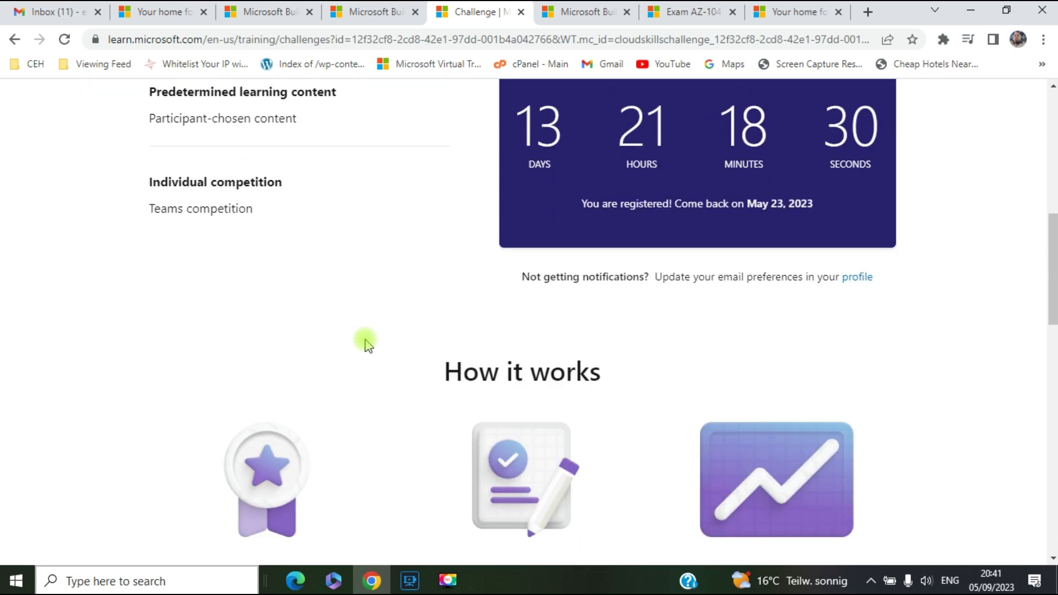
pyautogui.scroll(-3)
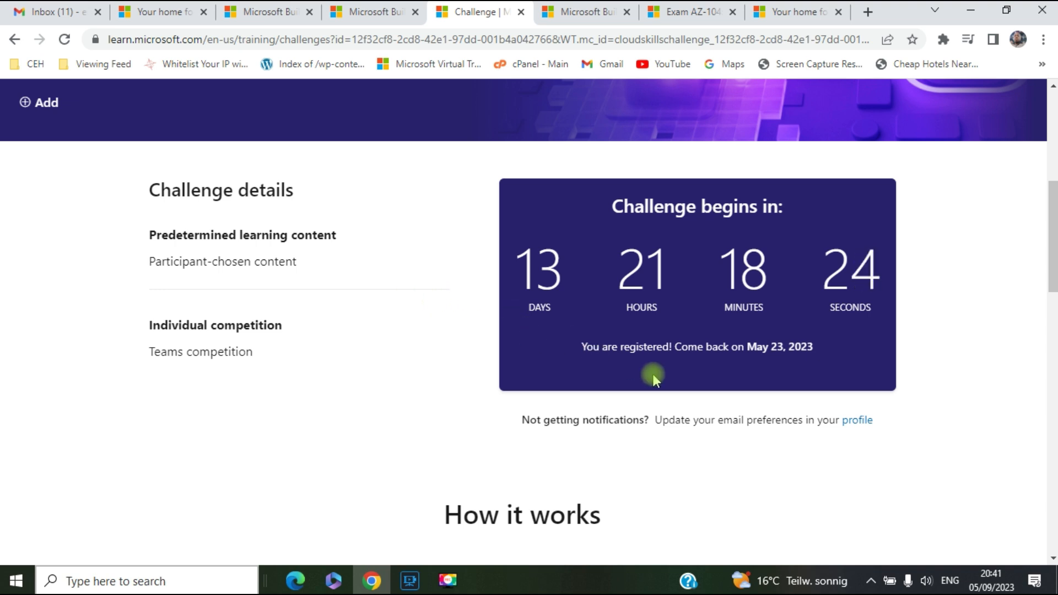
pyautogui.moveTo(526, 332)
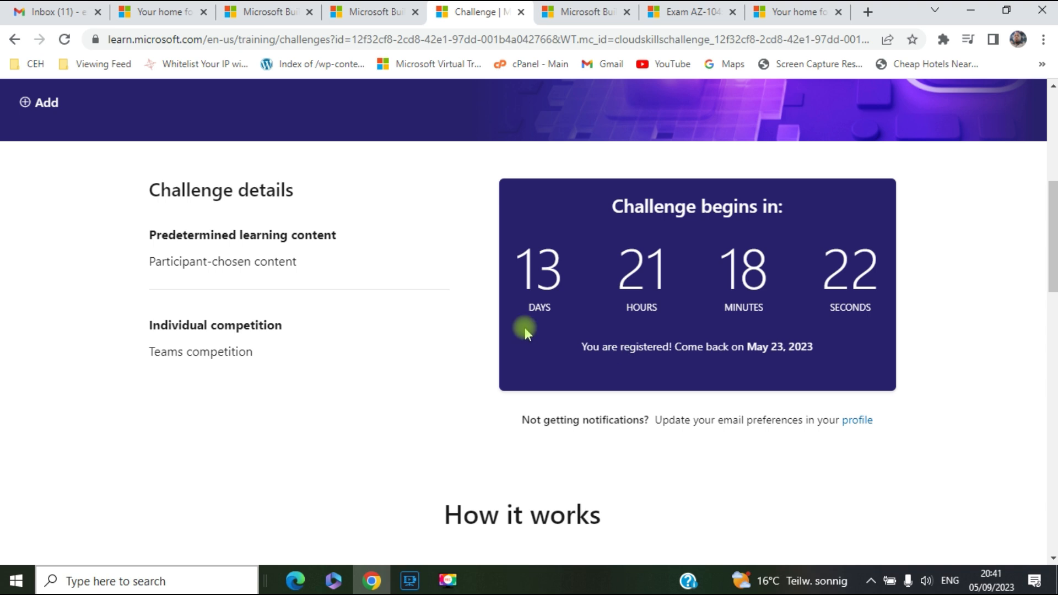
pyautogui.moveTo(359, 396)
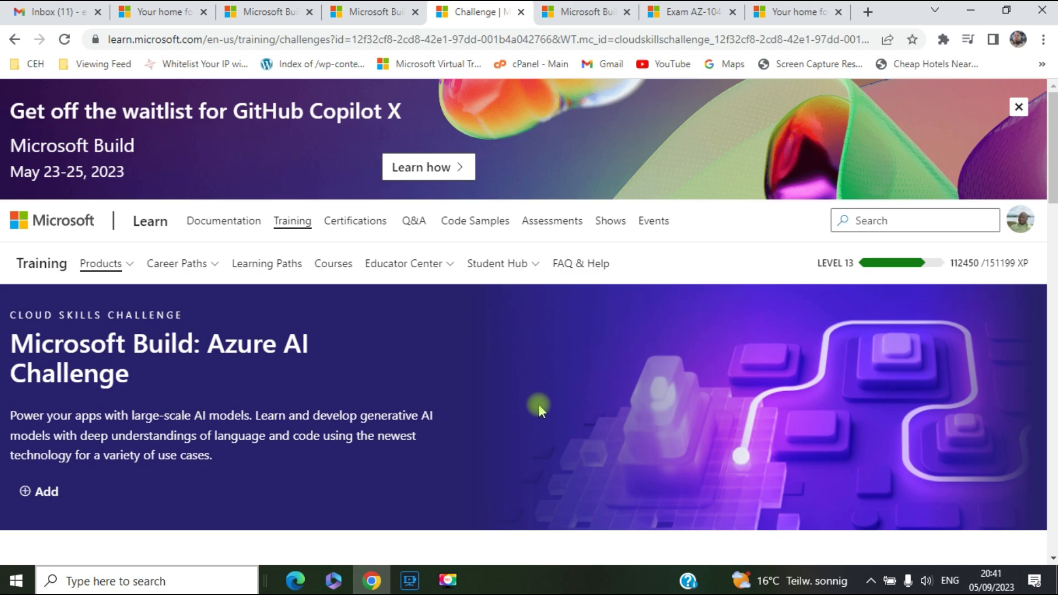
pyautogui.scroll(-3)
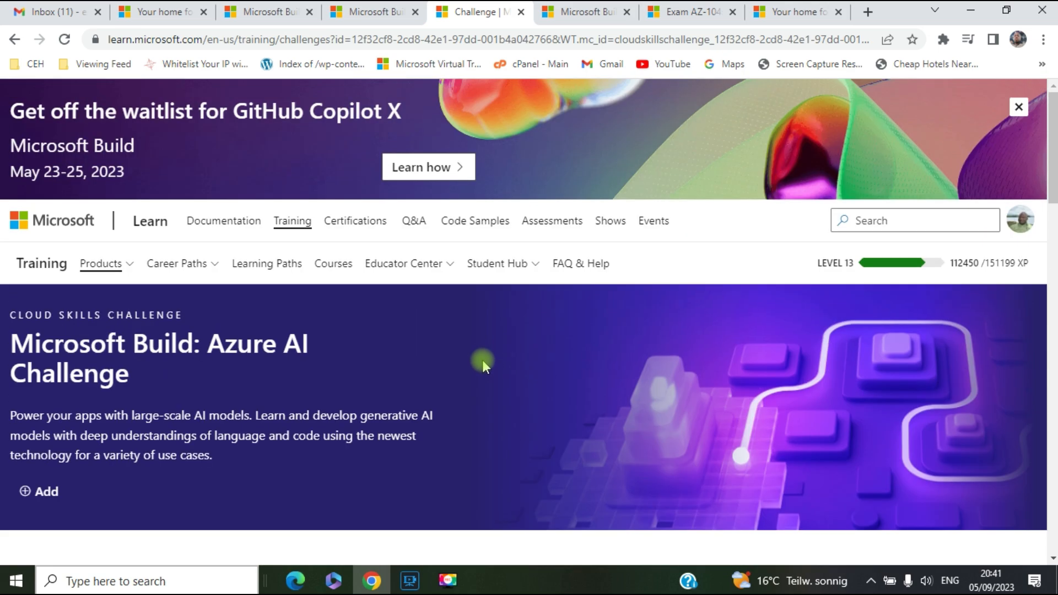
pyautogui.scroll(-3)
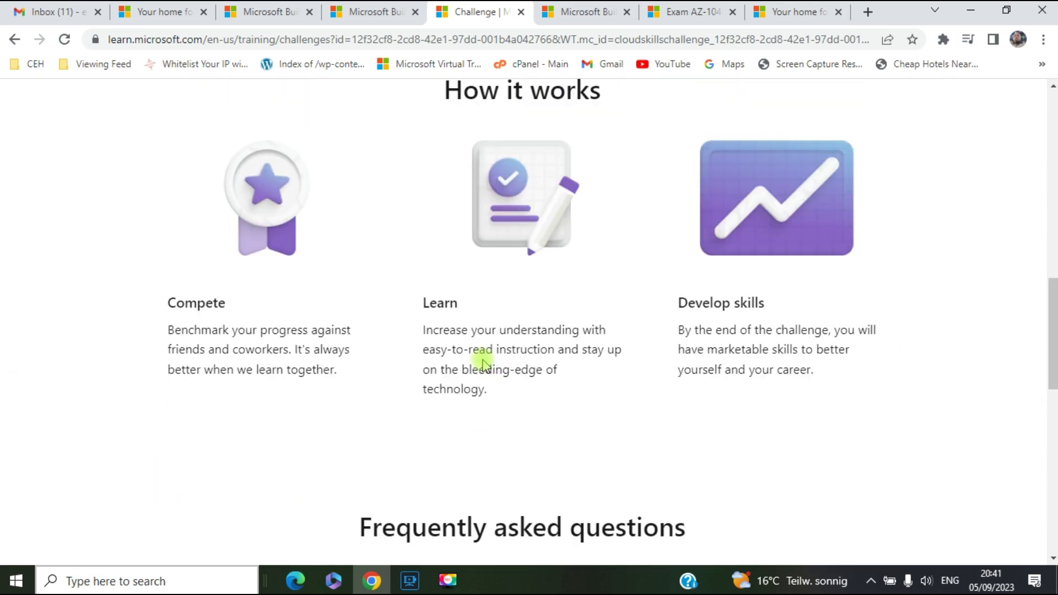
pyautogui.scroll(3)
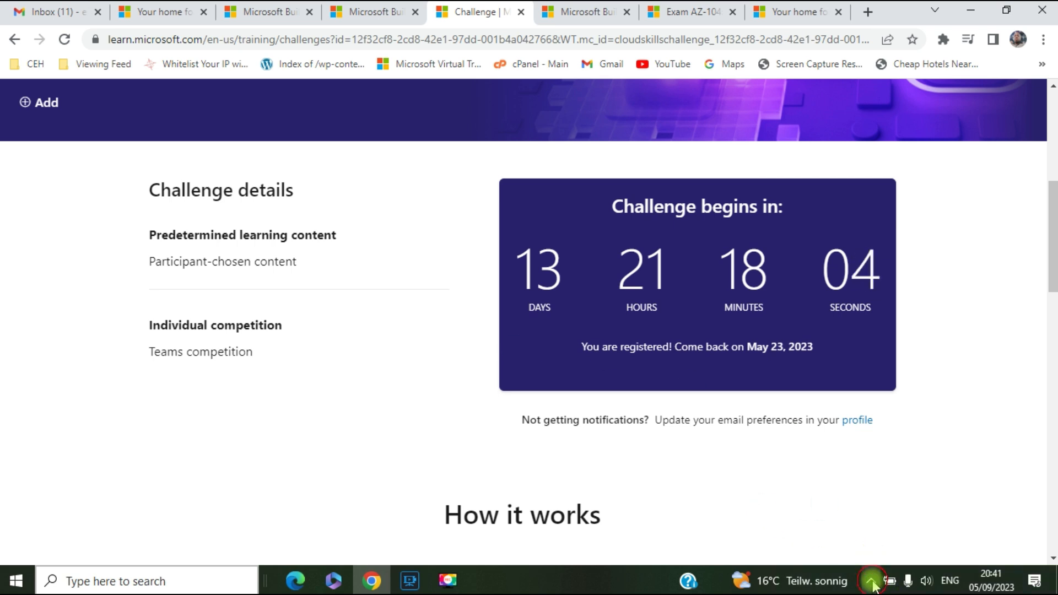
pyautogui.click(871, 580)
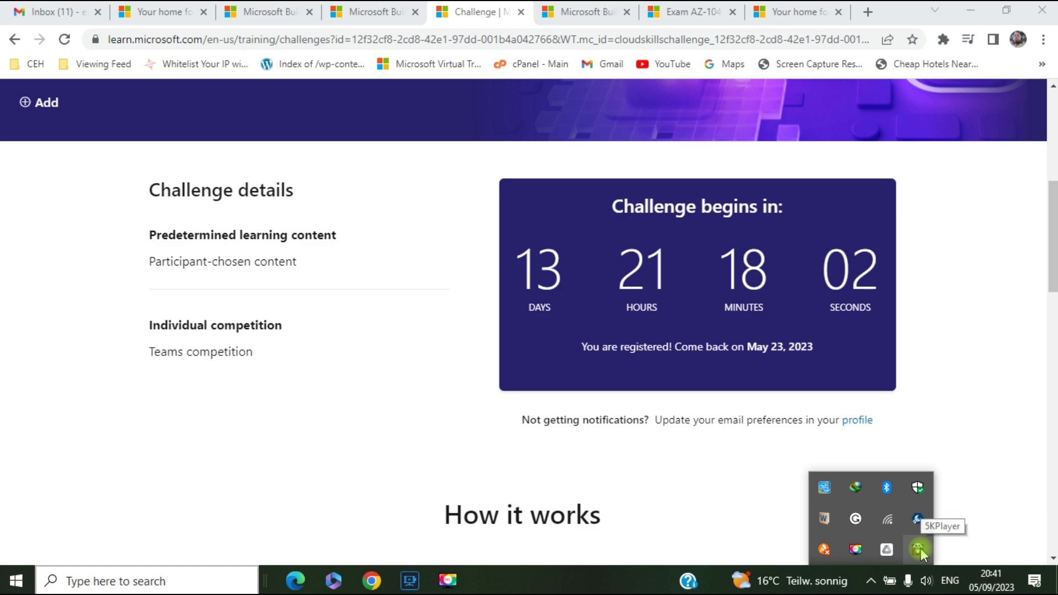